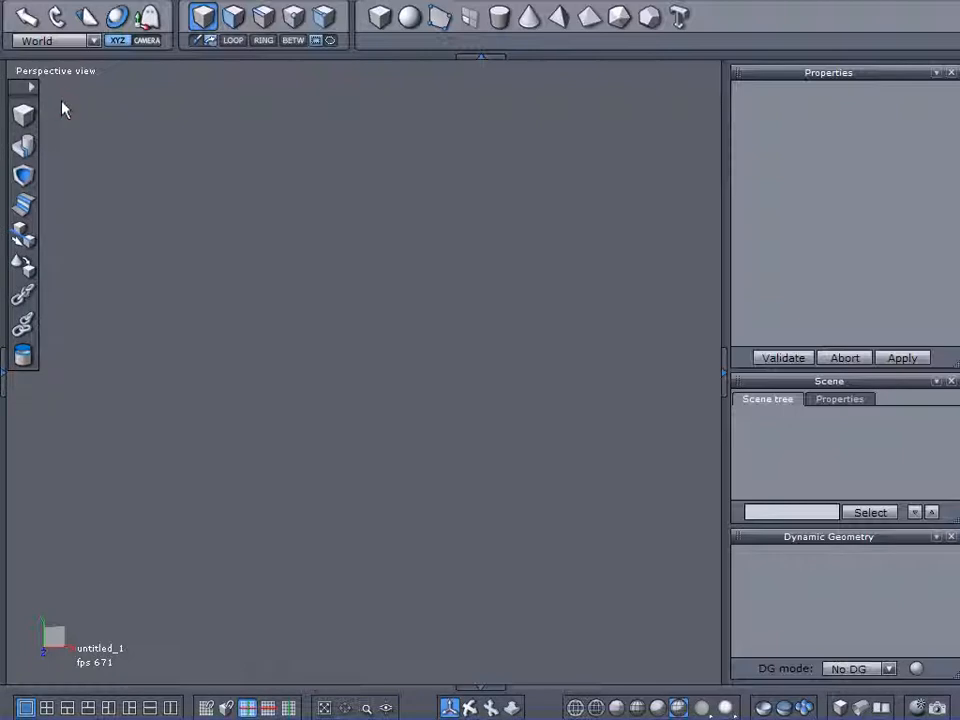
{"action": "mouse_move", "coordinate": [64, 120]}
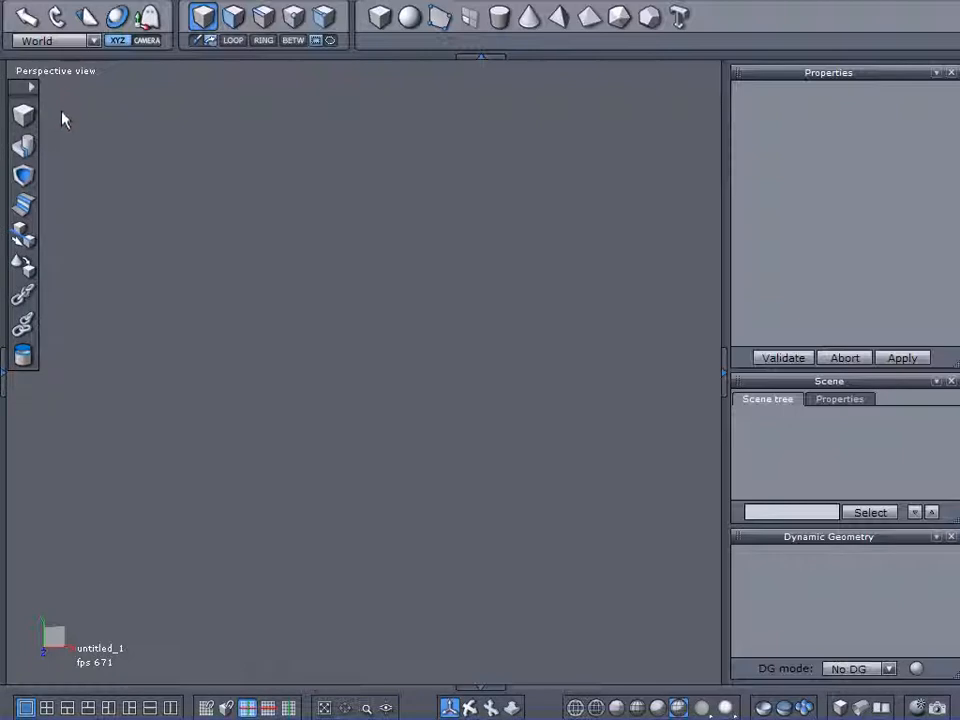
{"action": "mouse_move", "coordinate": [200, 354]}
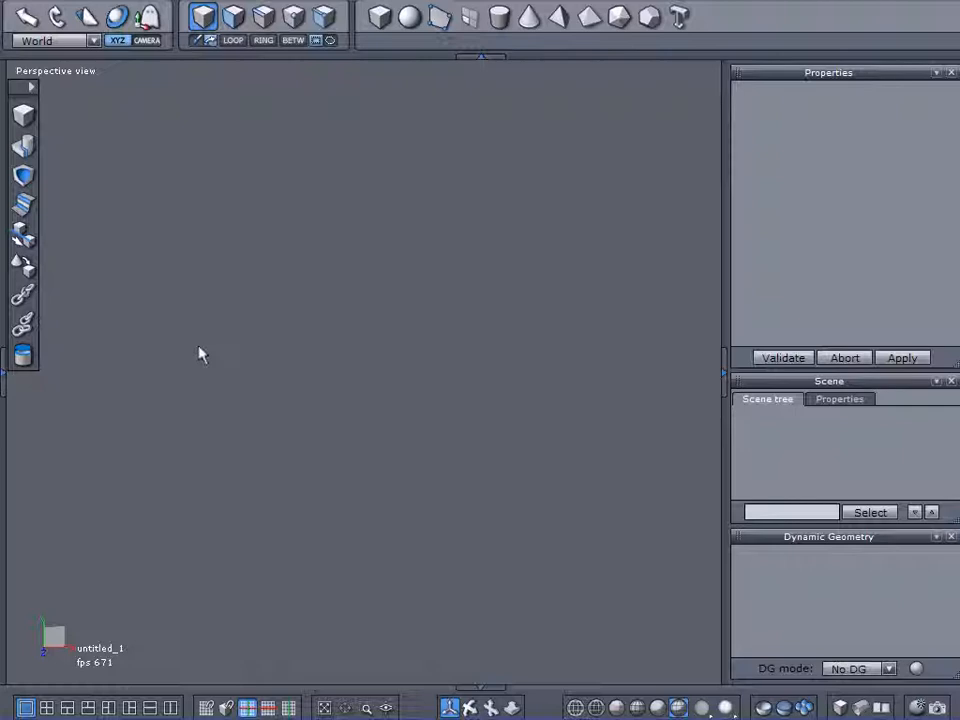
{"action": "mouse_move", "coordinate": [228, 324]}
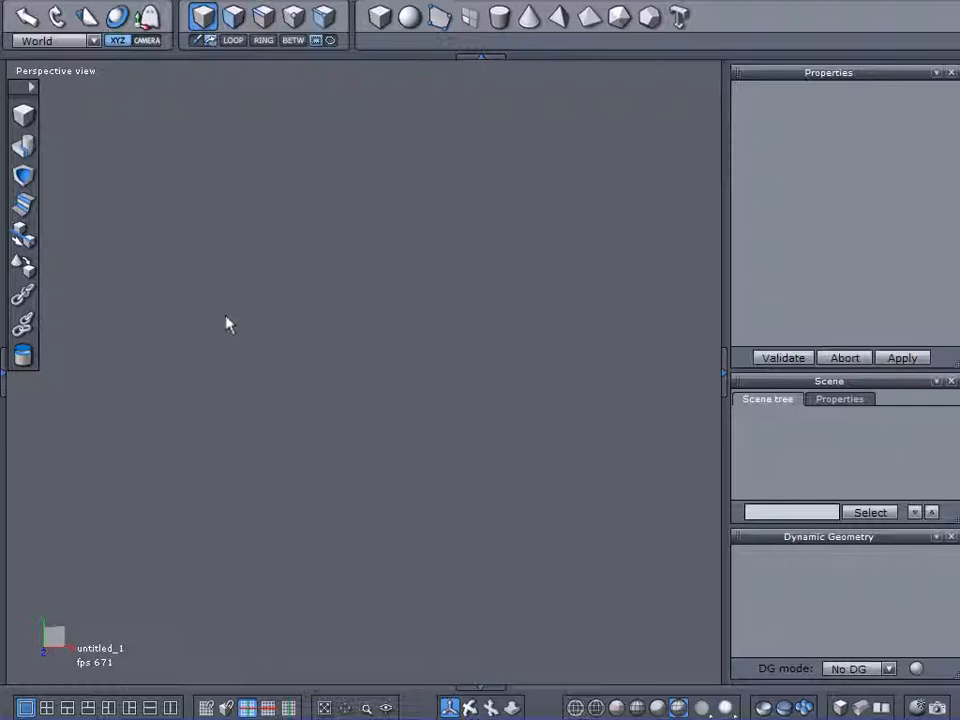
{"action": "mouse_move", "coordinate": [380, 16]}
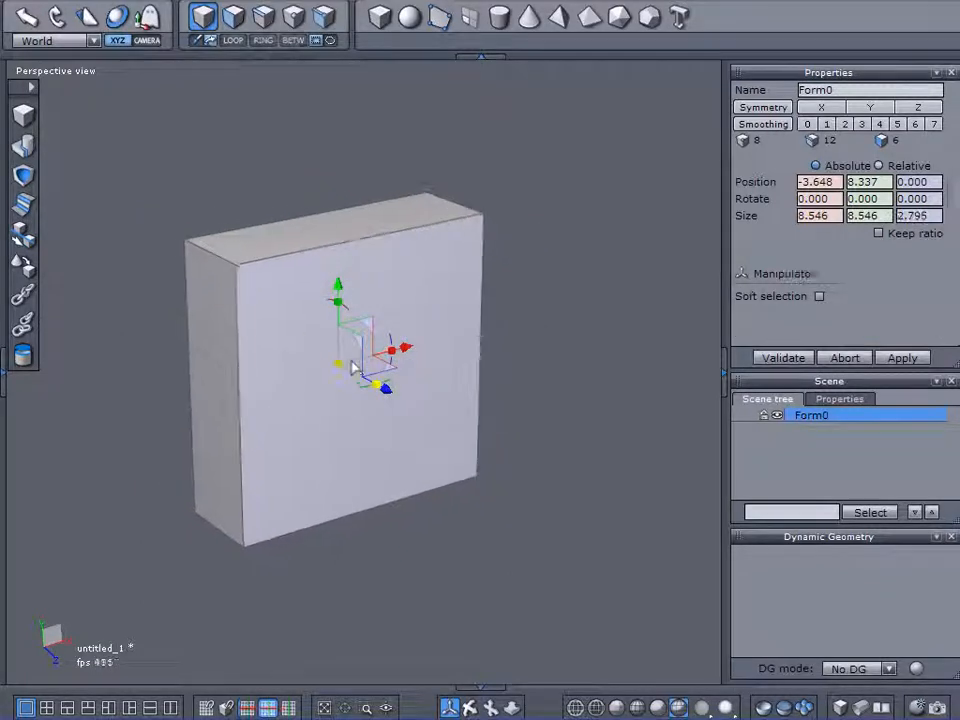
Sweep and extrude the box's front face into a recessed frame with a four-pane cross.
{"action": "left_click", "coordinate": [820, 296]}
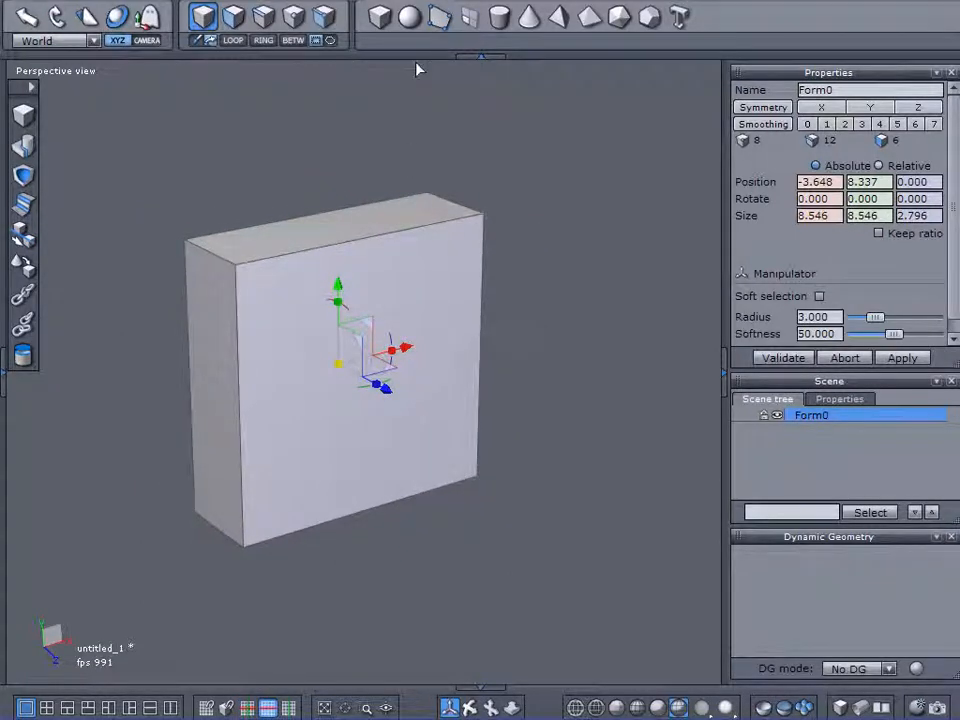
{"action": "mouse_move", "coordinate": [322, 392]}
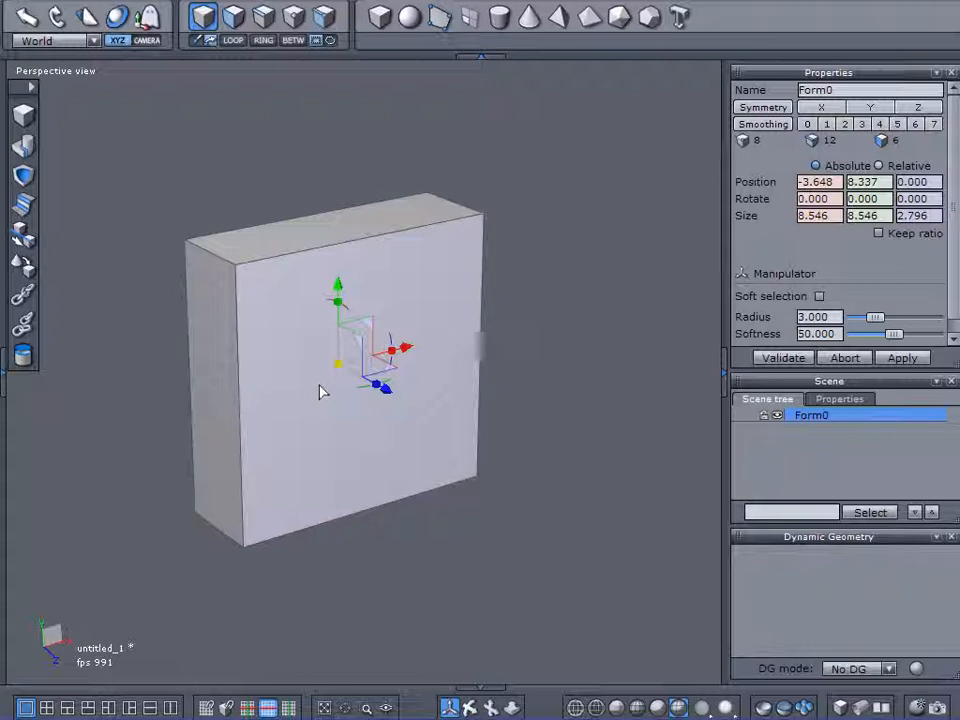
{"action": "mouse_move", "coordinate": [316, 390]}
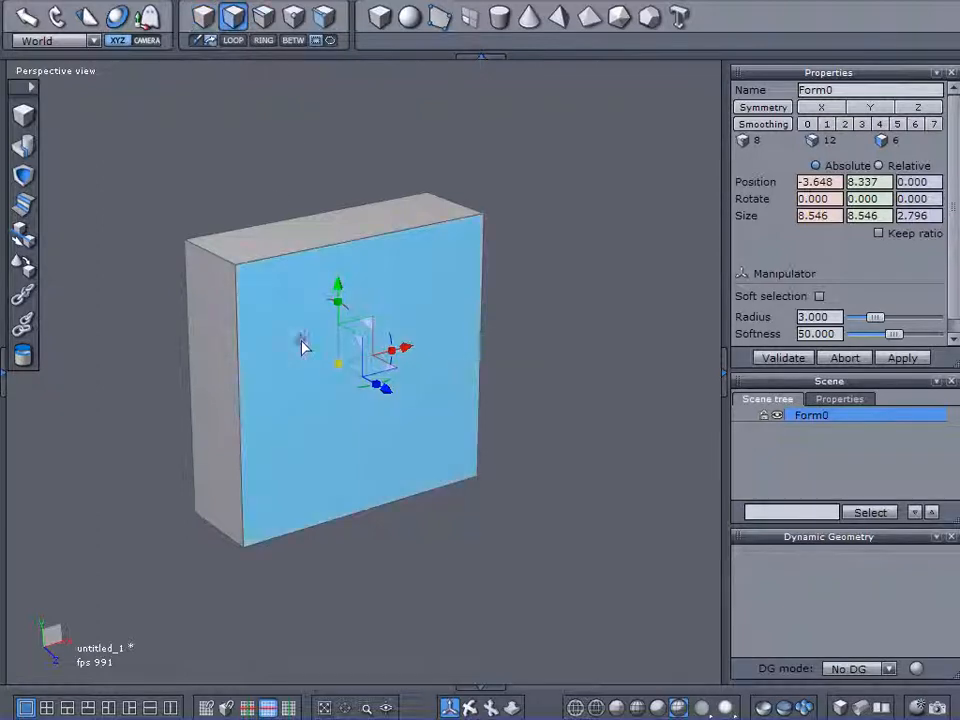
{"action": "left_click", "coordinate": [410, 16]}
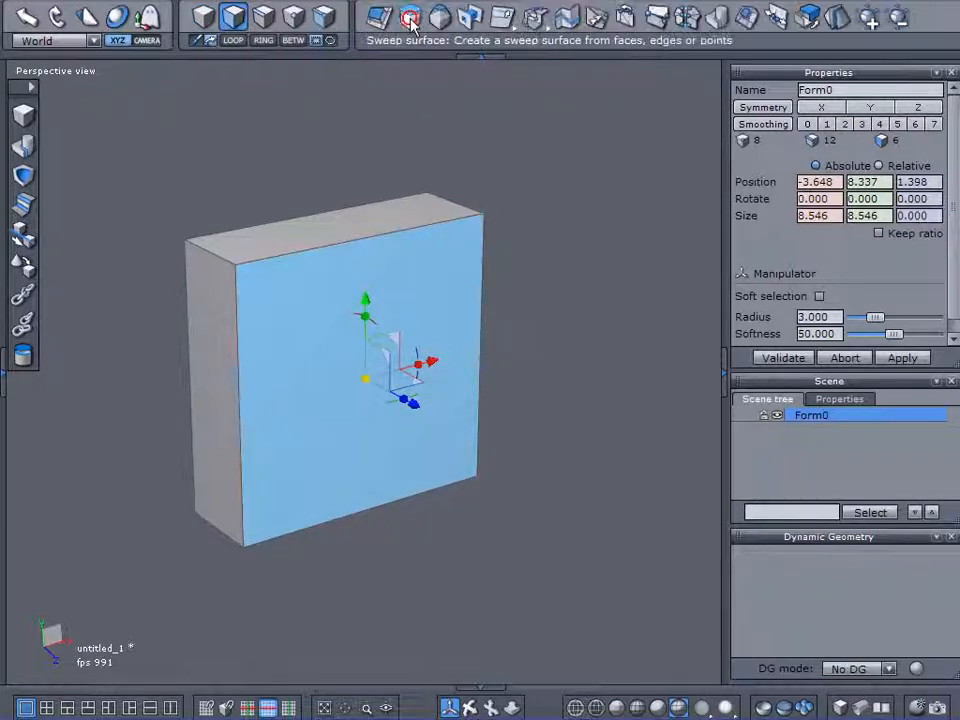
{"action": "left_click", "coordinate": [410, 18]}
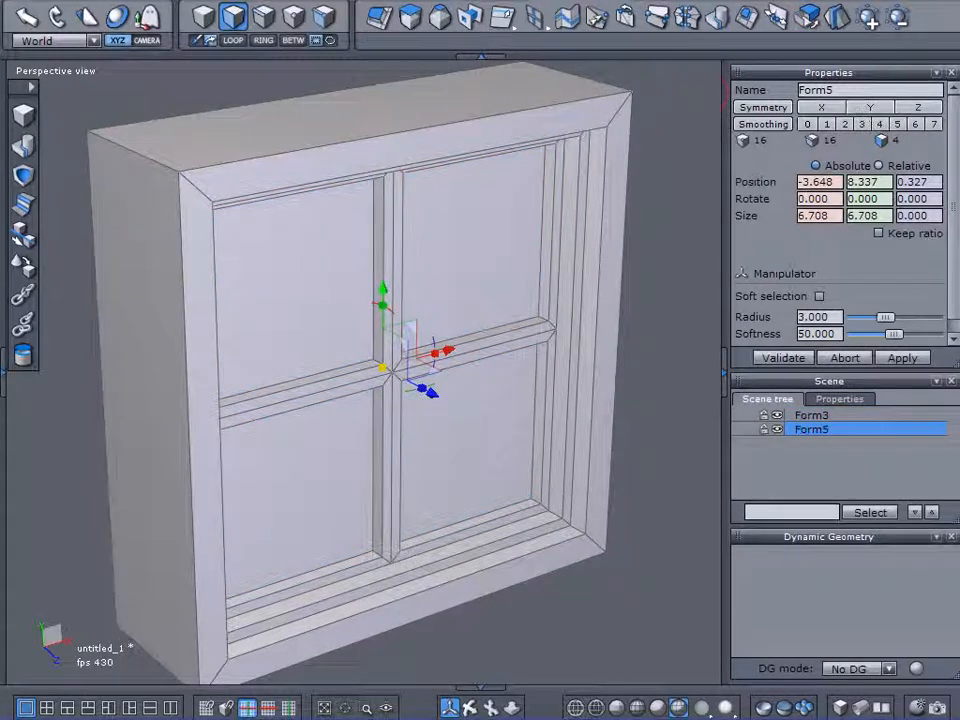
Name the inner pane object Glass in the Properties panel.
{"action": "type", "text": "Gla"}
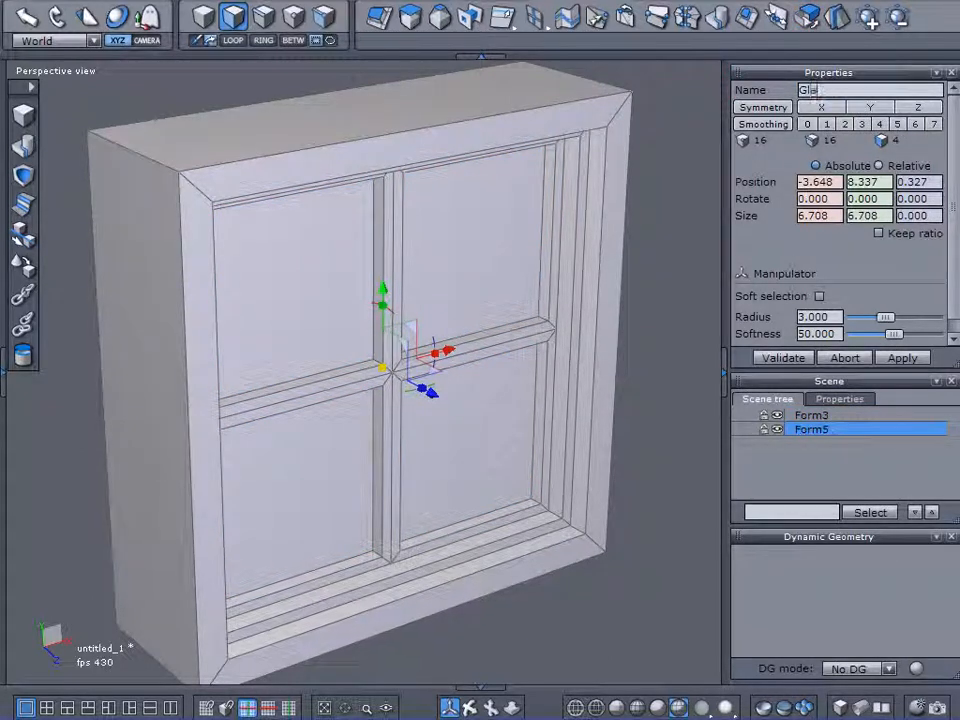
{"action": "type", "text": "Glass"}
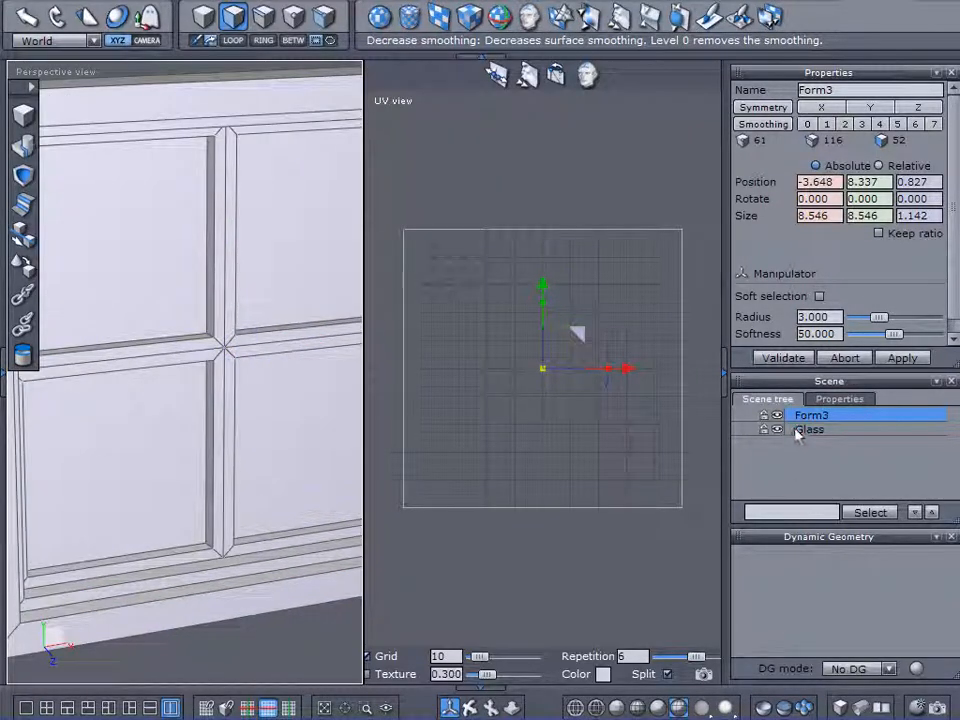
Preview a checker texture on the Glass object and reposition individual pane UVs in the UV square.
{"action": "left_click", "coordinate": [810, 428]}
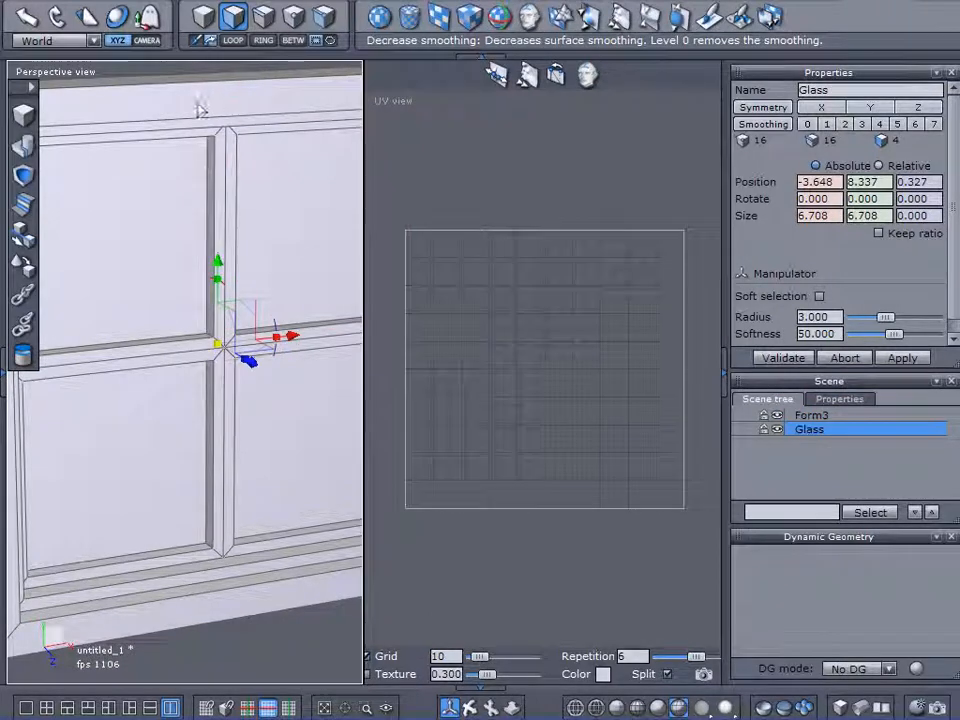
{"action": "left_click", "coordinate": [444, 16]}
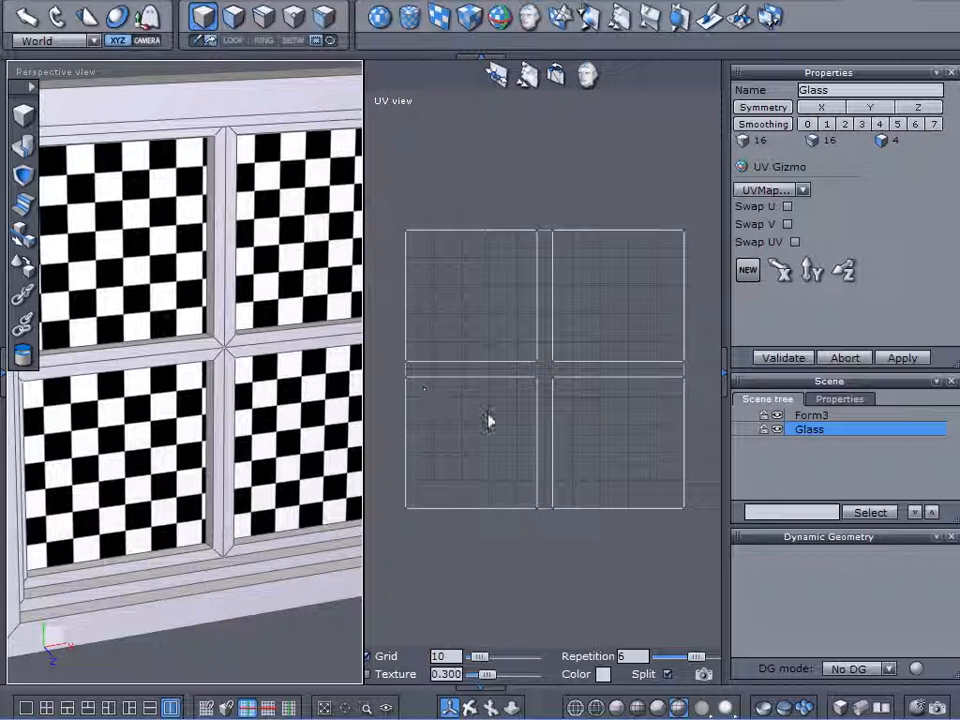
{"action": "mouse_move", "coordinate": [652, 464]}
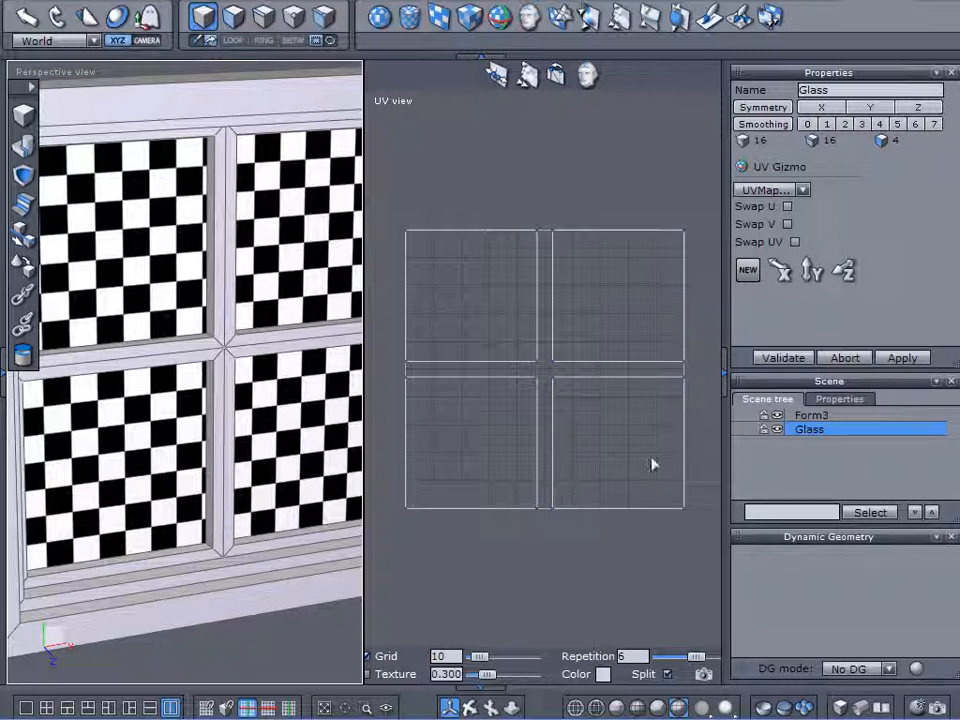
{"action": "mouse_move", "coordinate": [652, 444]}
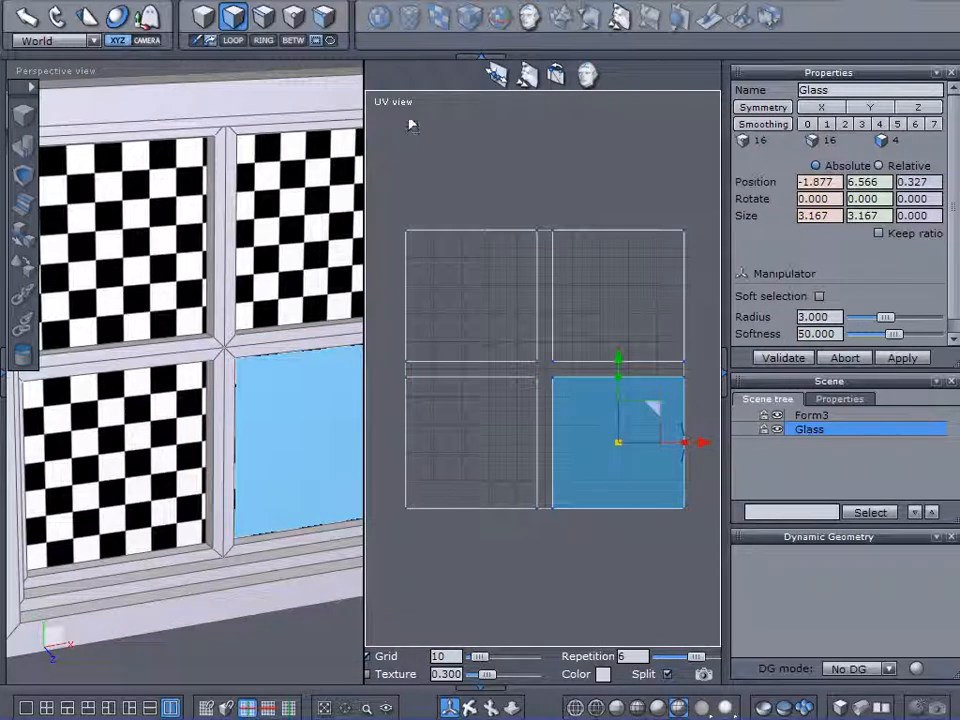
{"action": "left_click", "coordinate": [438, 16]}
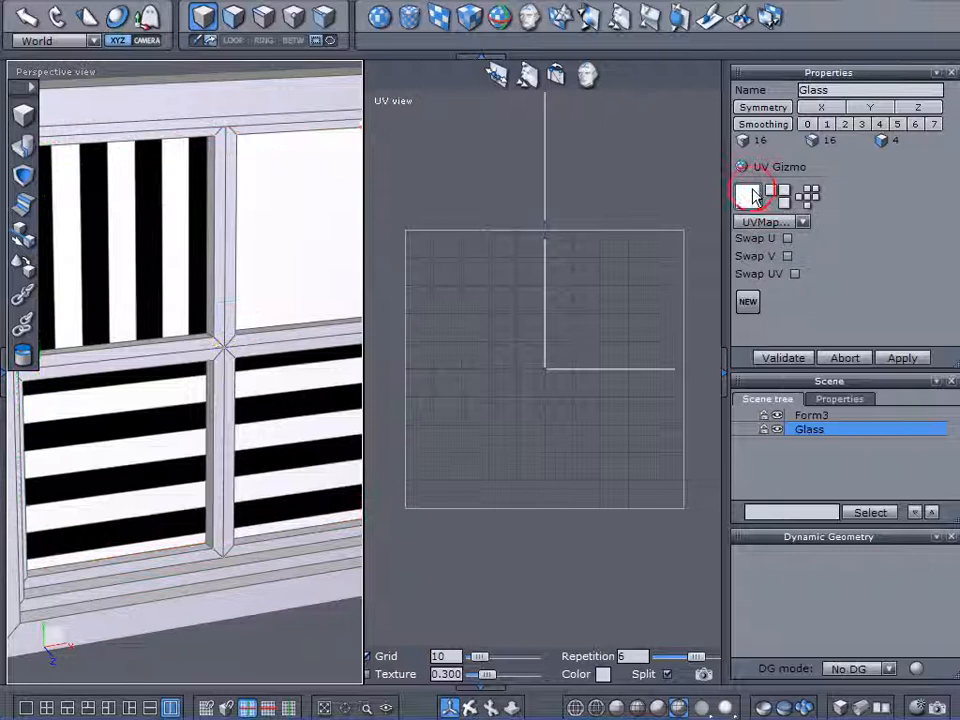
{"action": "left_click", "coordinate": [782, 196]}
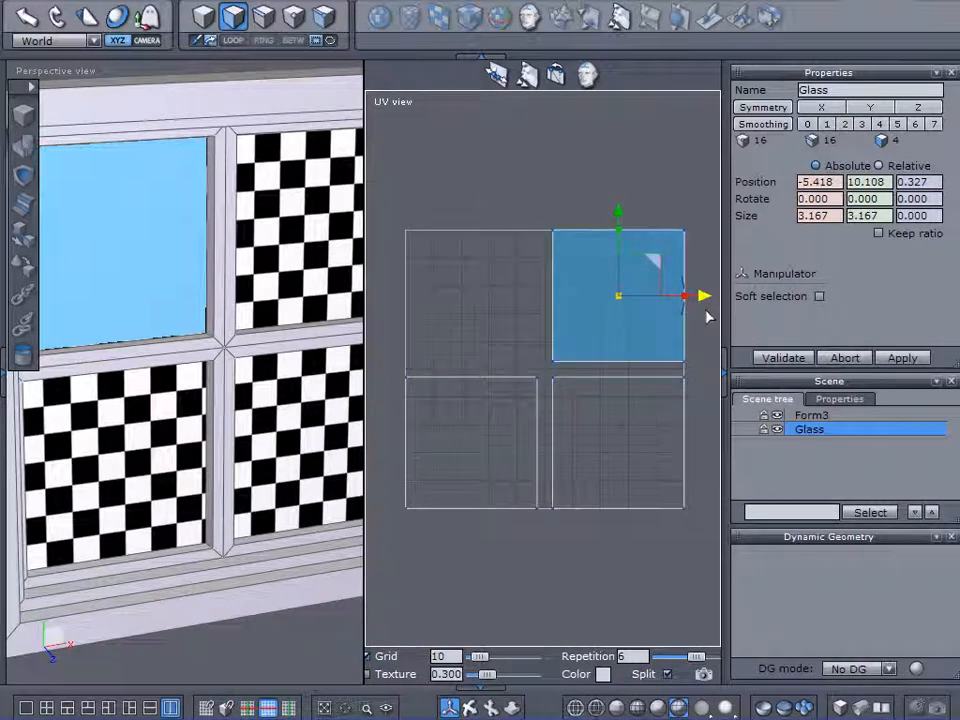
{"action": "left_click", "coordinate": [820, 296]}
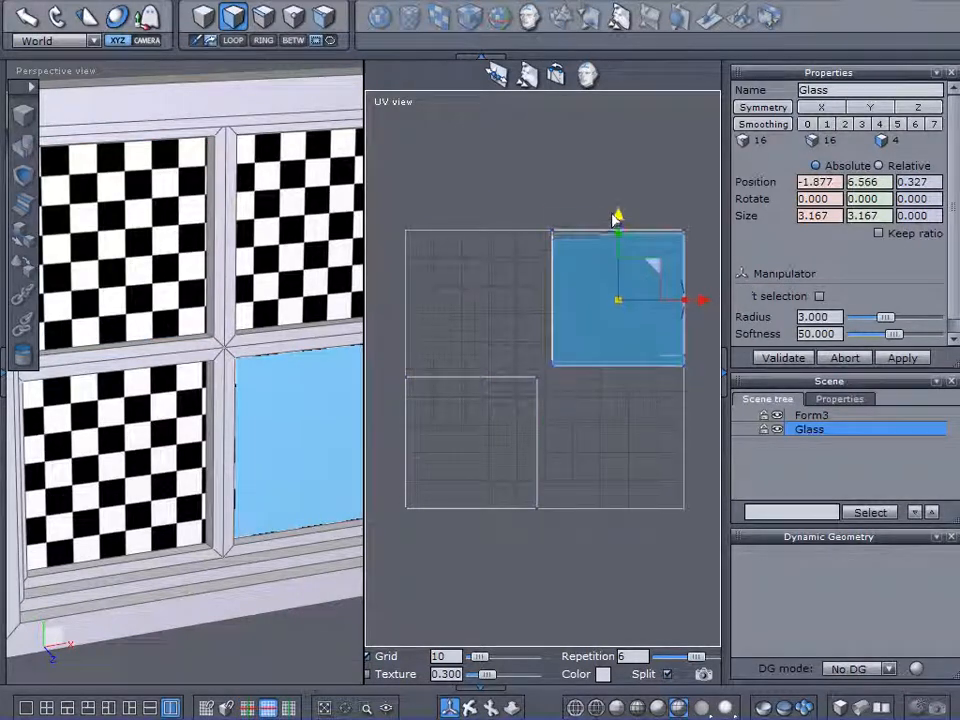
{"action": "left_click_drag", "start_coordinate": [616, 296], "coordinate": [470, 440]}
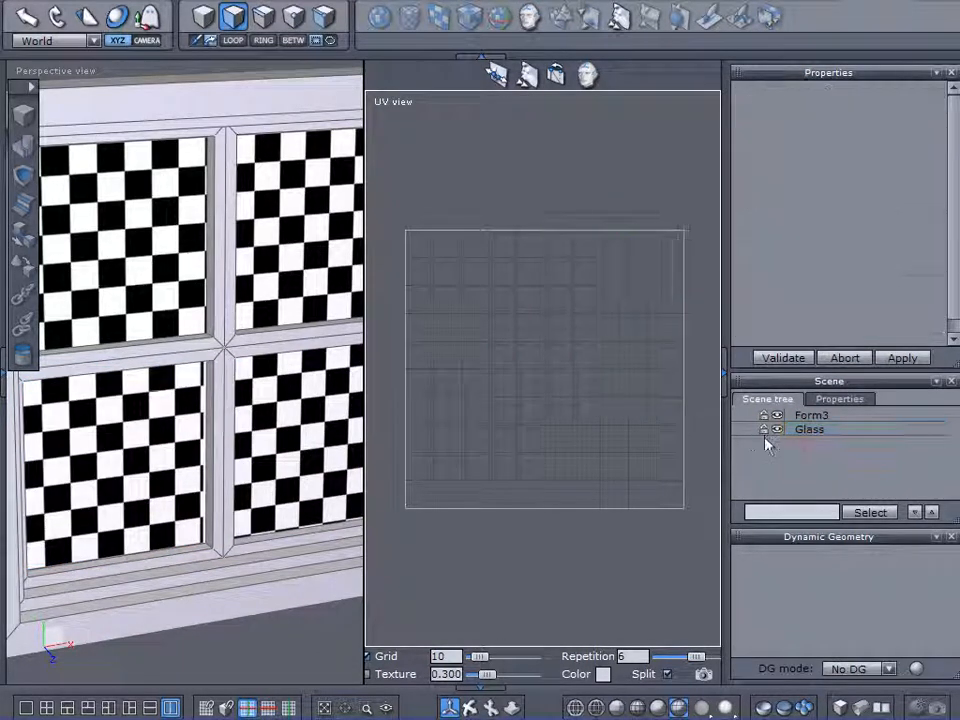
Apply a planar projection to the whole Glass object, replacing the existing custom UVs.
{"action": "left_click", "coordinate": [808, 428]}
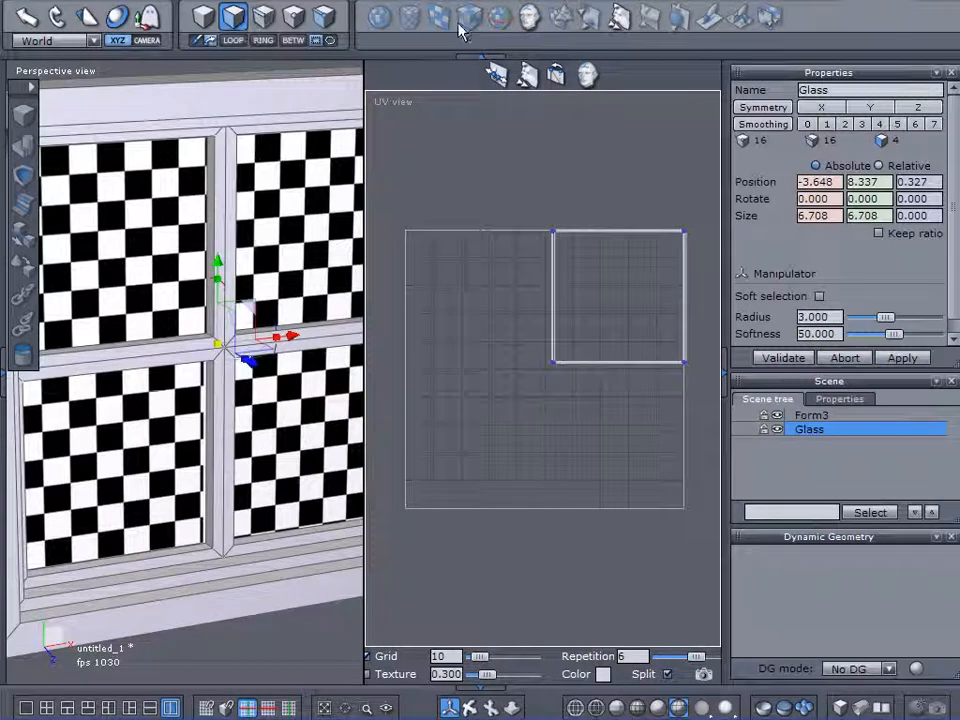
{"action": "left_click", "coordinate": [466, 16]}
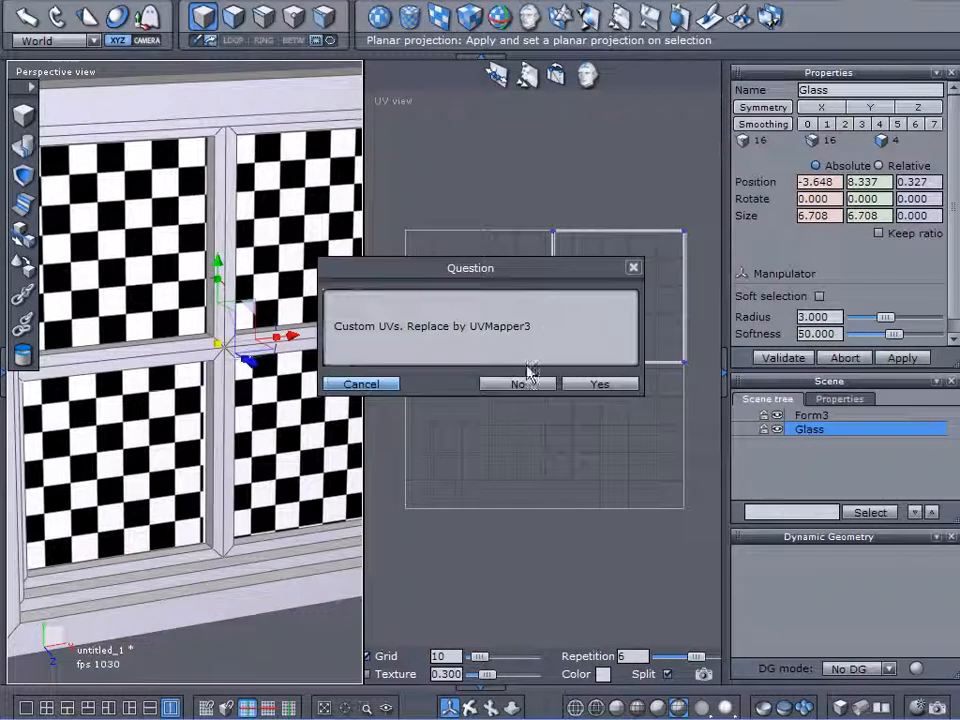
{"action": "left_click", "coordinate": [516, 384]}
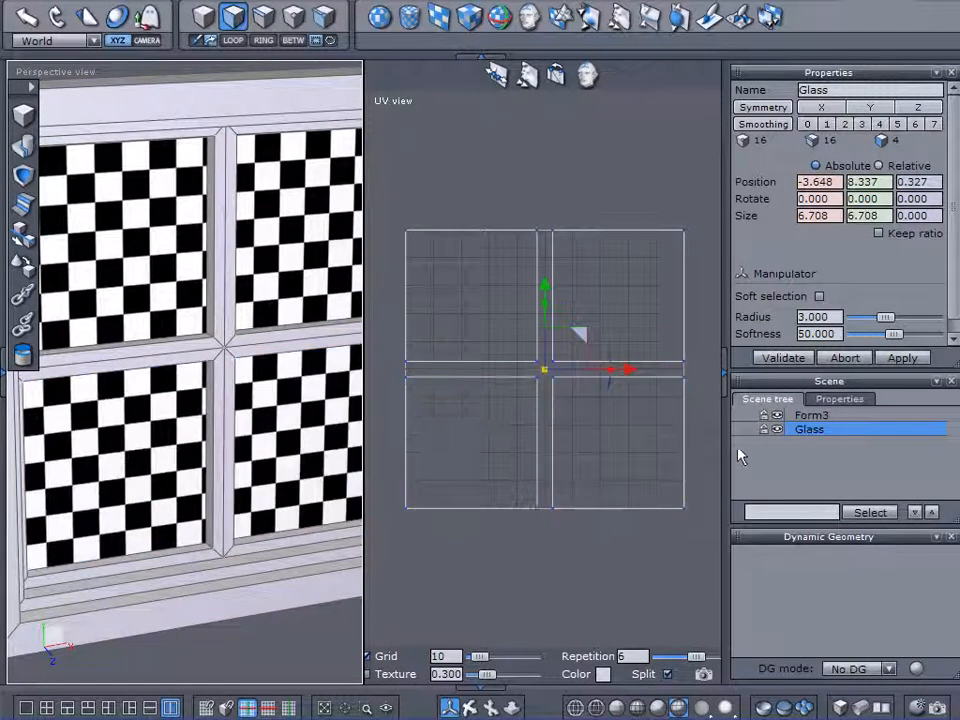
{"action": "left_click", "coordinate": [812, 414]}
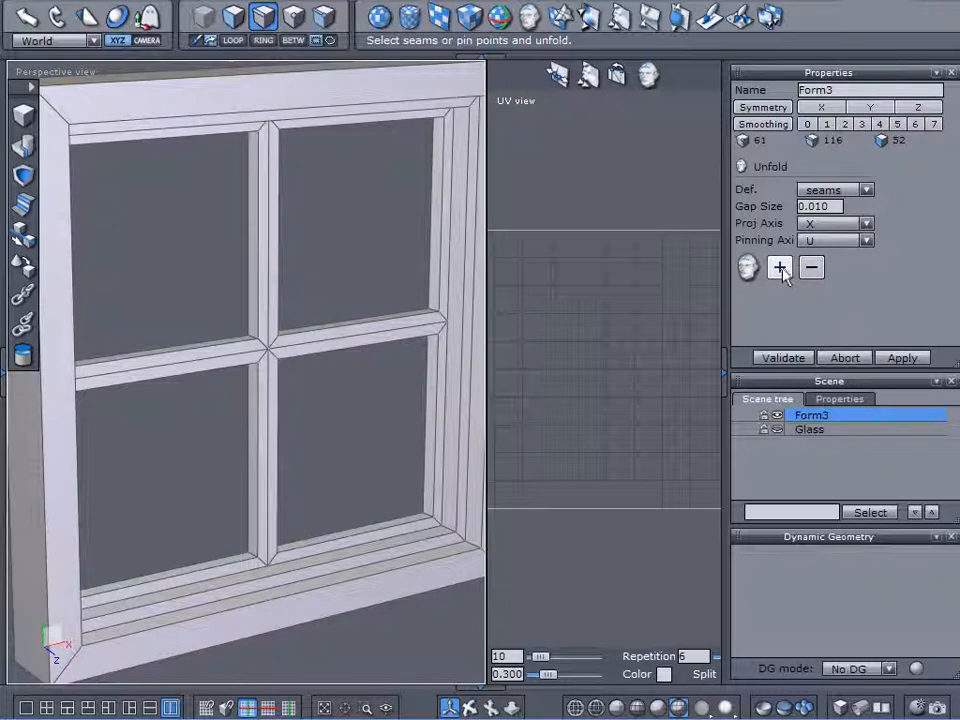
Mark seams on the frame, set the unfold definition and pinning axis, and unfold its UVs into strips.
{"action": "left_click", "coordinate": [780, 268]}
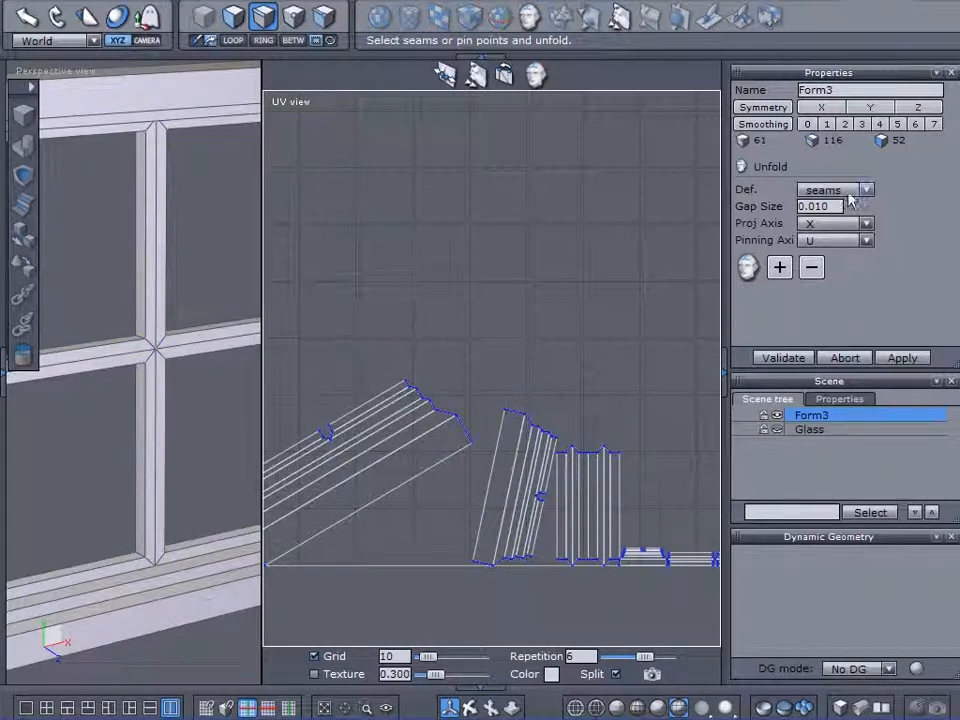
{"action": "left_click", "coordinate": [864, 222]}
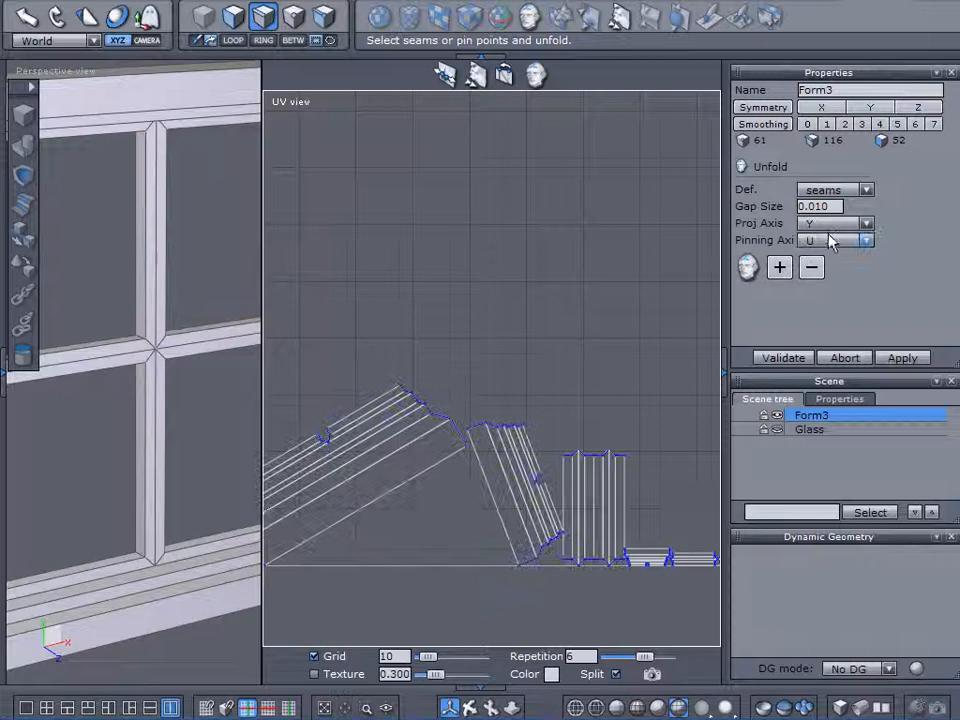
{"action": "left_click", "coordinate": [864, 222]}
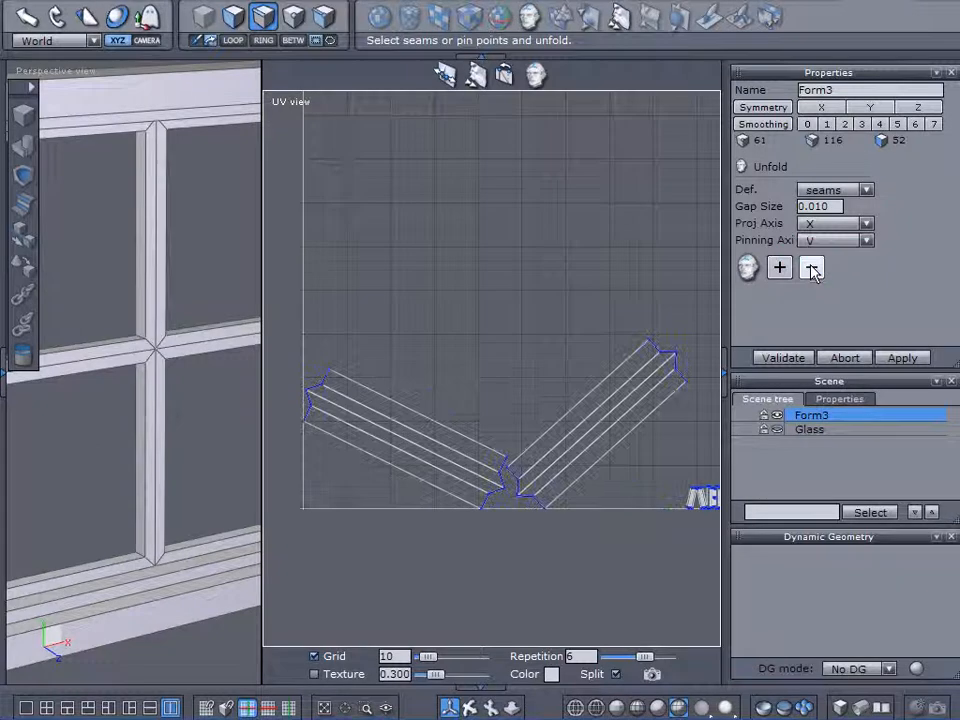
{"action": "left_click", "coordinate": [812, 268]}
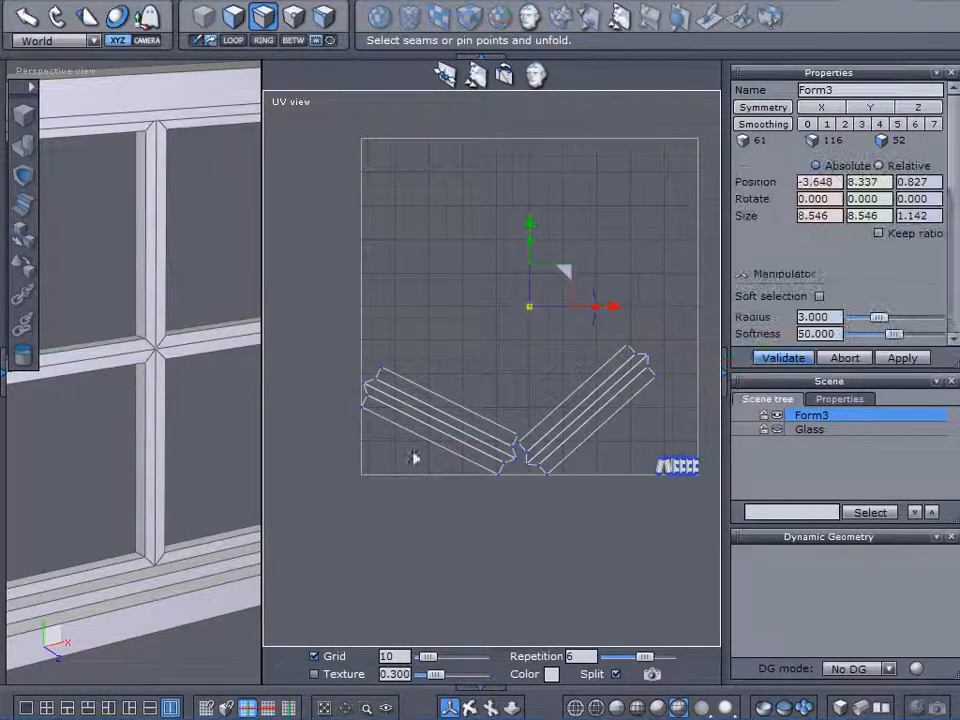
Validate the unfold, rectangle-select all Form3 UV islands and apply the enlarged layout.
{"action": "left_click", "coordinate": [440, 410]}
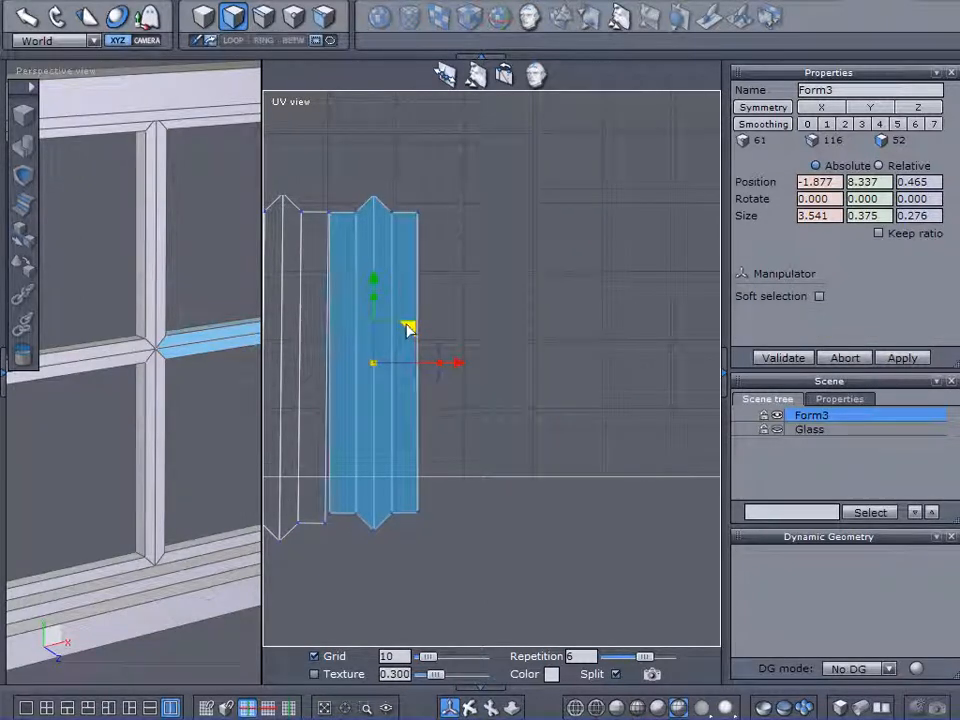
{"action": "left_click", "coordinate": [818, 296]}
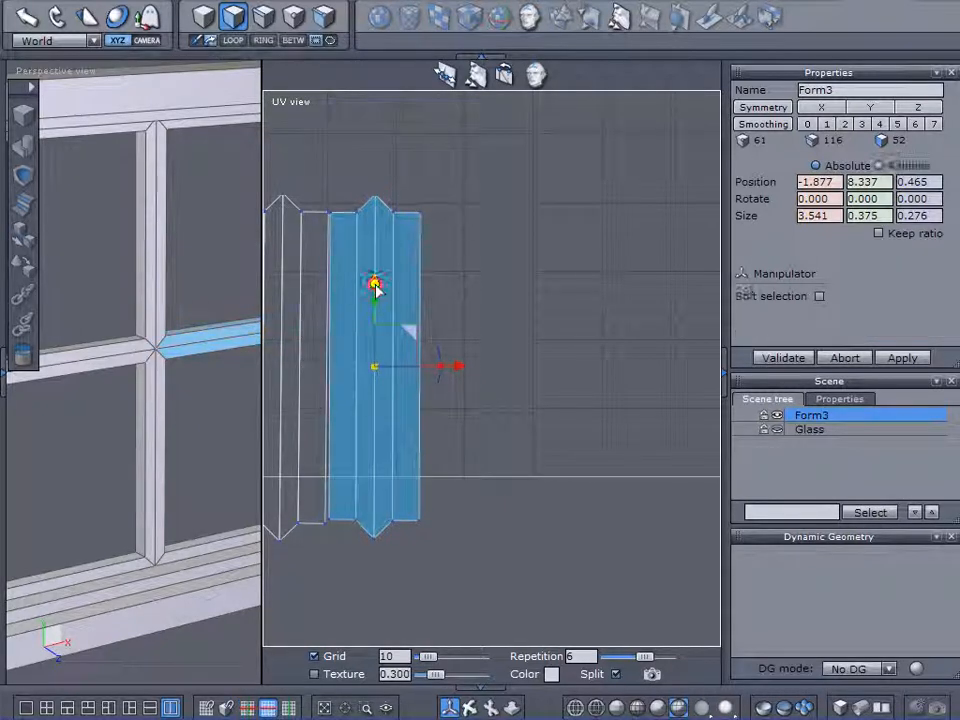
{"action": "left_click", "coordinate": [820, 296]}
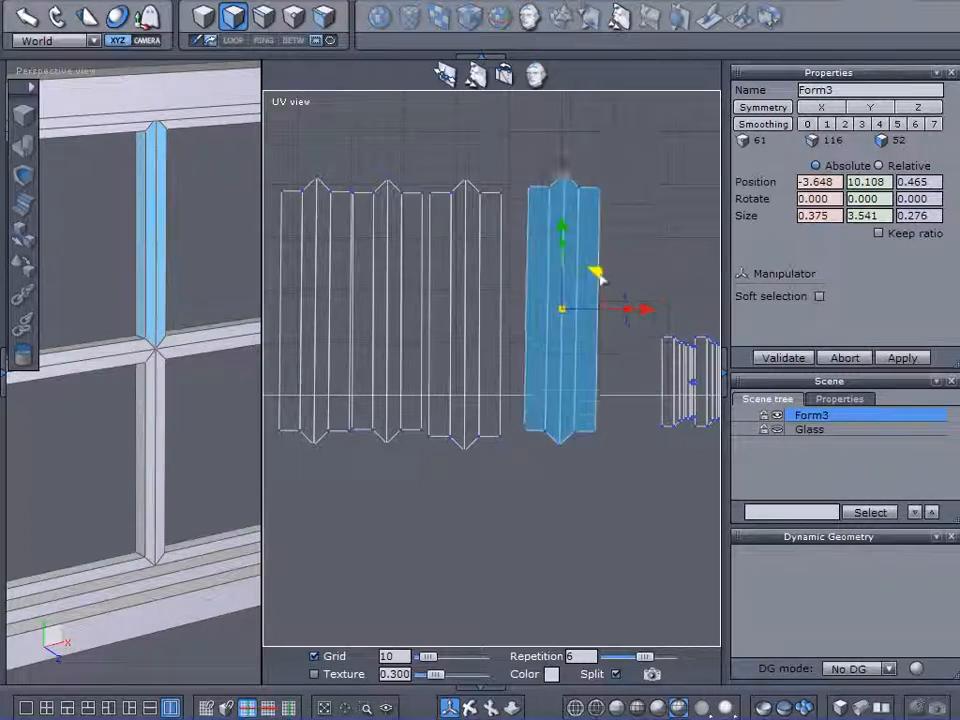
{"action": "left_click", "coordinate": [820, 296]}
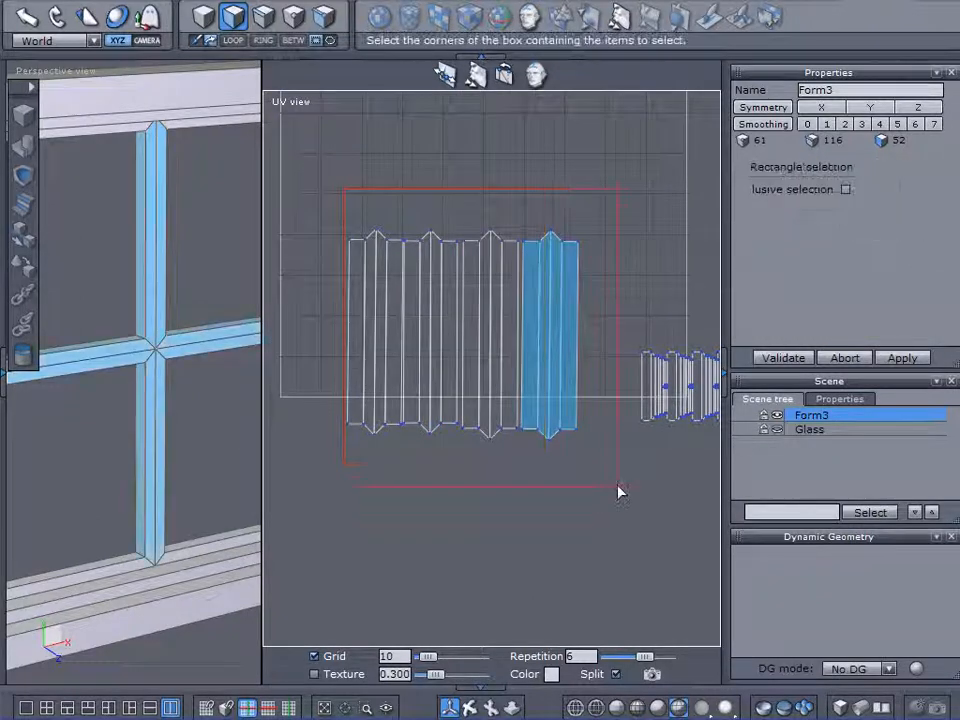
{"action": "left_click_drag", "start_coordinate": [348, 192], "coordinate": [620, 490]}
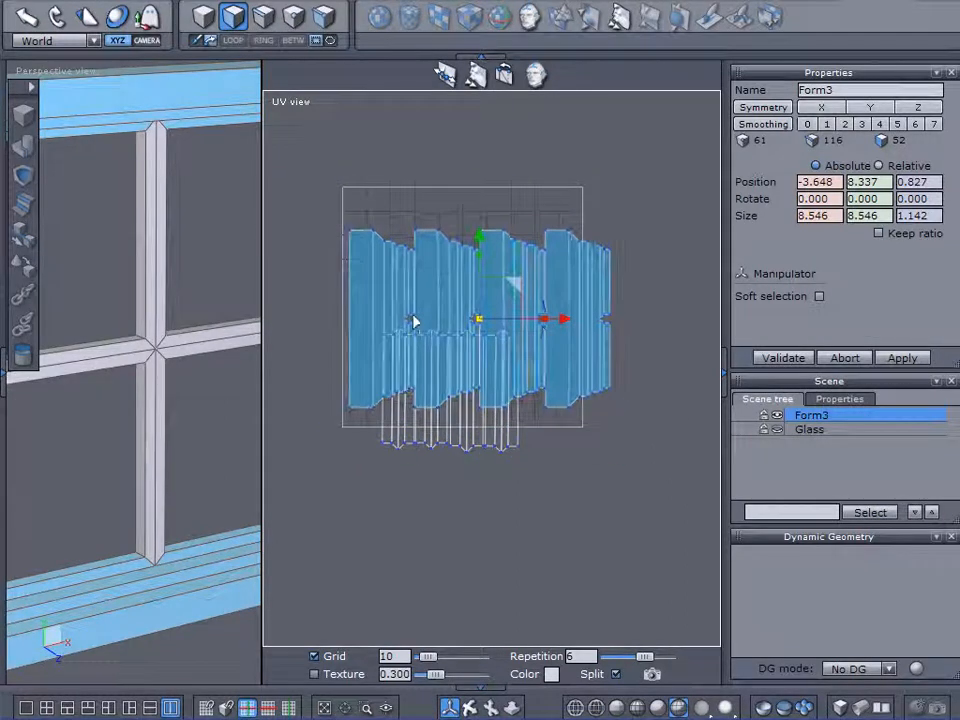
{"action": "left_click", "coordinate": [820, 296]}
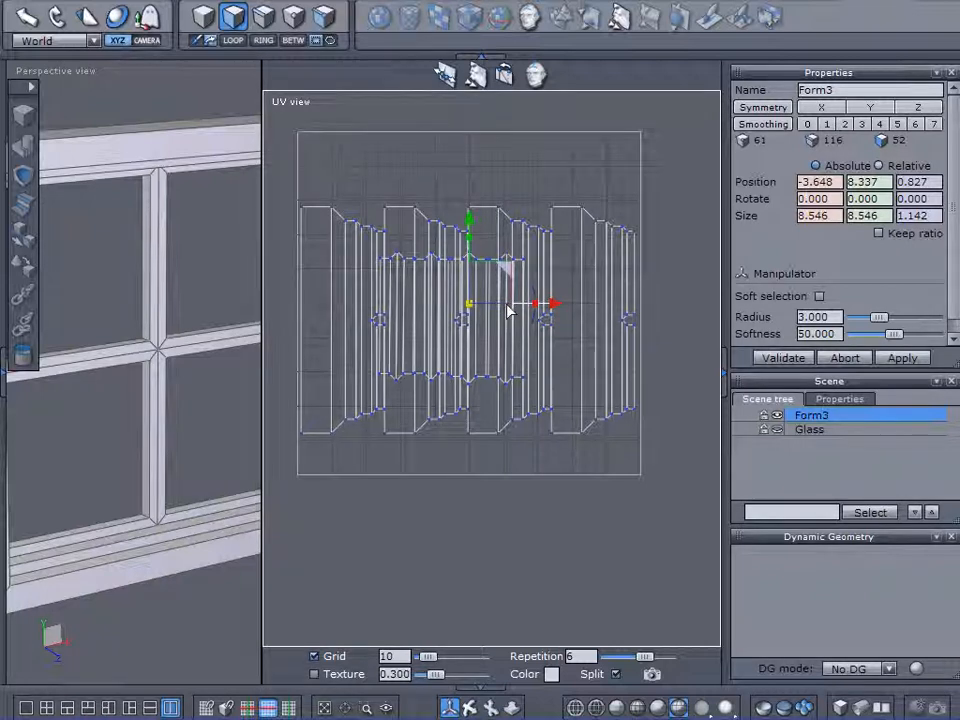
{"action": "mouse_move", "coordinate": [384, 172]}
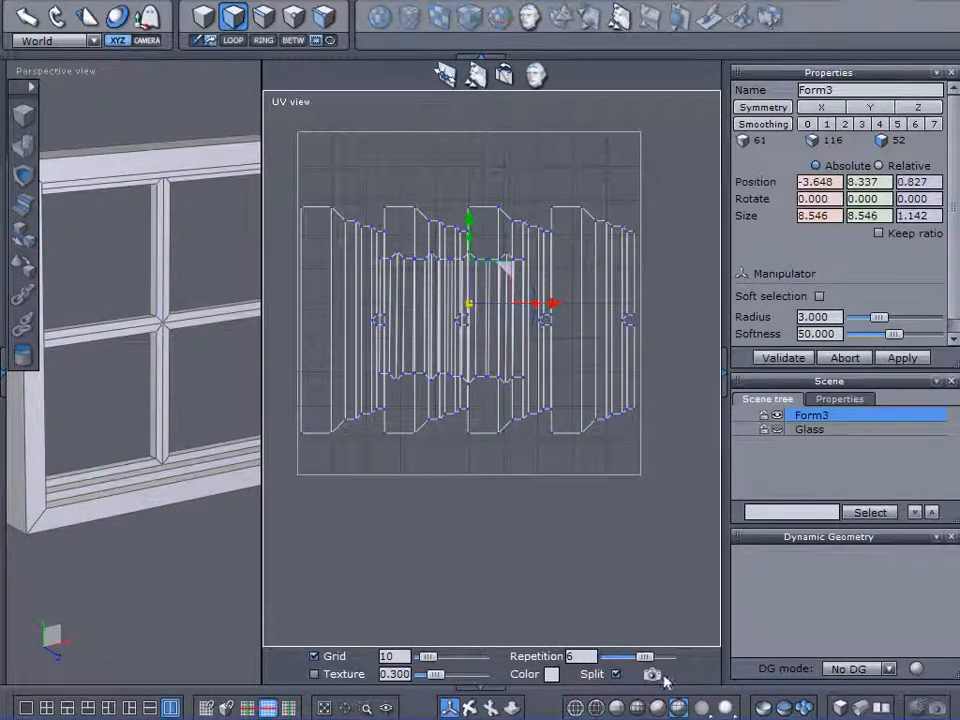
Start saving the frame's UV image, then cancel it.
{"action": "left_click", "coordinate": [652, 672]}
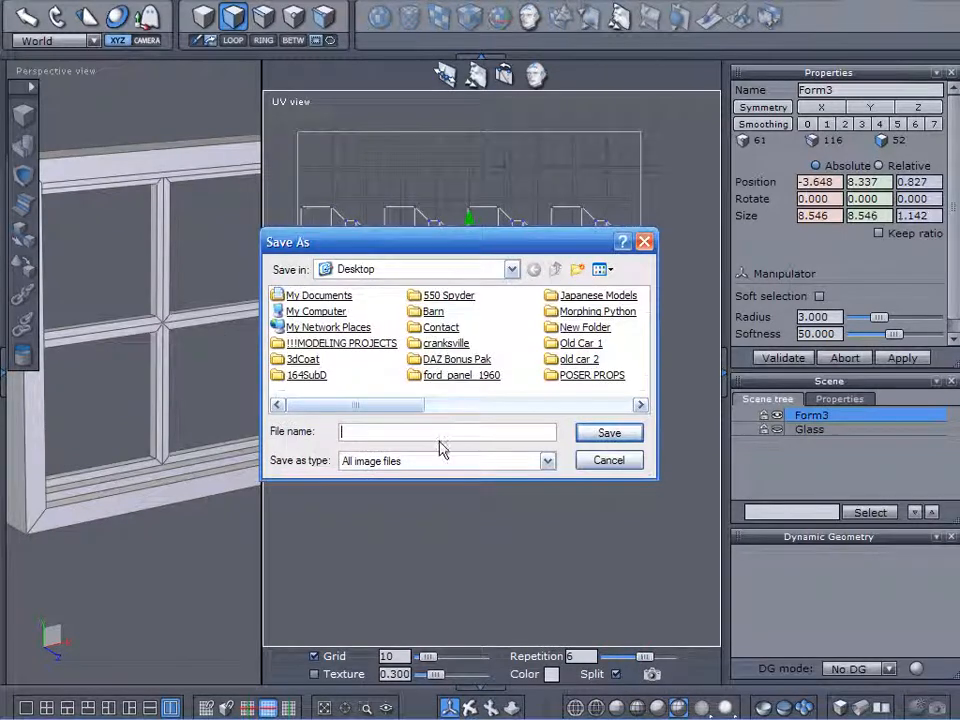
{"action": "type", "text": "werewolf"}
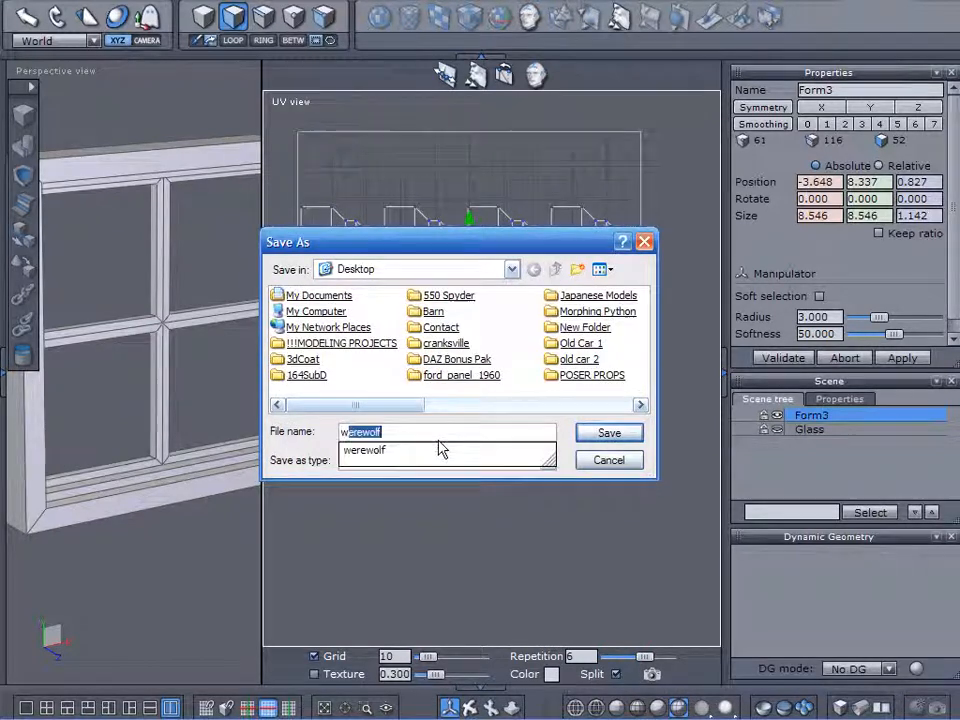
{"action": "left_click", "coordinate": [608, 432]}
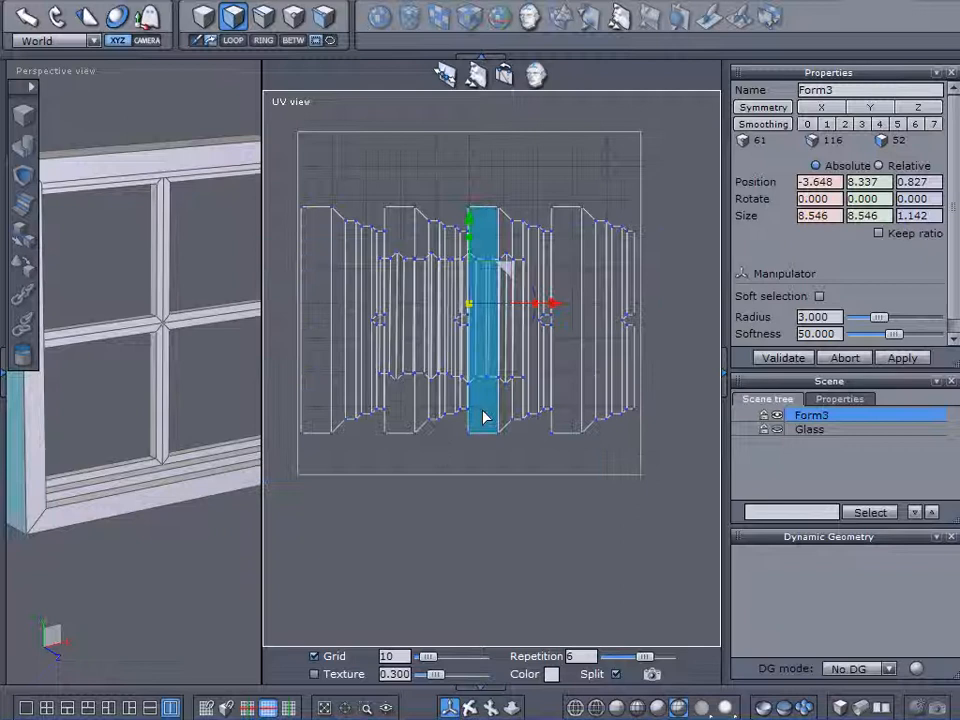
Save the Glass object's UV layout as an image named glass.
{"action": "left_click", "coordinate": [808, 428]}
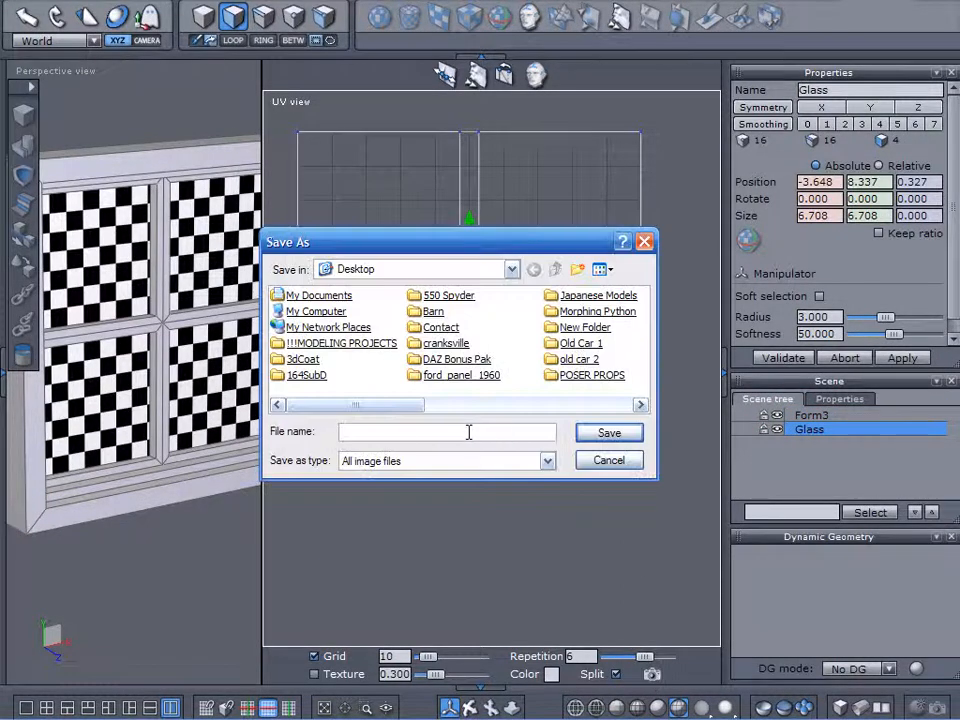
{"action": "type", "text": "glass"}
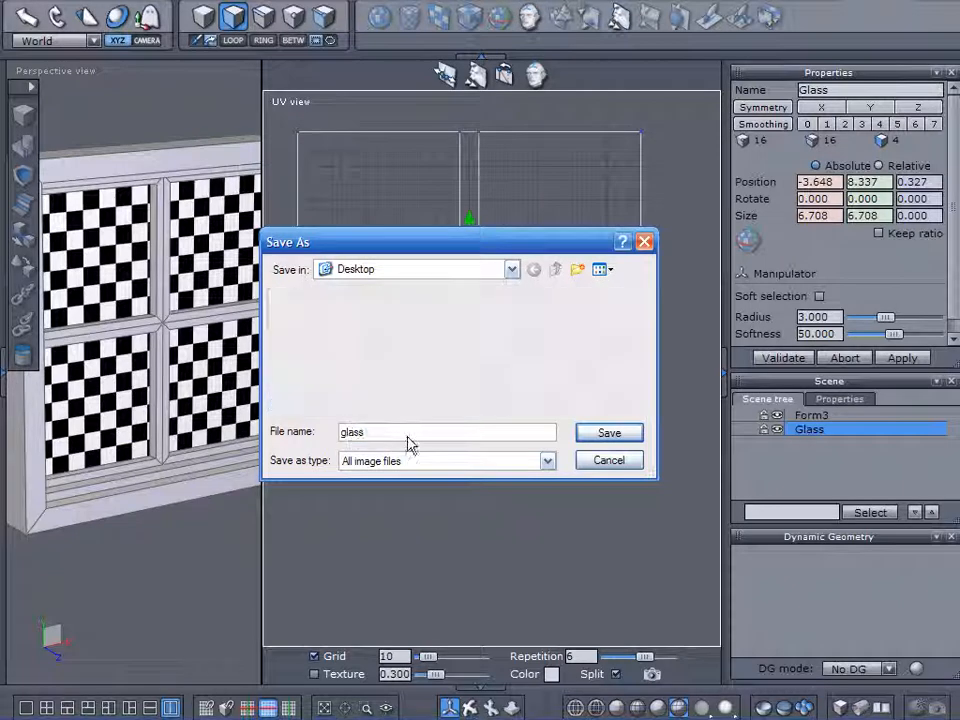
{"action": "left_click", "coordinate": [608, 432]}
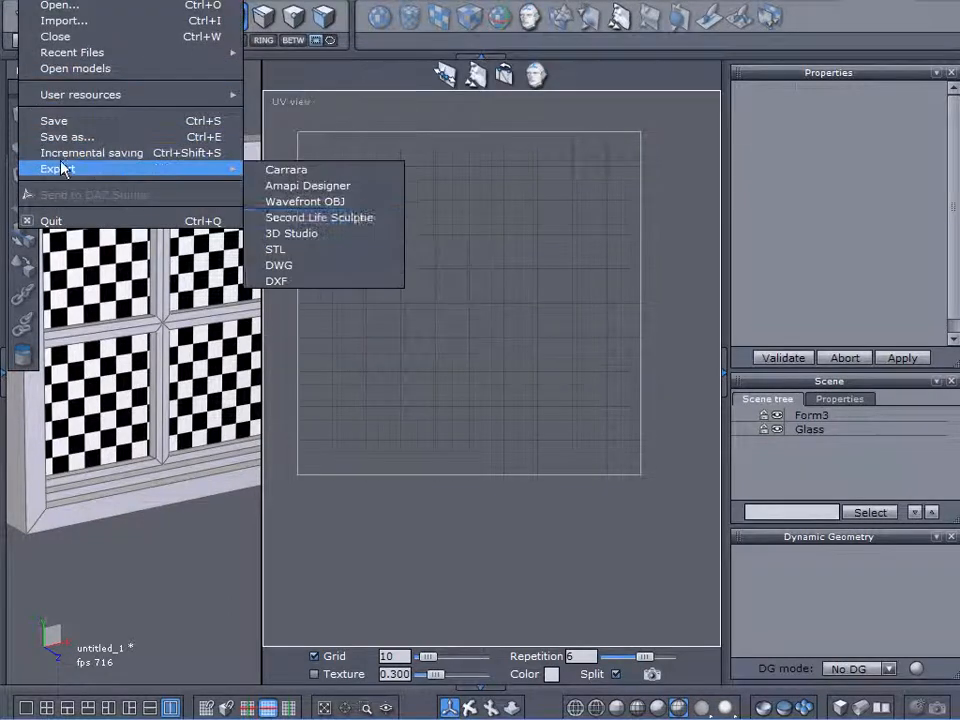
Export the model as Wavefront OBJ window.obj with Export UVs kept on.
{"action": "left_click", "coordinate": [304, 200]}
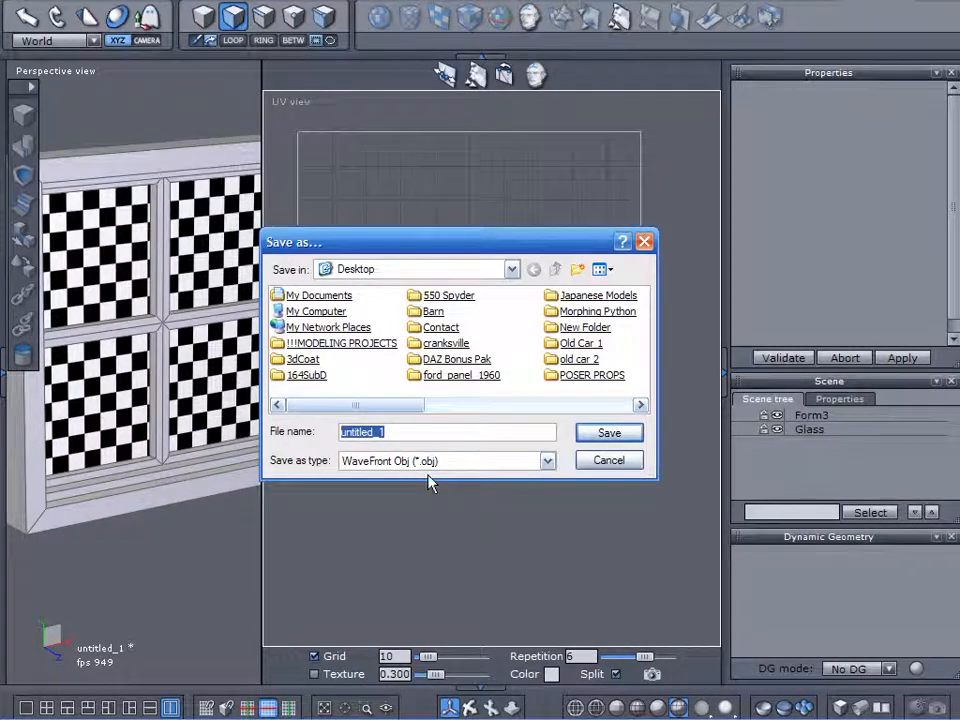
{"action": "type", "text": "wondow"}
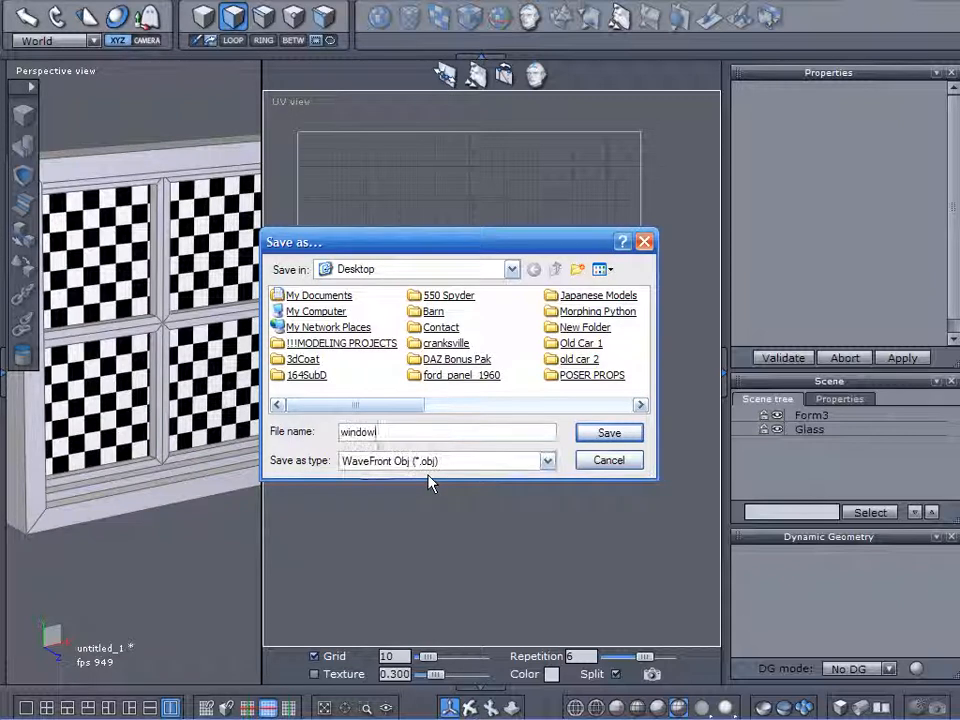
{"action": "left_click", "coordinate": [608, 432]}
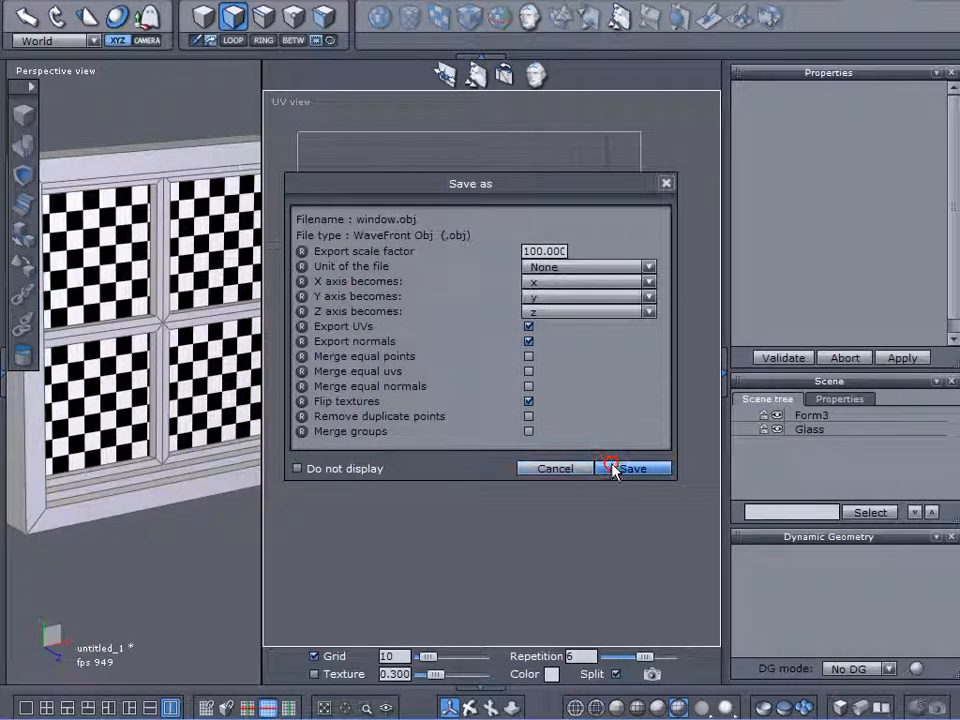
{"action": "left_click", "coordinate": [630, 468]}
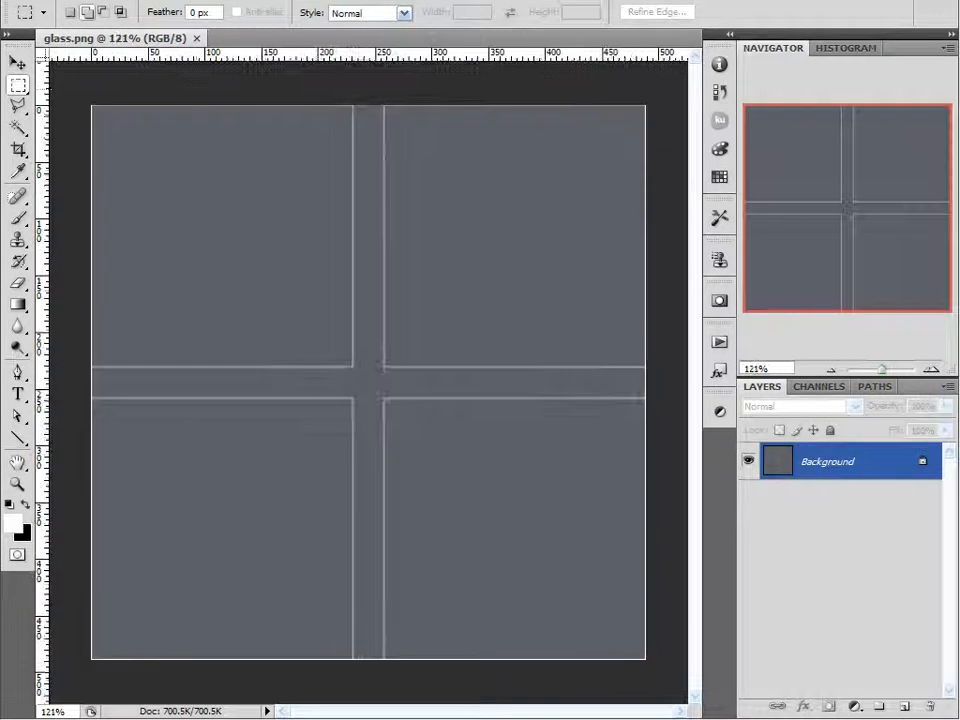
Select the Move tool on the opened glass.png UV template.
{"action": "left_click", "coordinate": [16, 62]}
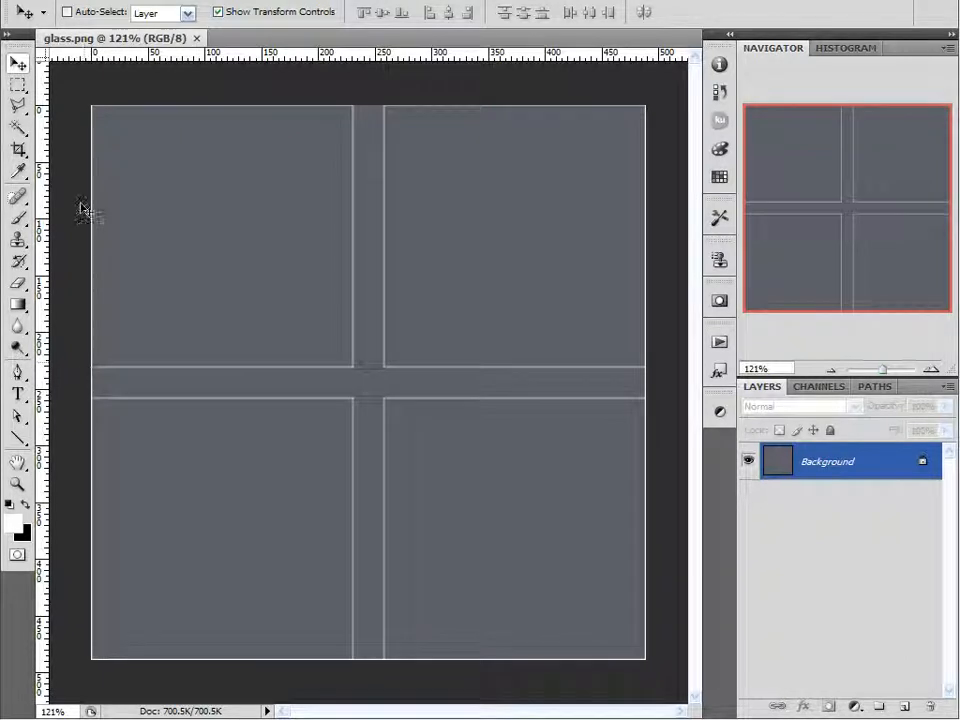
{"action": "mouse_move", "coordinate": [82, 670]}
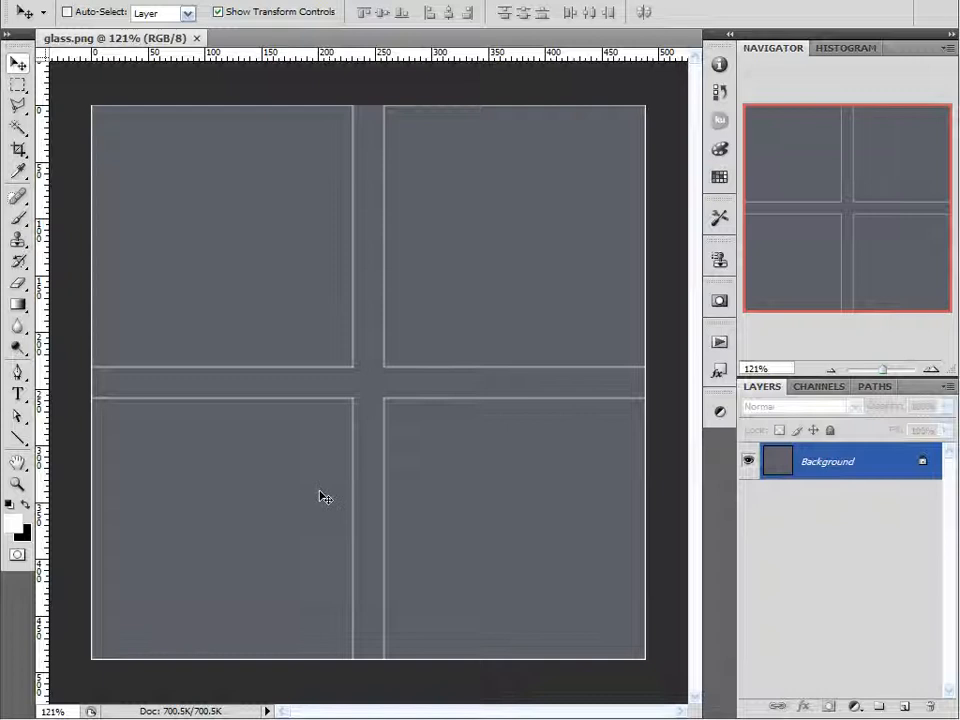
{"action": "mouse_move", "coordinate": [476, 290]}
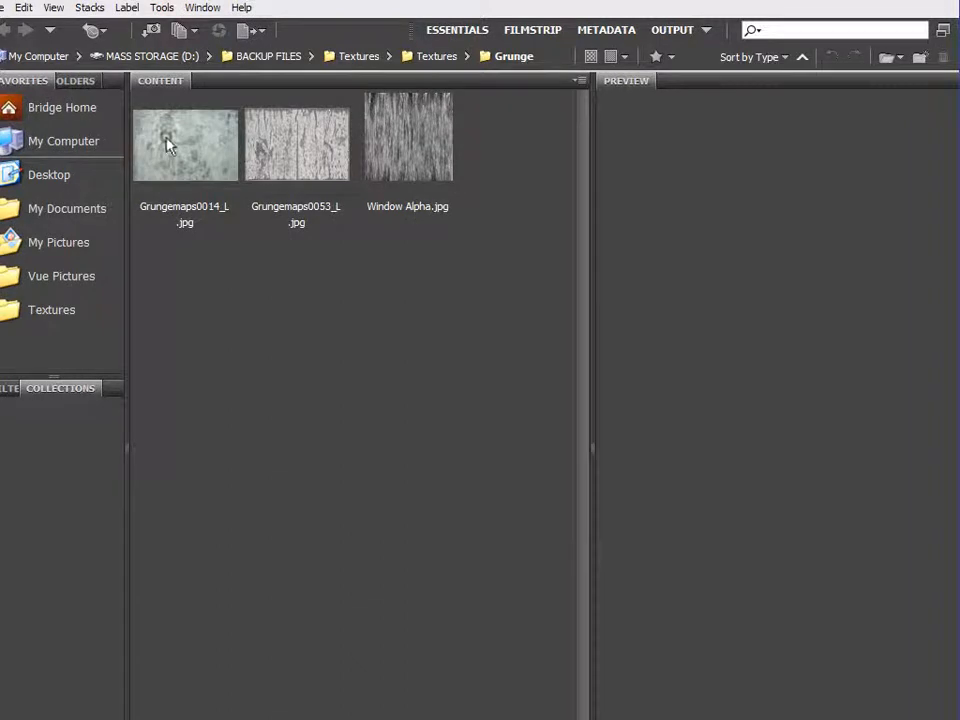
Open Grungemaps0014_1.jpg from the Grunge textures folder into Photoshop.
{"action": "left_click", "coordinate": [184, 140]}
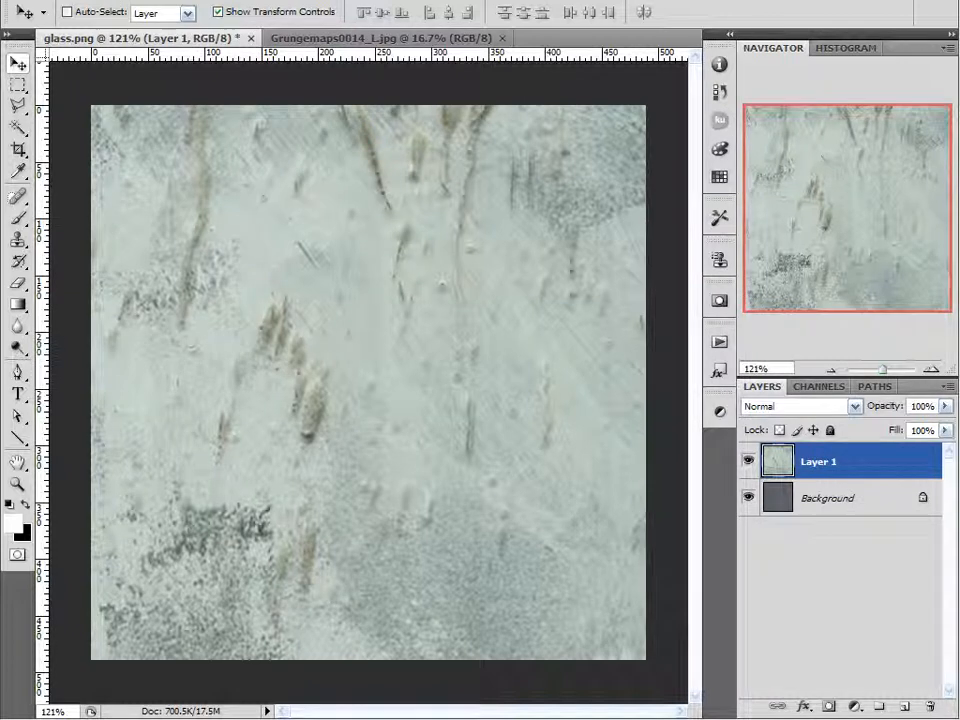
Desaturate the grunge Layer 1 and free-transform it to fill the whole glass.png canvas.
{"action": "left_click", "coordinate": [132, 4]}
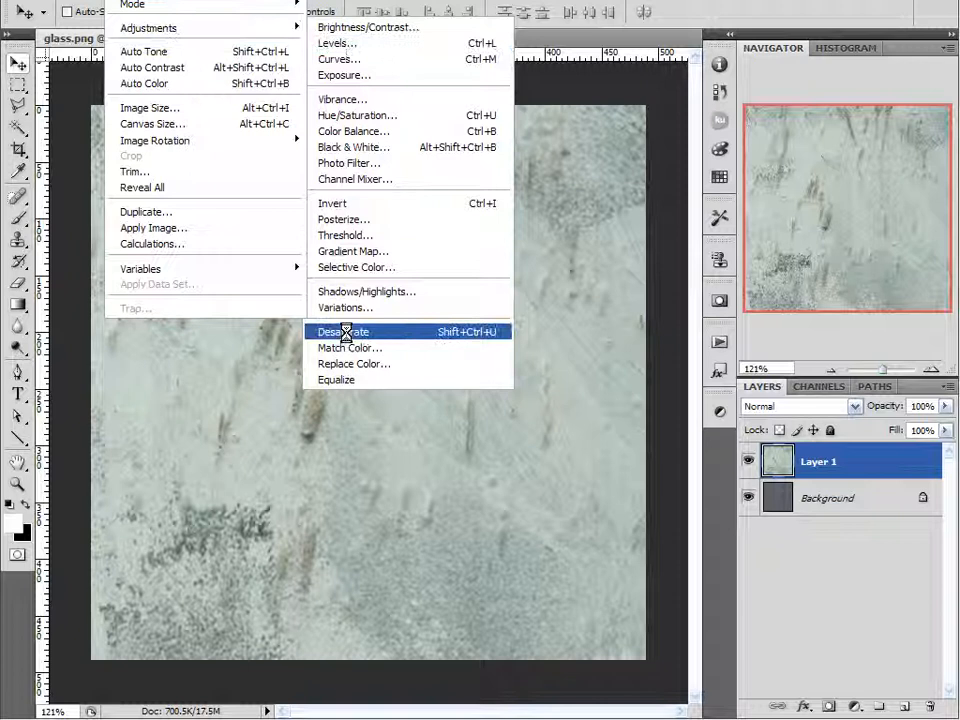
{"action": "left_click", "coordinate": [342, 332]}
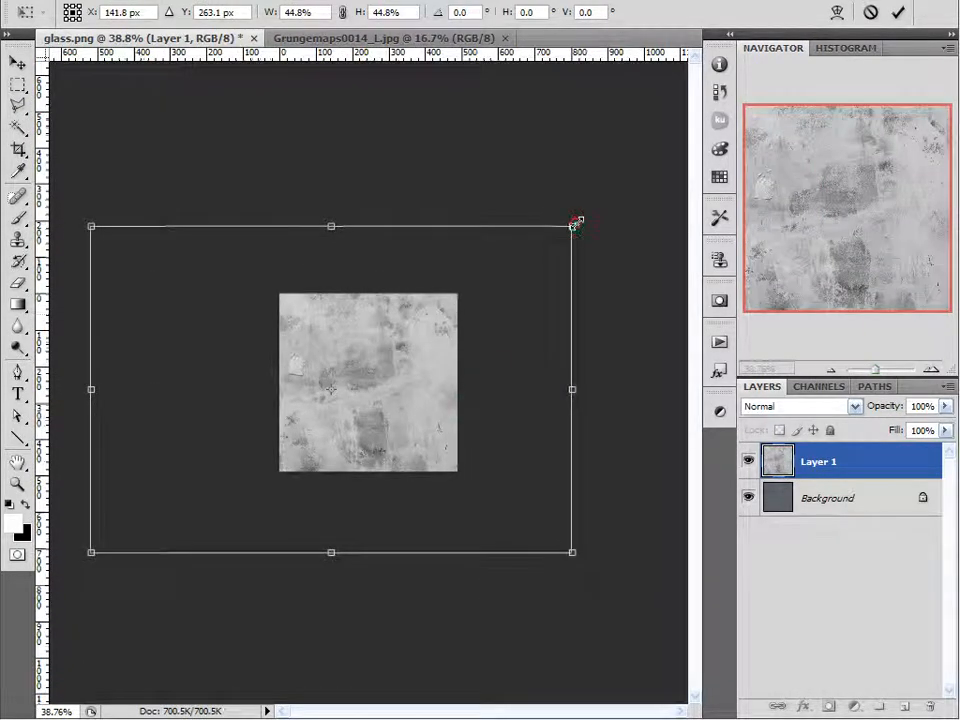
{"action": "left_click_drag", "start_coordinate": [572, 228], "coordinate": [510, 292]}
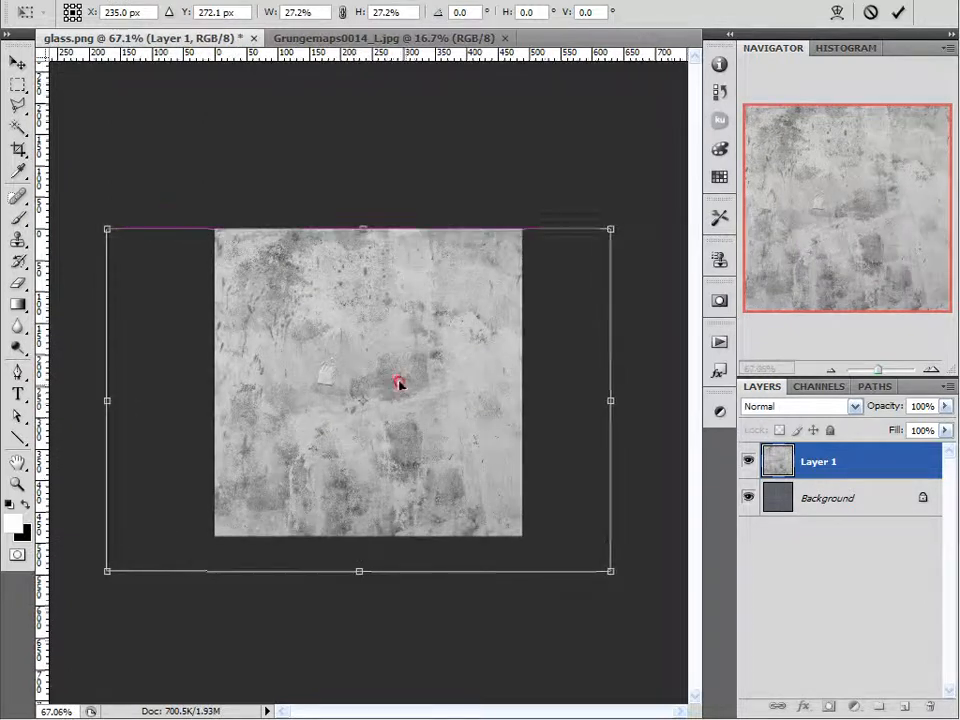
{"action": "left_click_drag", "start_coordinate": [398, 384], "coordinate": [314, 392]}
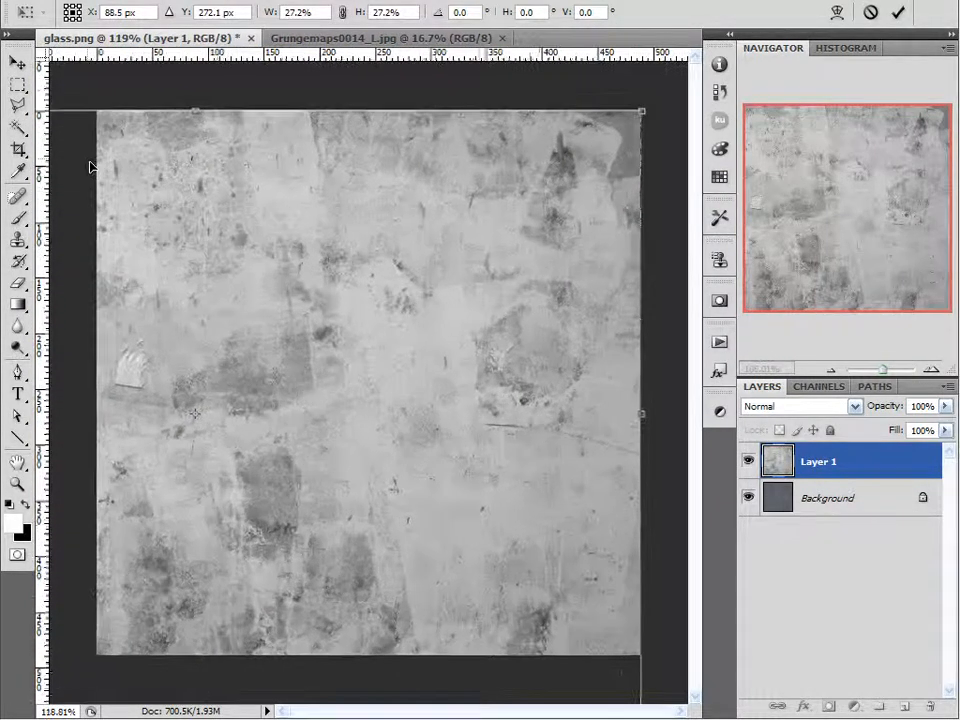
{"action": "left_click", "coordinate": [898, 12]}
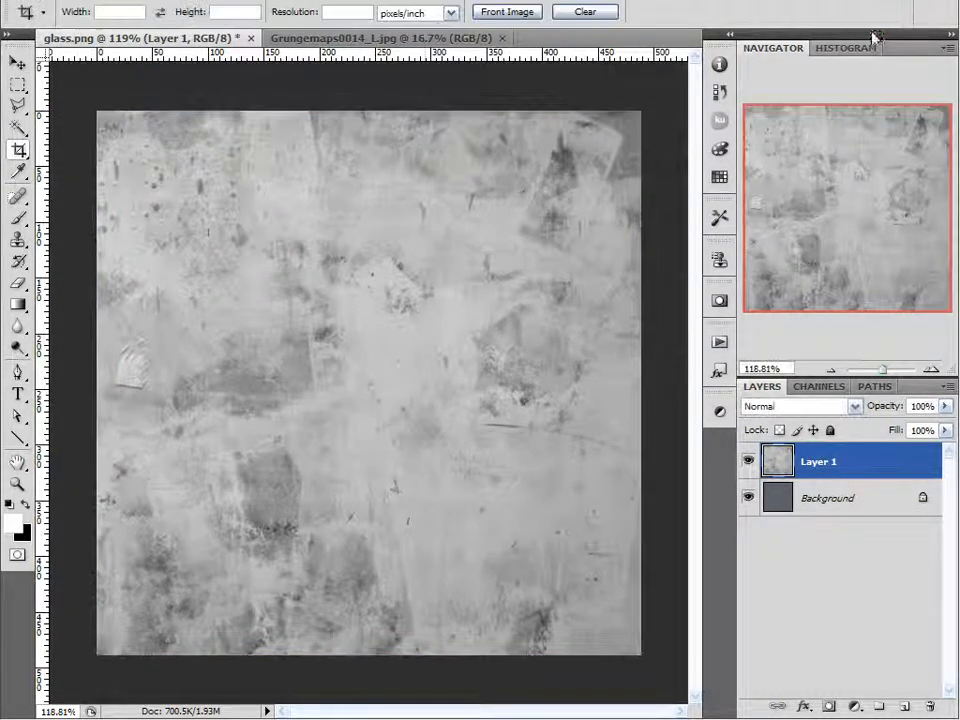
{"action": "left_click", "coordinate": [16, 64]}
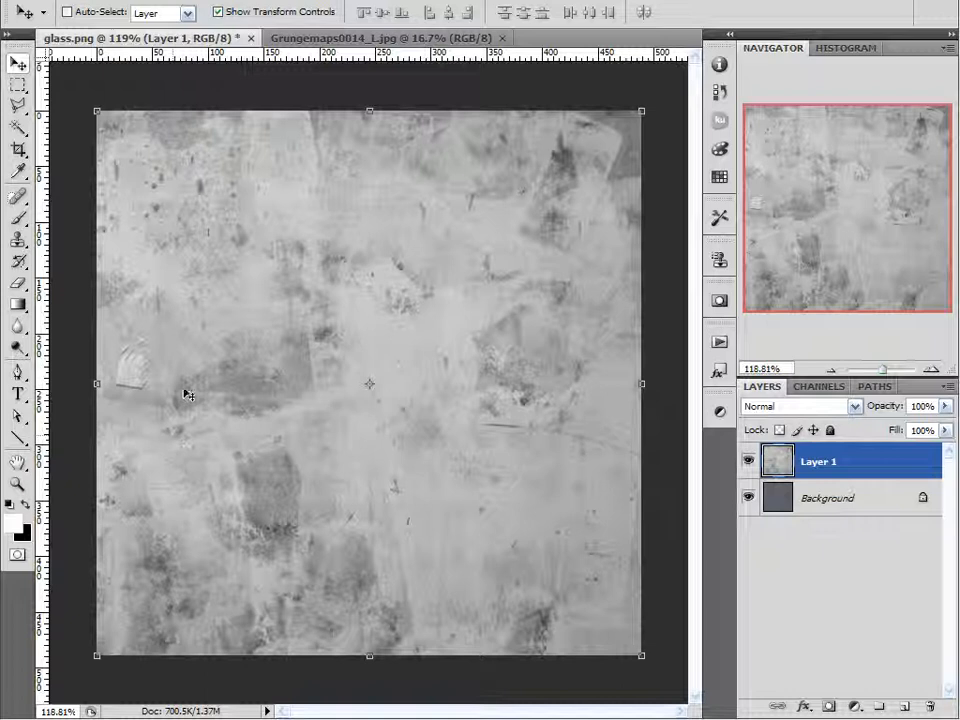
{"action": "left_click", "coordinate": [12, 512]}
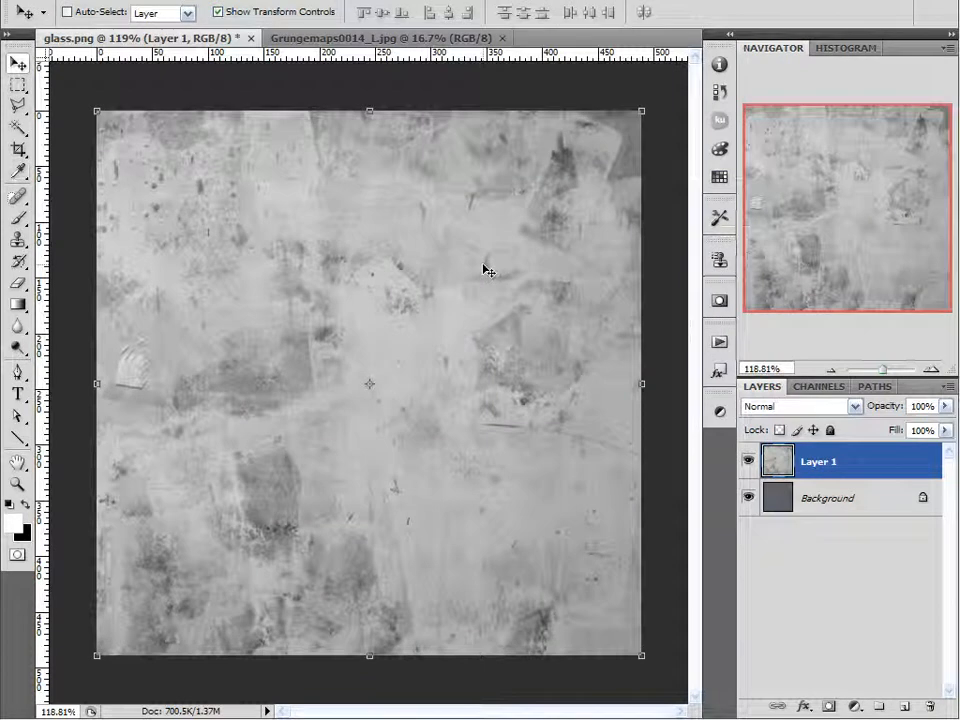
{"action": "mouse_move", "coordinate": [536, 216]}
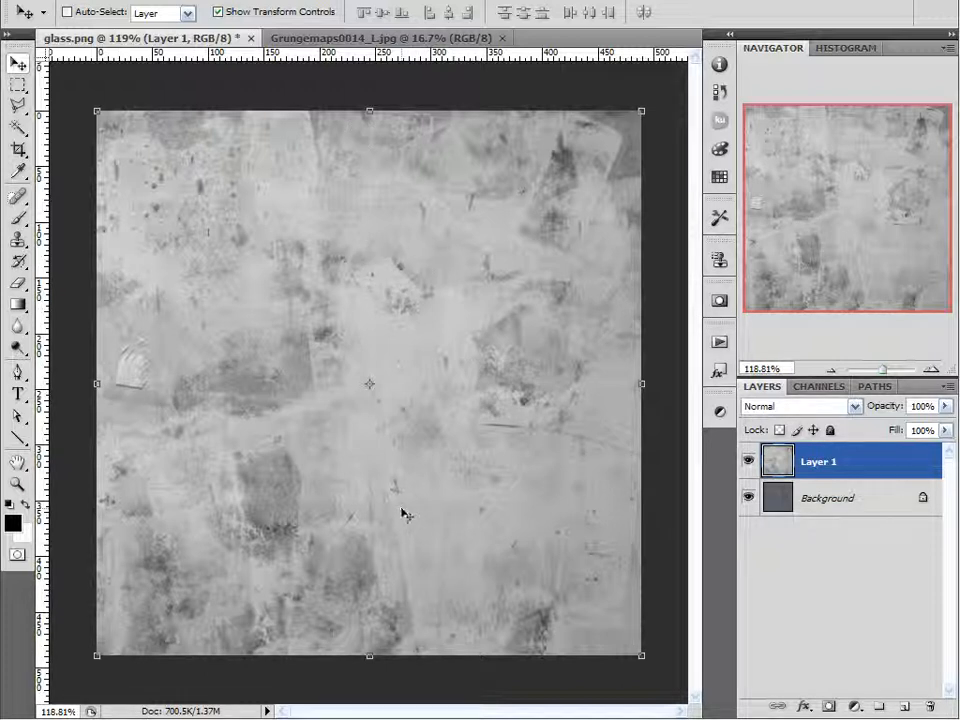
{"action": "mouse_move", "coordinate": [416, 470]}
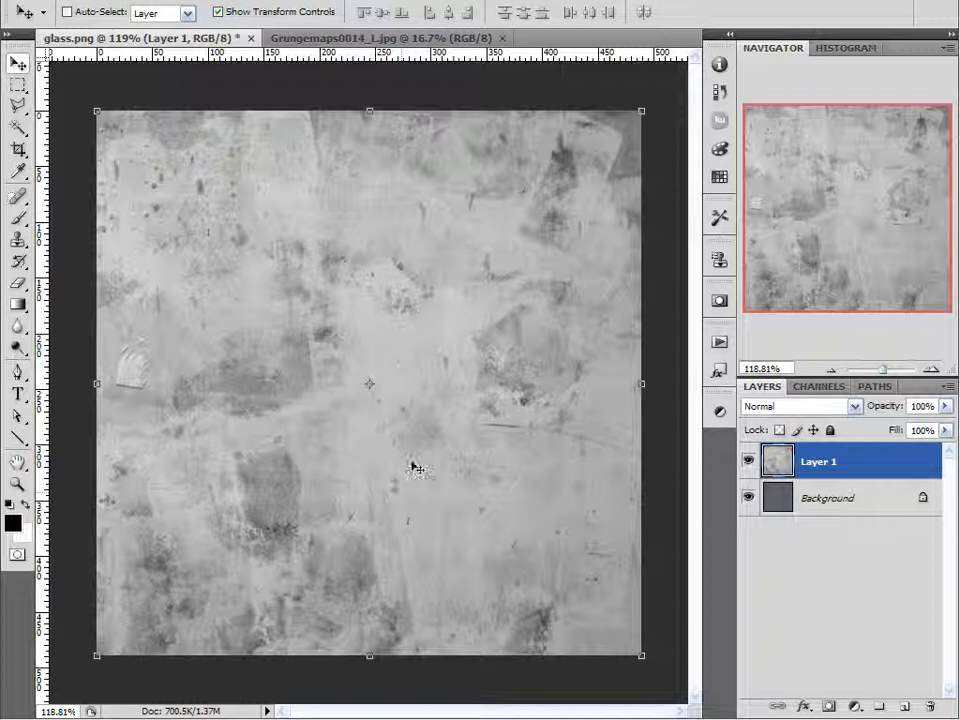
{"action": "mouse_move", "coordinate": [480, 420]}
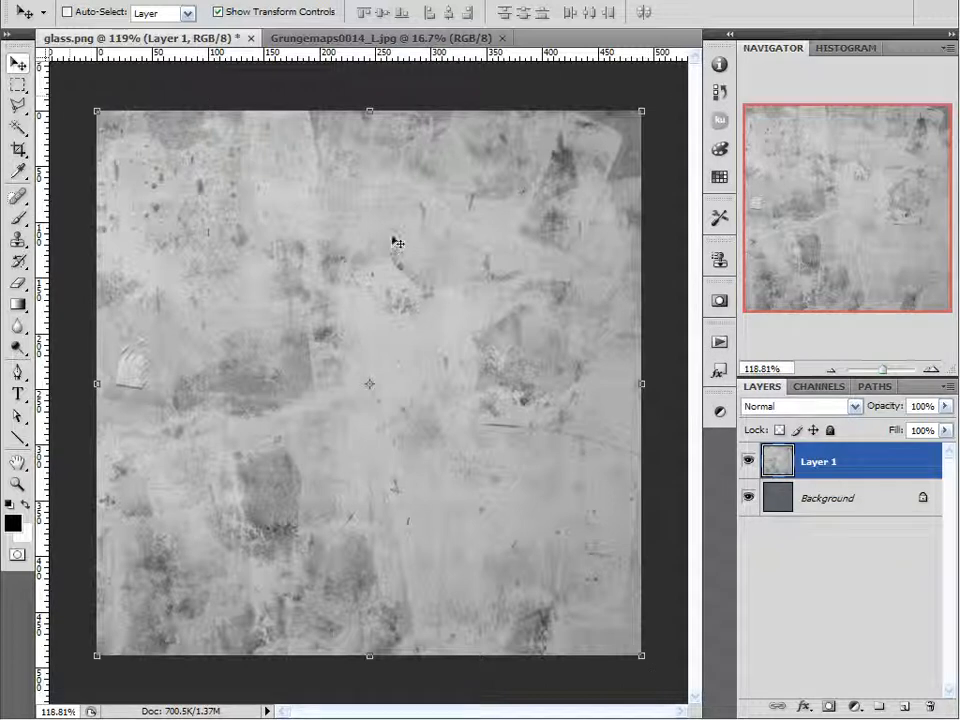
{"action": "mouse_move", "coordinate": [324, 496]}
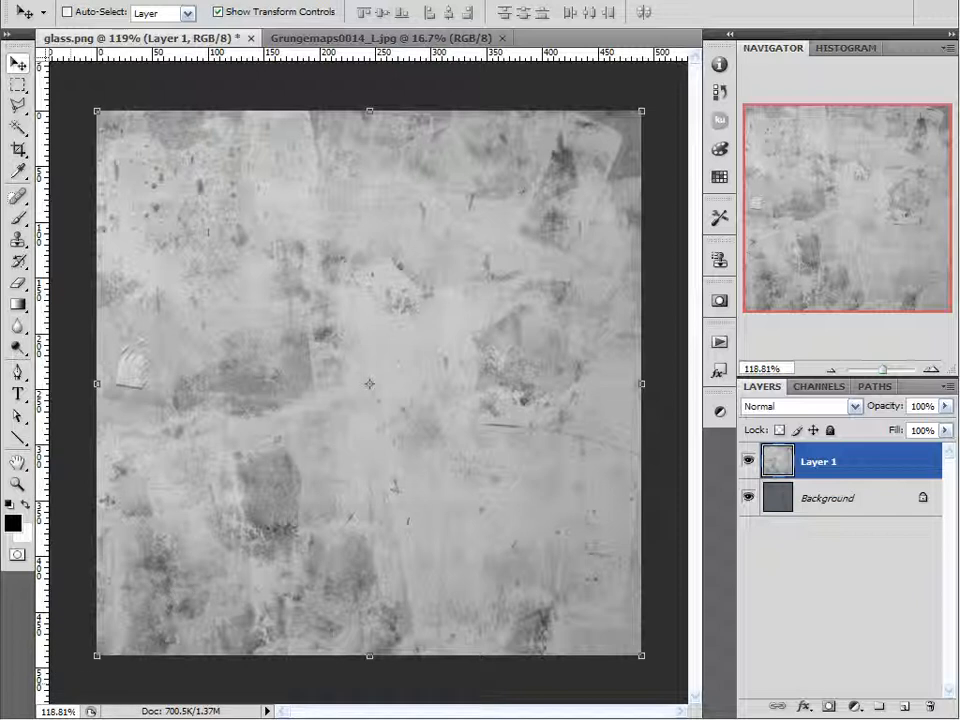
{"action": "mouse_move", "coordinate": [502, 88]}
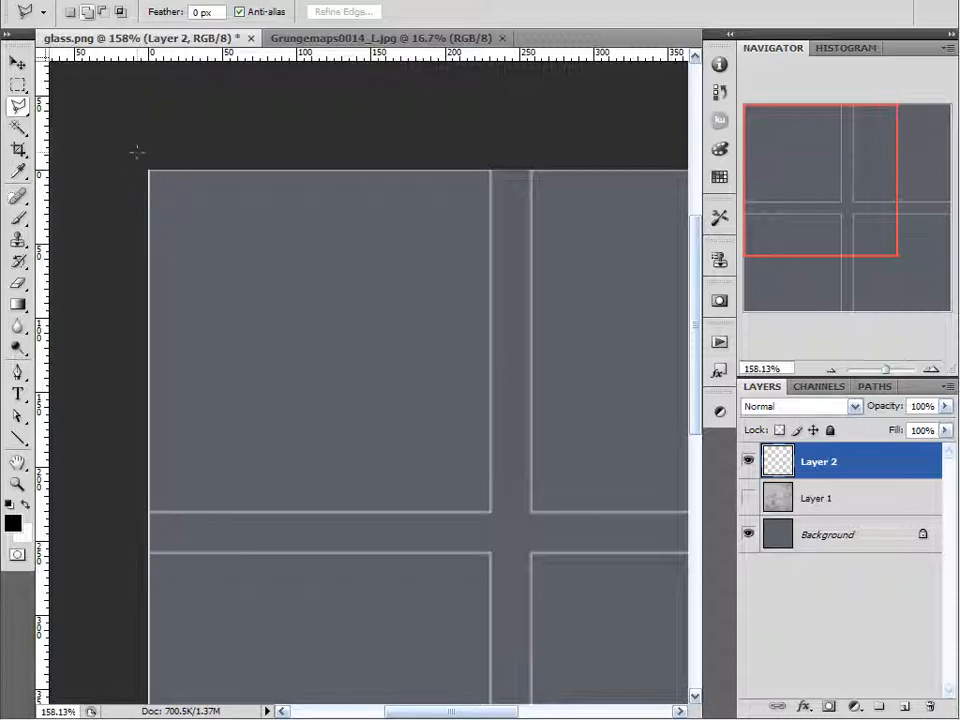
Fill the top-left pane white, paint a jagged white patch at lower left, and add an empty layer.
{"action": "left_click", "coordinate": [18, 88]}
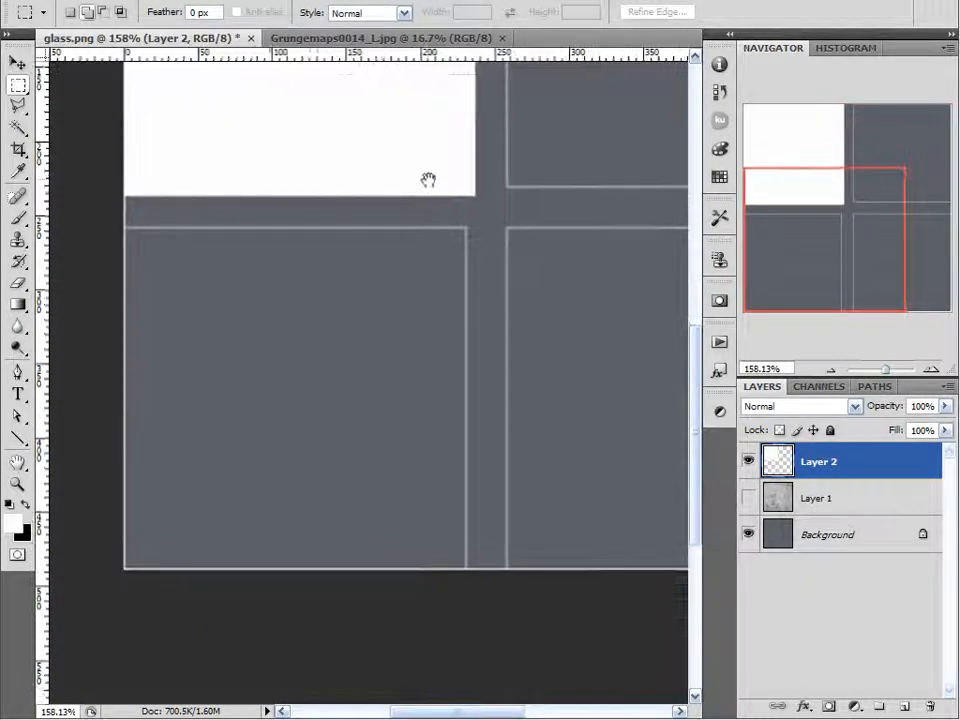
{"action": "left_click", "coordinate": [18, 84]}
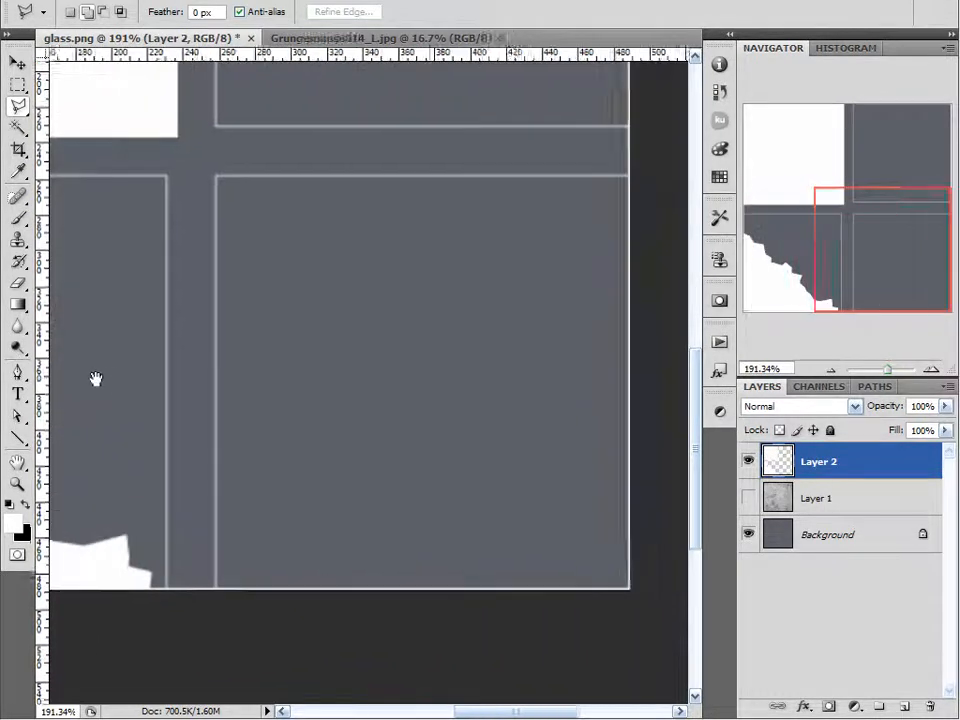
{"action": "left_click", "coordinate": [18, 198]}
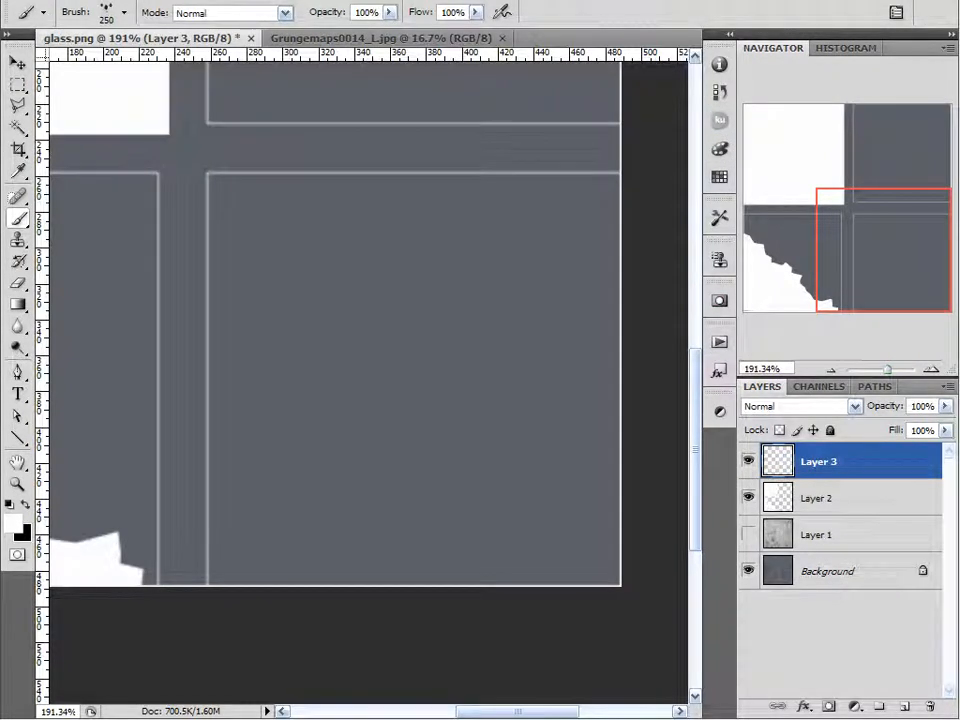
Choose a grunge brush preset in the Brushes panel with a 125 px master diameter.
{"action": "left_click", "coordinate": [360, 4]}
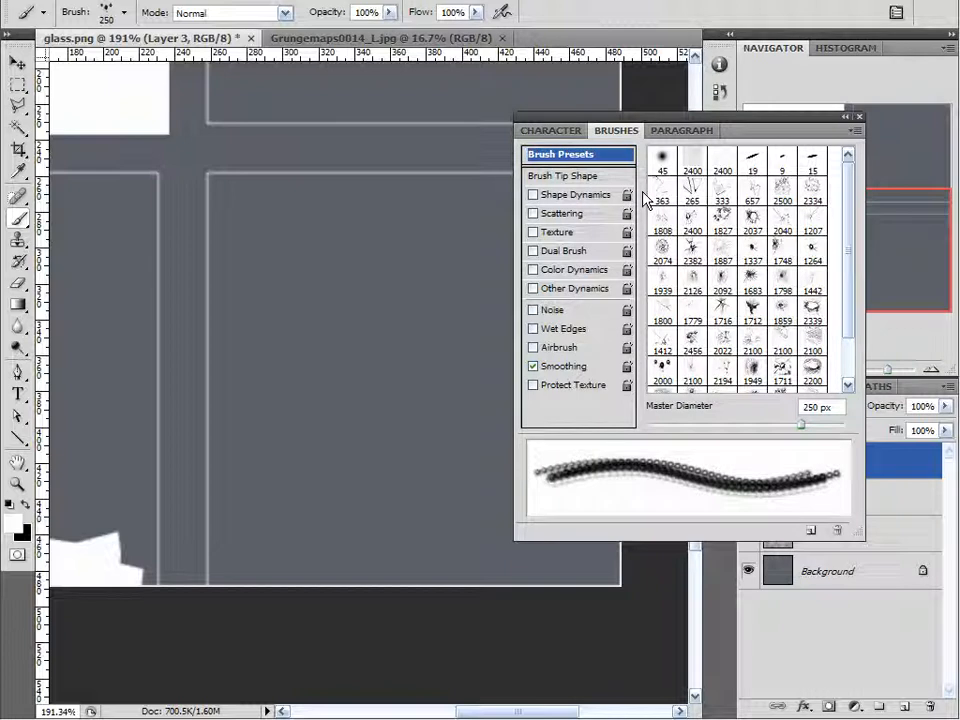
{"action": "mouse_move", "coordinate": [664, 210]}
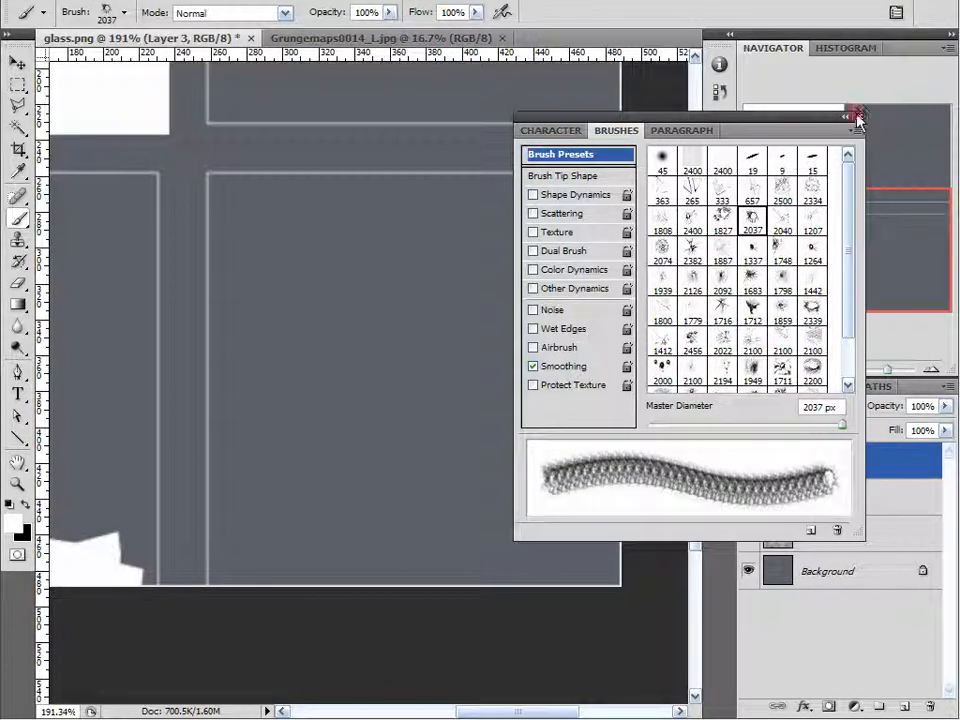
{"action": "left_click", "coordinate": [856, 116]}
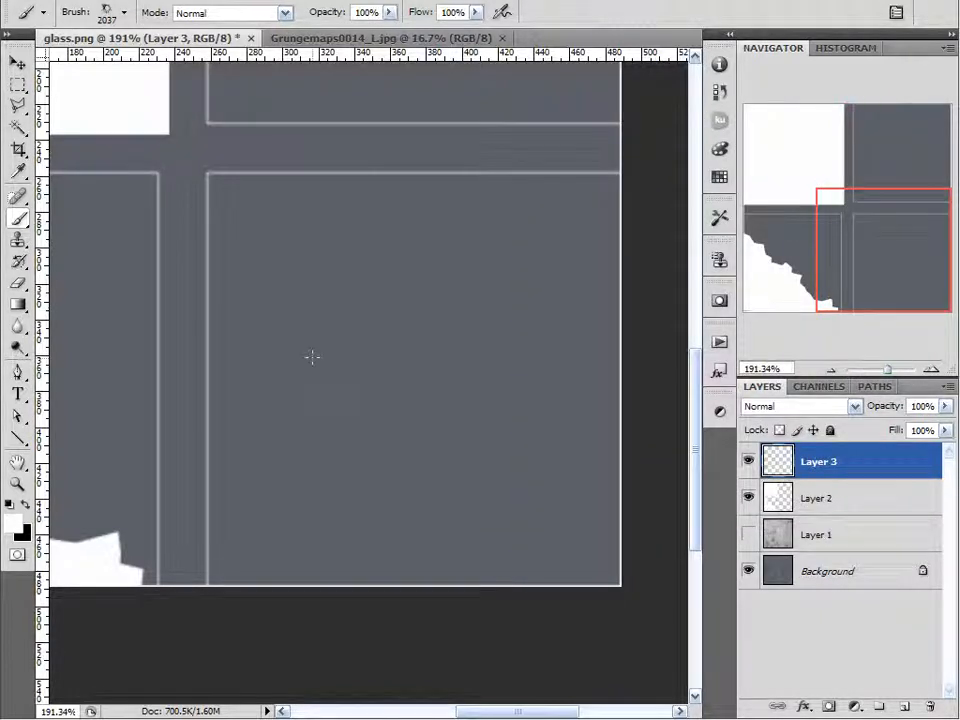
{"action": "left_click", "coordinate": [384, 370]}
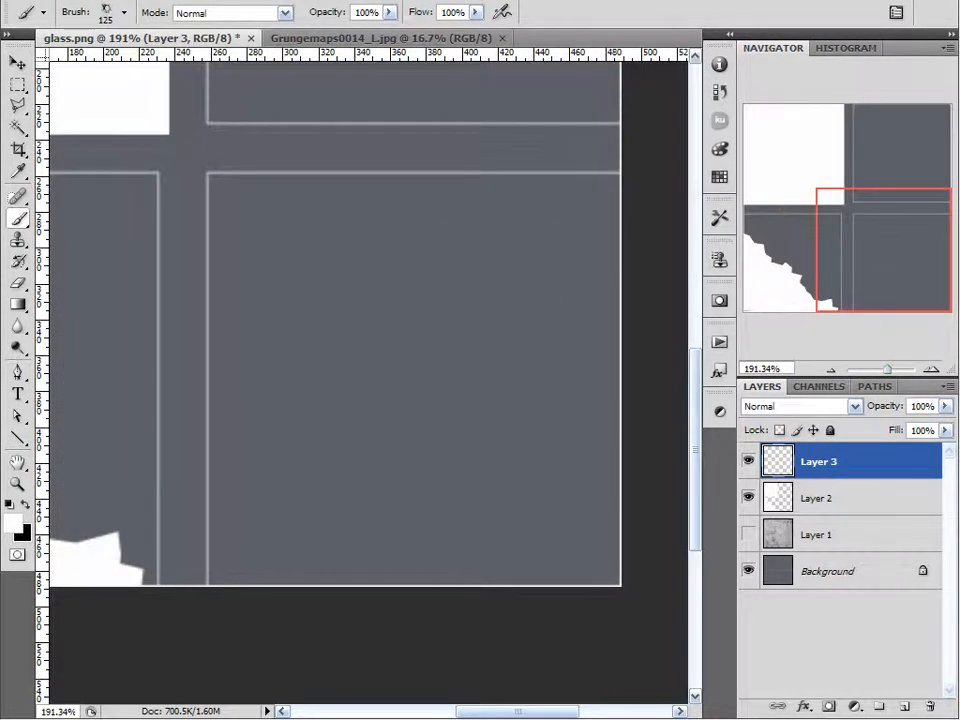
{"action": "mouse_move", "coordinate": [720, 260]}
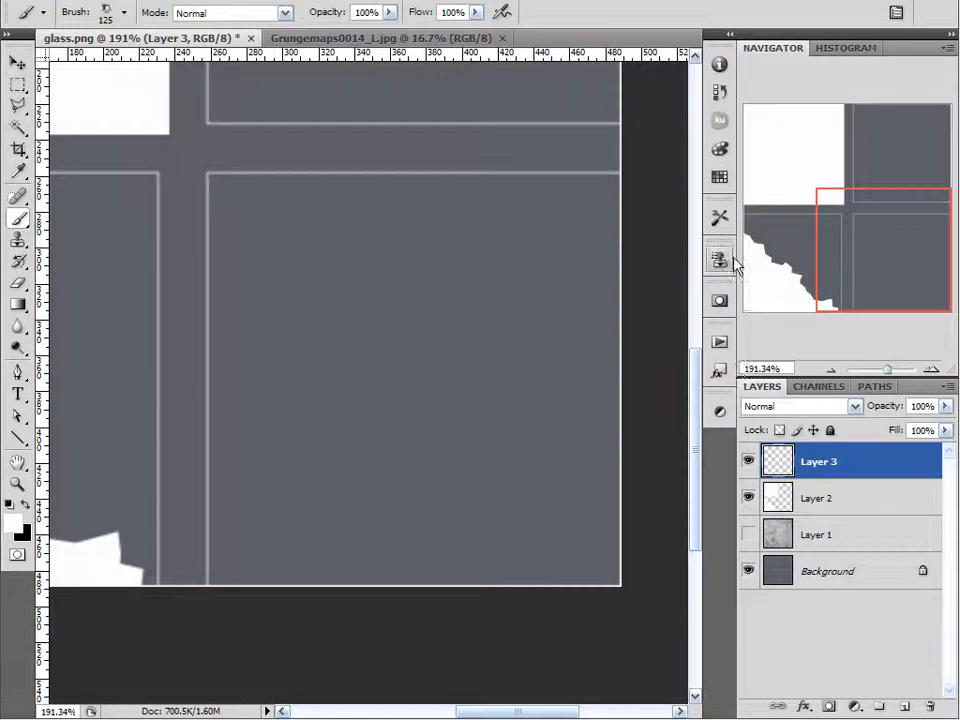
Reopen the Brushes panel from the Window menu and confirm the brush tip settings.
{"action": "left_click", "coordinate": [376, 4]}
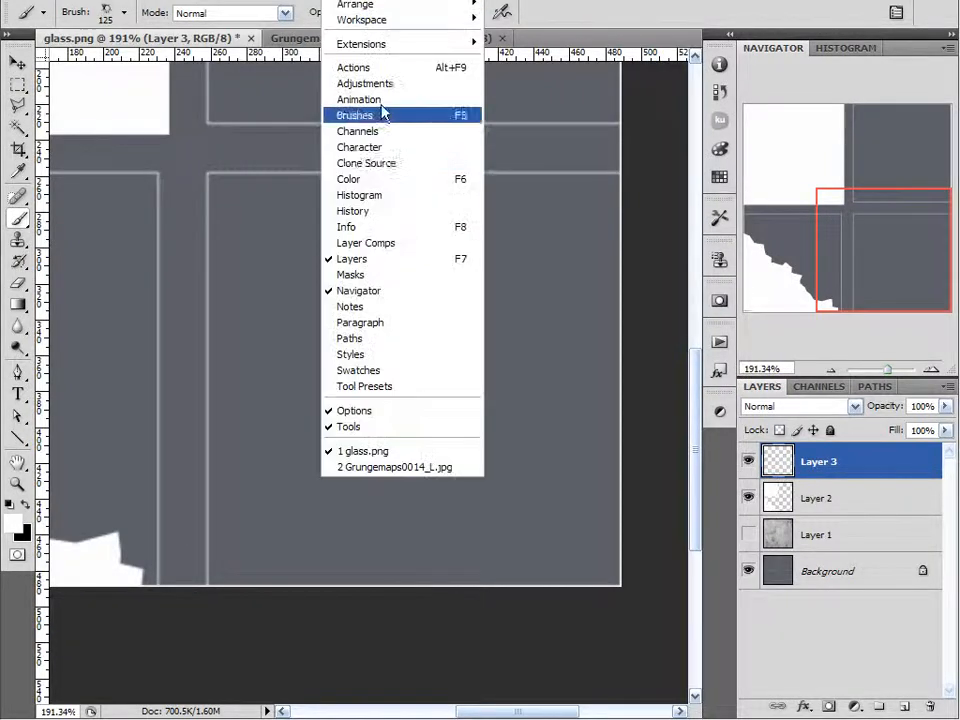
{"action": "left_click", "coordinate": [354, 114]}
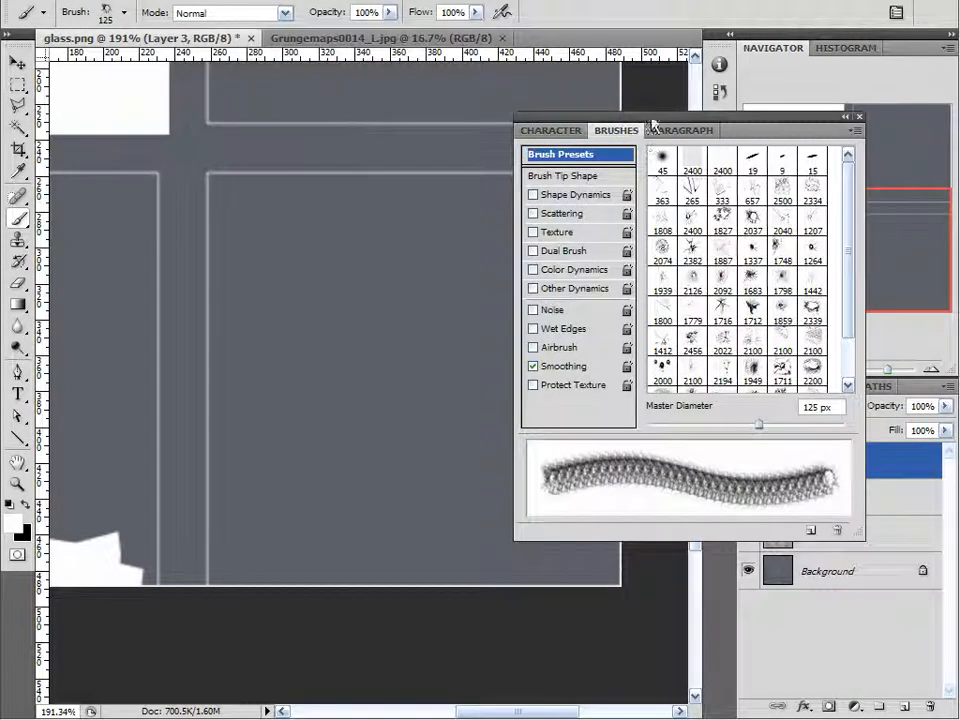
{"action": "left_click", "coordinate": [858, 116]}
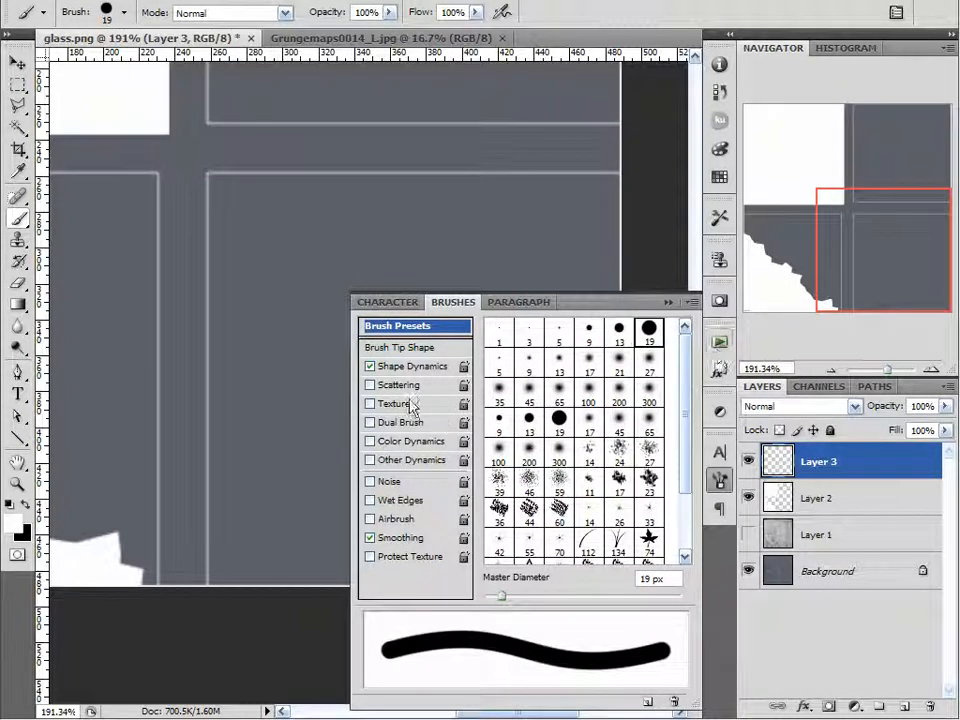
Paint a jagged white crack line from the pane's right edge down to the left mullion.
{"action": "left_click", "coordinate": [400, 348]}
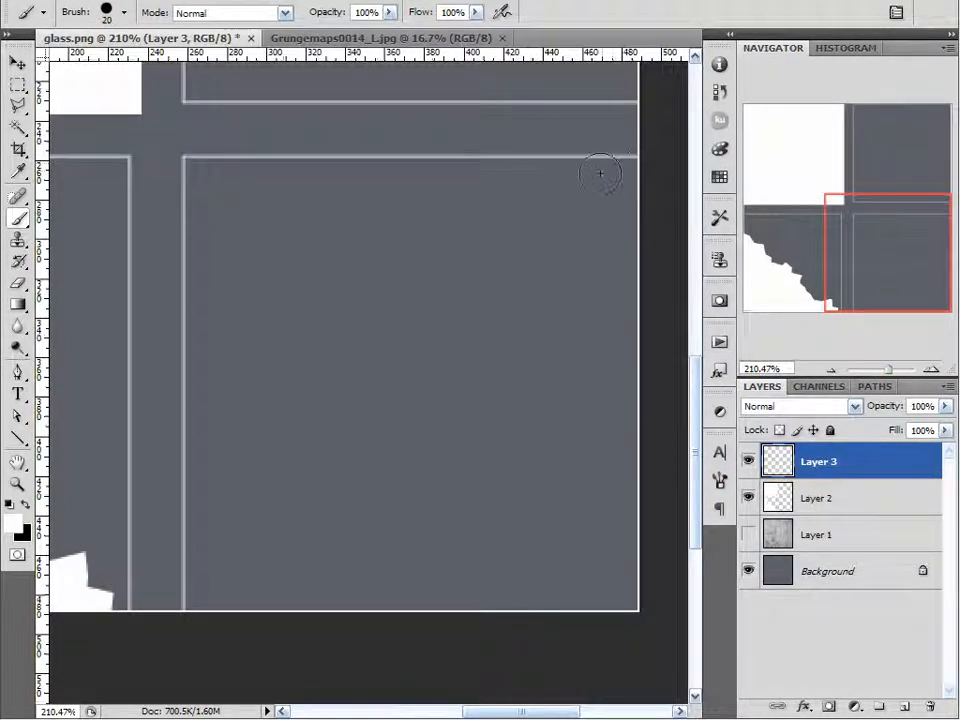
{"action": "left_click_drag", "start_coordinate": [600, 176], "coordinate": [576, 210]}
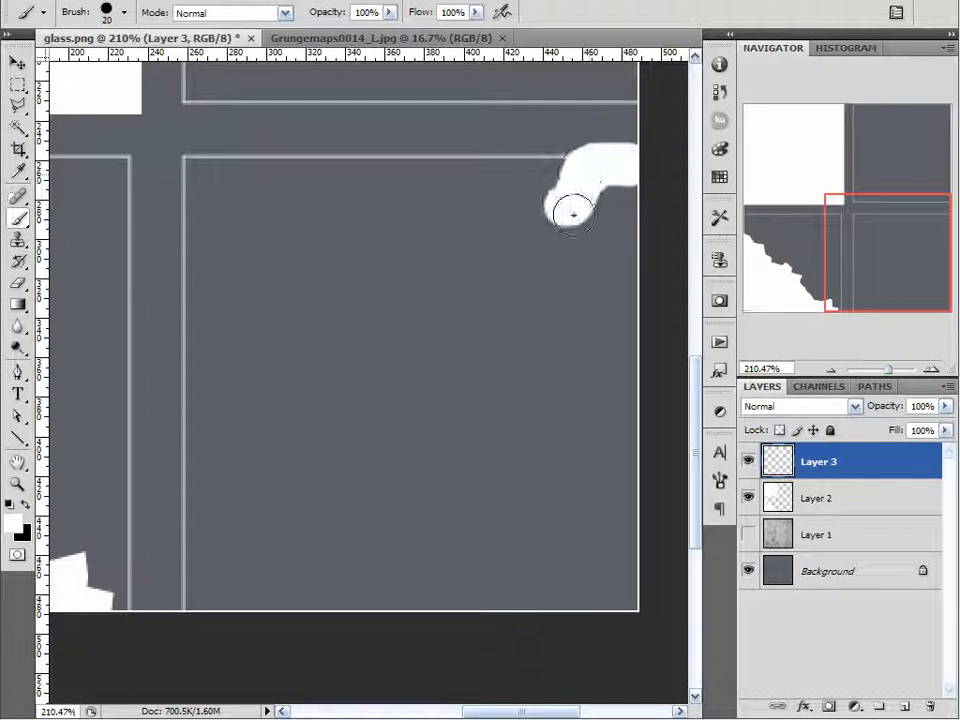
{"action": "left_click_drag", "start_coordinate": [576, 210], "coordinate": [540, 240]}
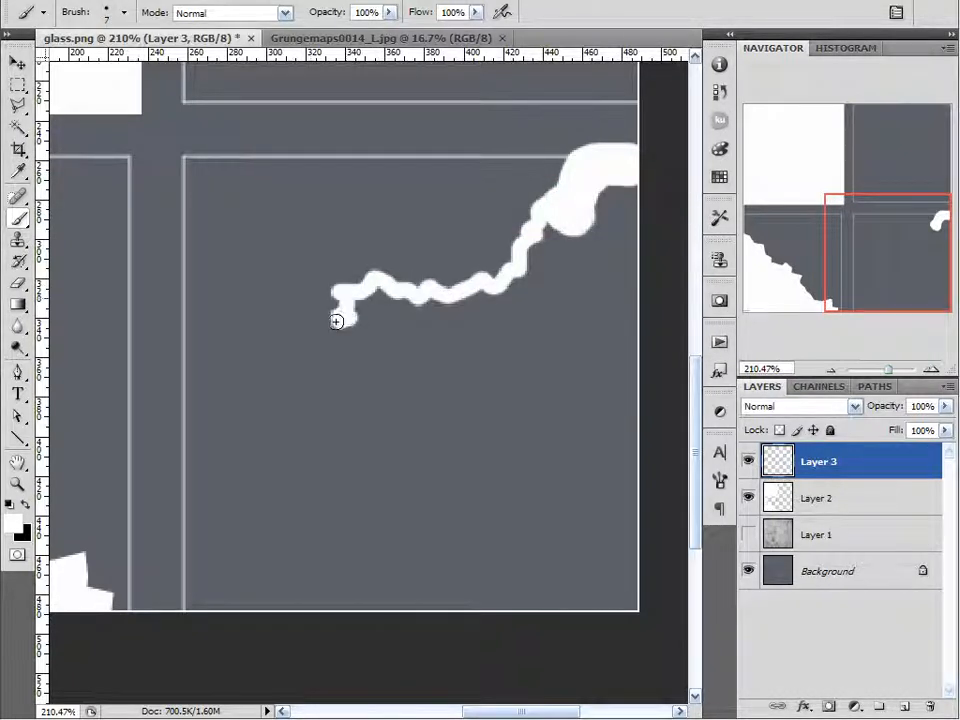
{"action": "left_click_drag", "start_coordinate": [336, 320], "coordinate": [214, 382]}
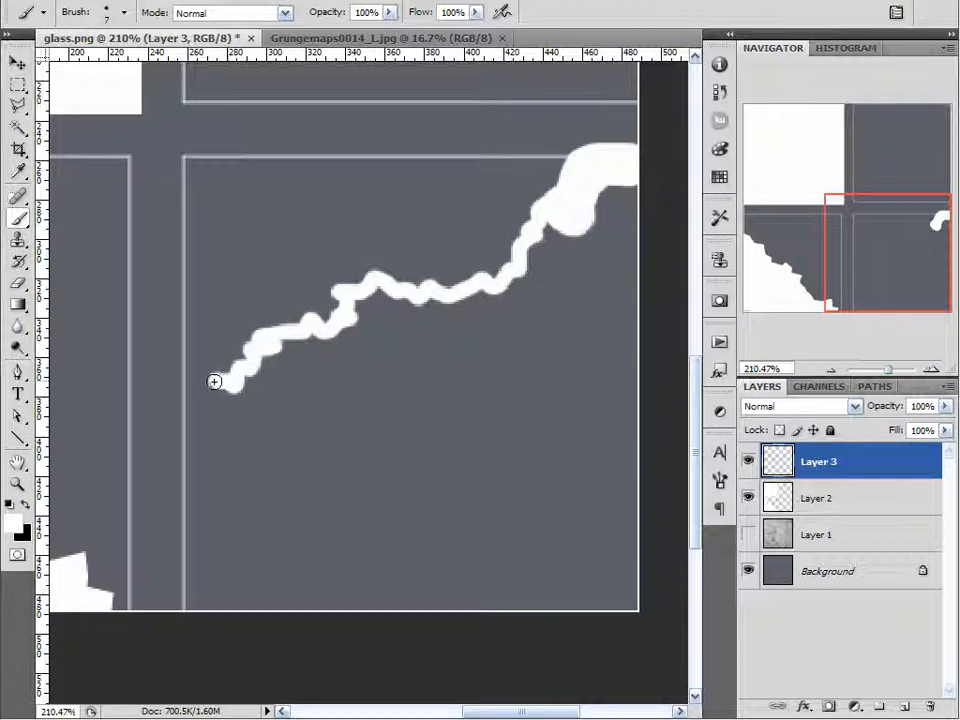
{"action": "left_click_drag", "start_coordinate": [214, 380], "coordinate": [176, 444]}
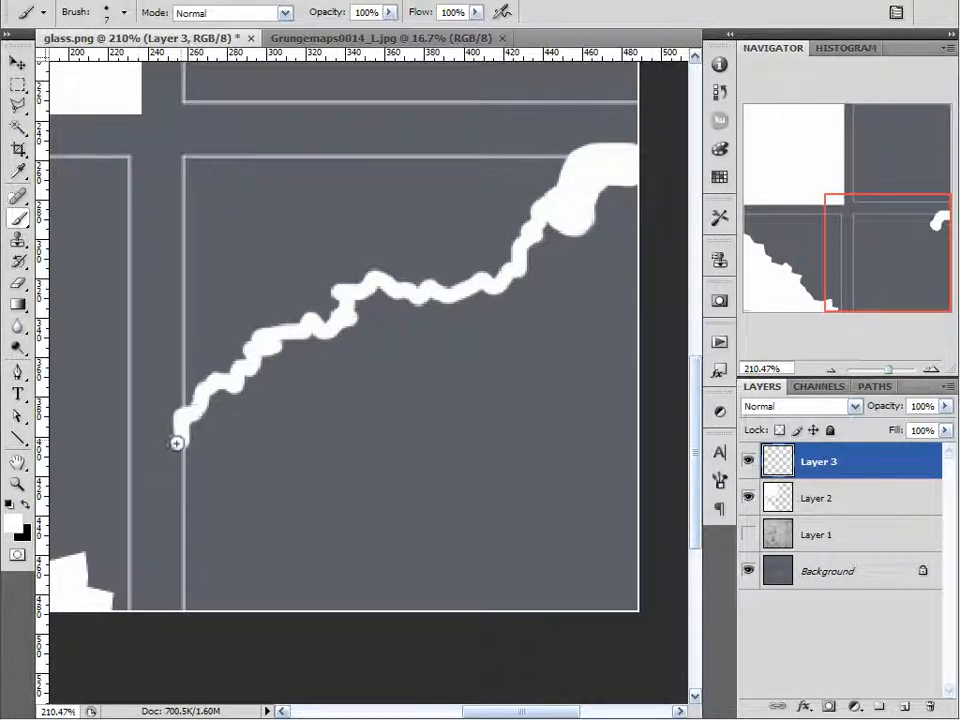
{"action": "left_click_drag", "start_coordinate": [176, 442], "coordinate": [176, 600]}
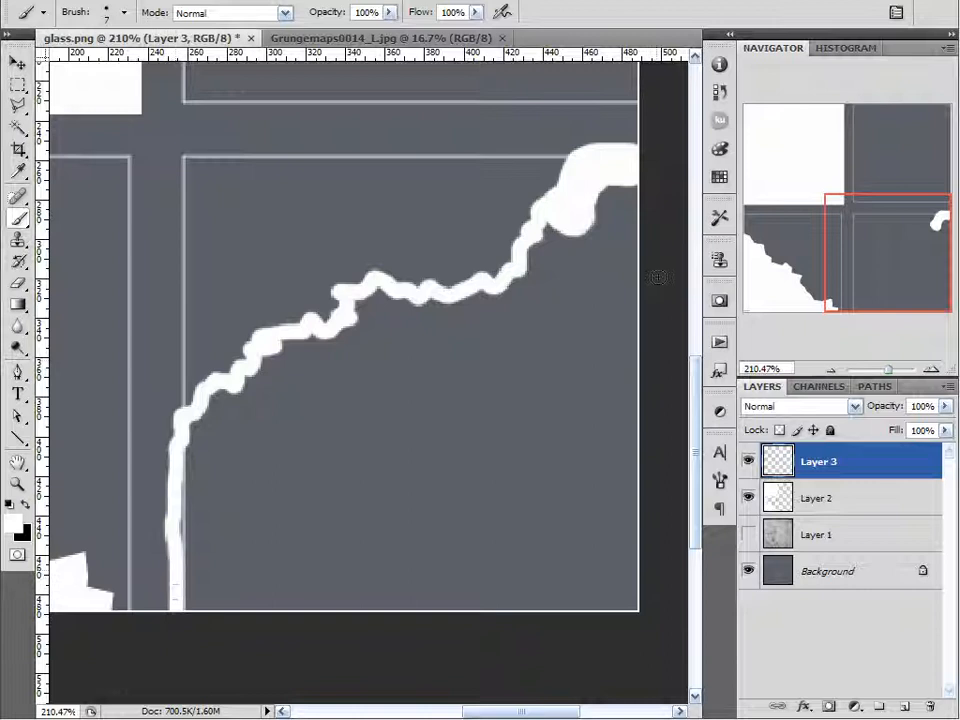
With a 50 px brush, fill the lower pane below the crack solid white.
{"action": "left_click", "coordinate": [610, 244]}
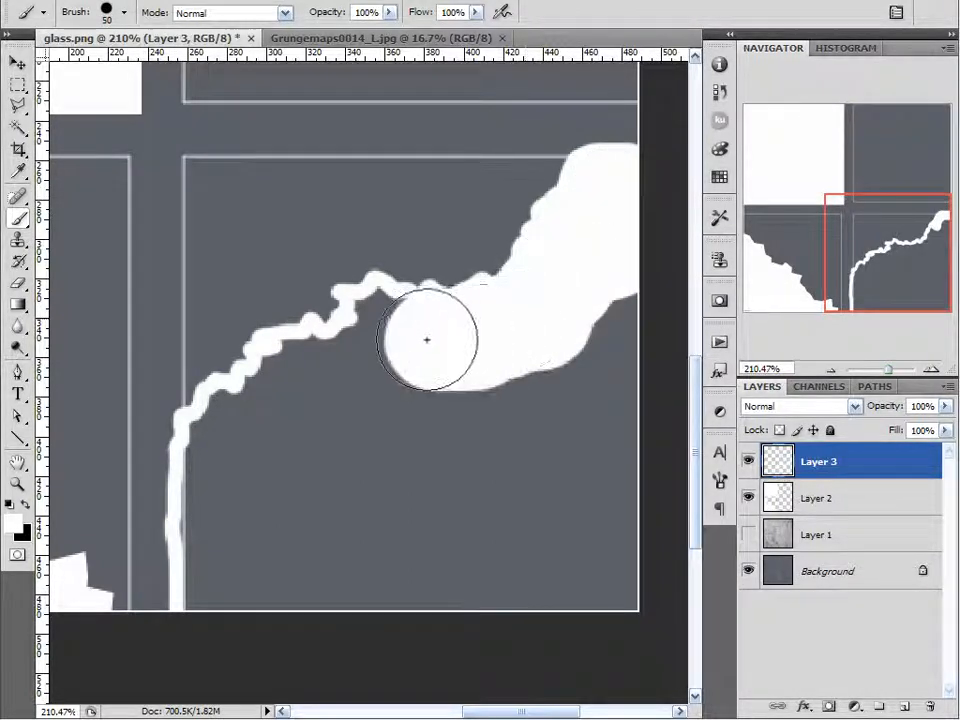
{"action": "left_click_drag", "start_coordinate": [428, 340], "coordinate": [280, 404]}
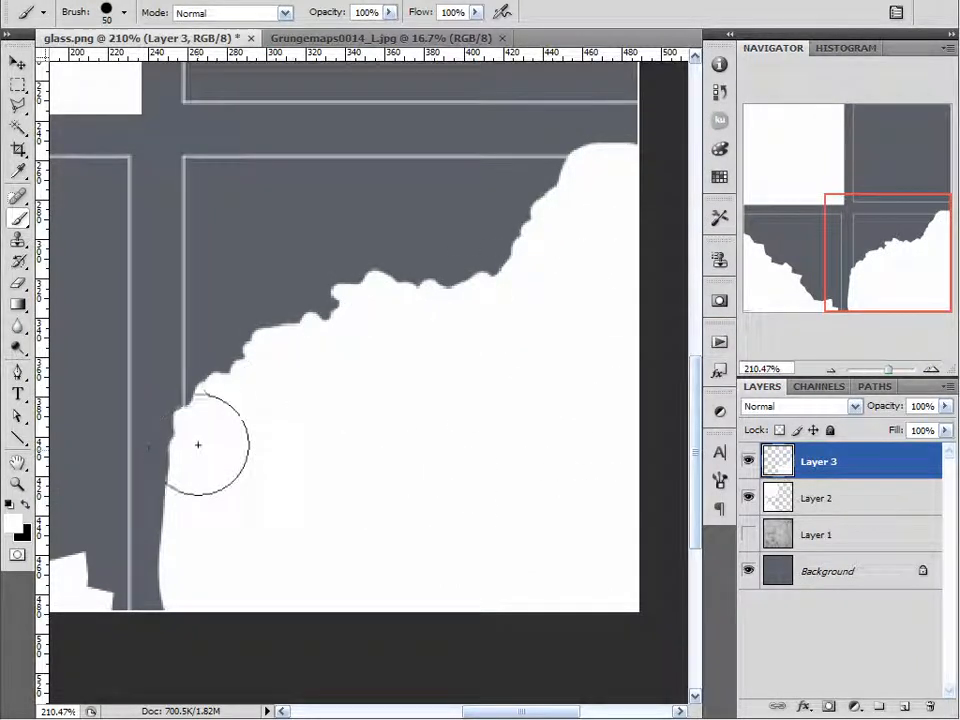
{"action": "left_click_drag", "start_coordinate": [198, 444], "coordinate": [352, 284]}
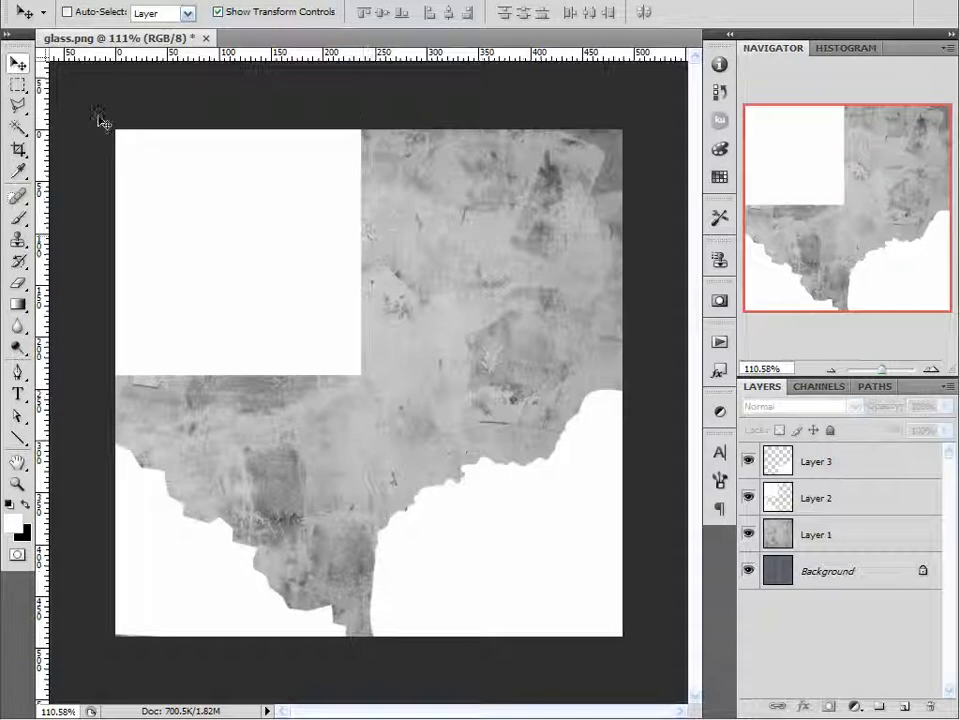
{"action": "mouse_move", "coordinate": [500, 530]}
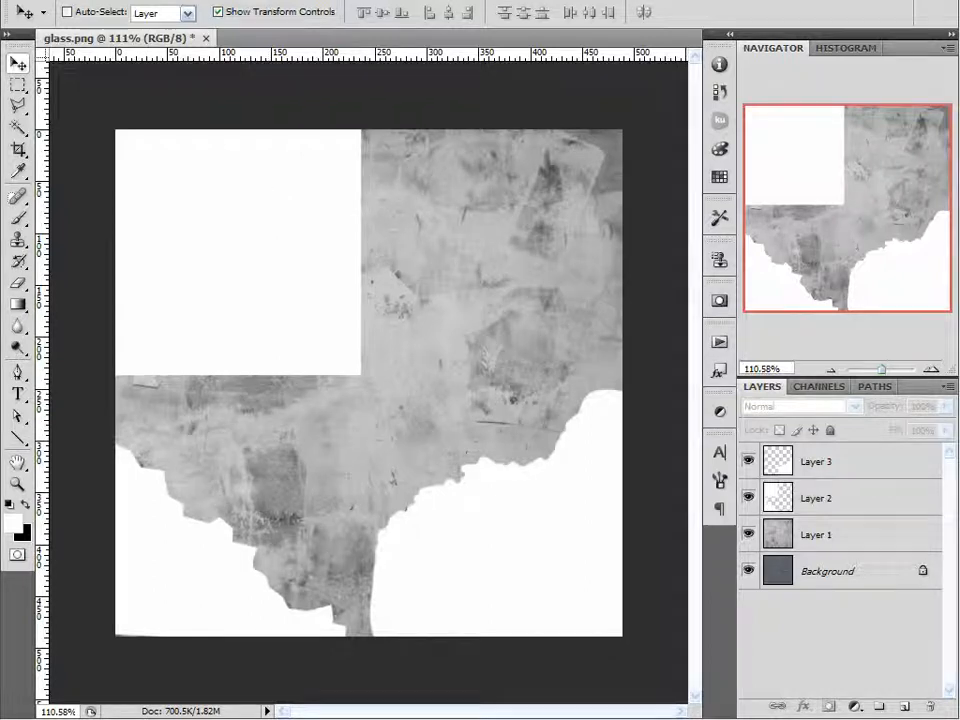
Save the glass map as glass.png without interlacing and close the document.
{"action": "left_click", "coordinate": [16, 6]}
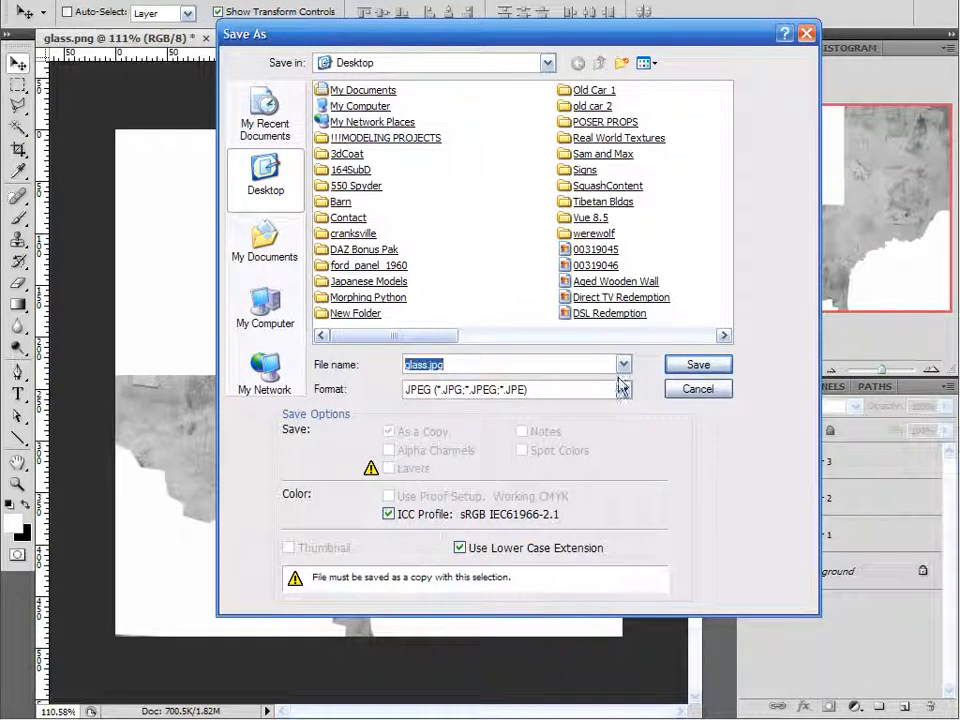
{"action": "left_click", "coordinate": [624, 364]}
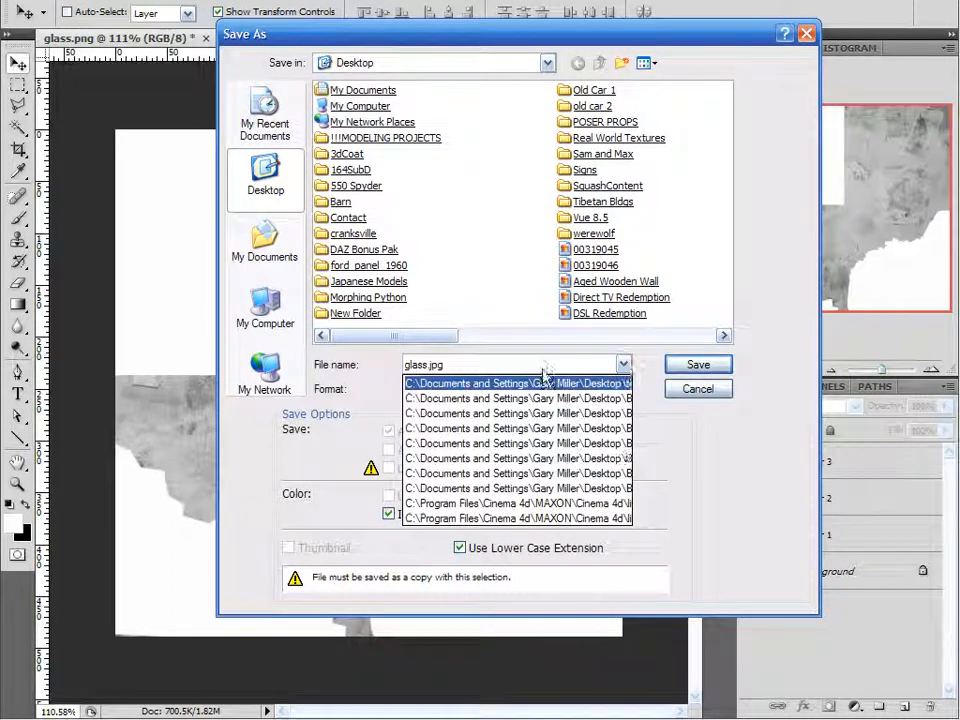
{"action": "left_click", "coordinate": [624, 388]}
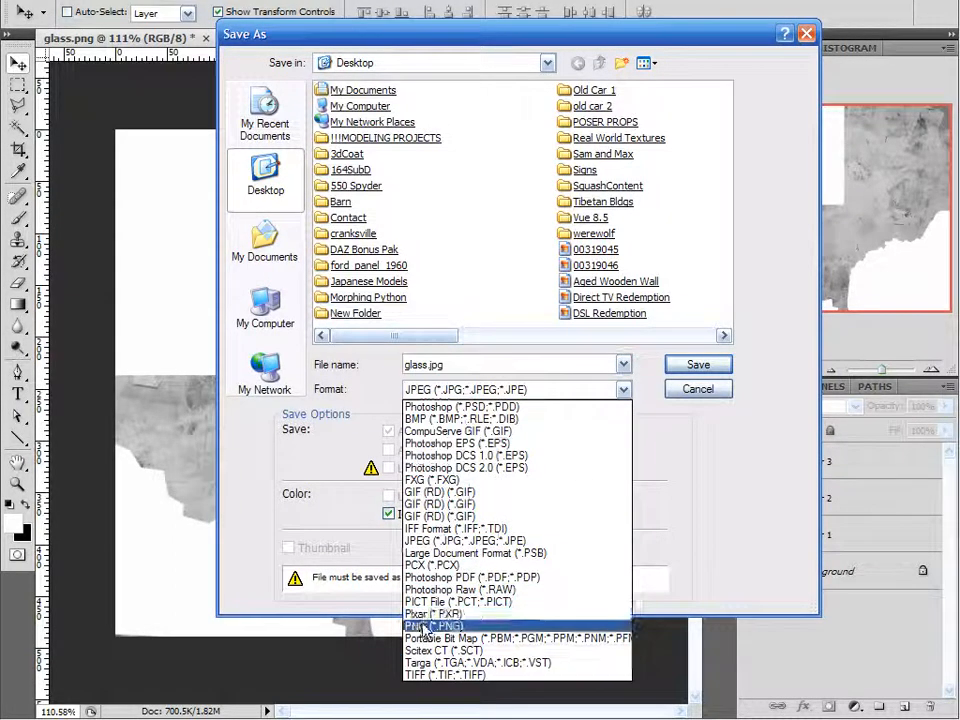
{"action": "left_click", "coordinate": [434, 624]}
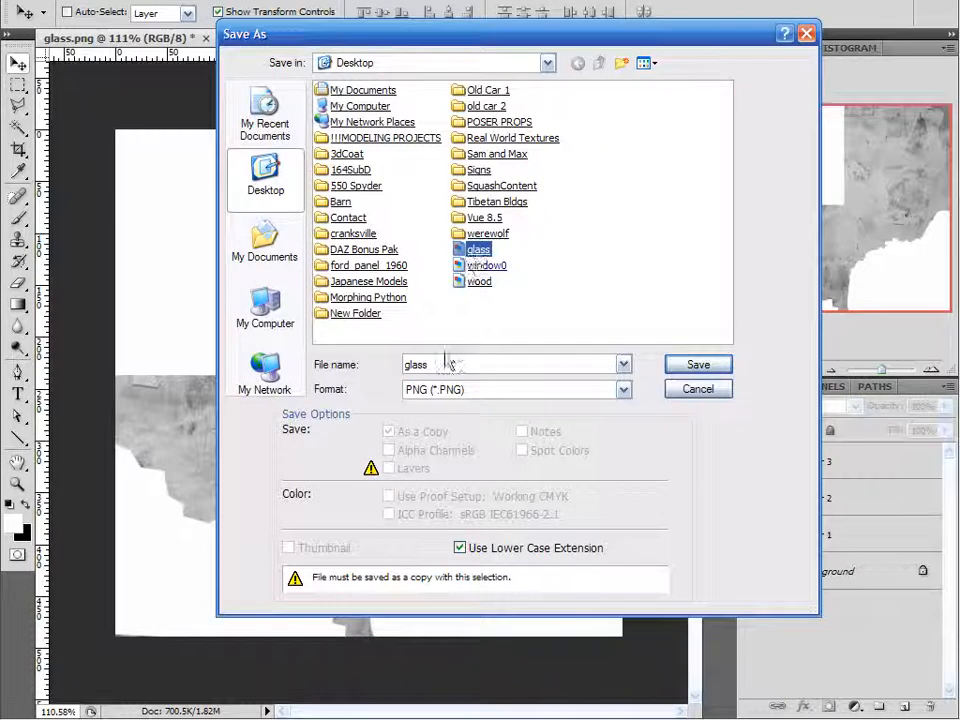
{"action": "left_click", "coordinate": [698, 364]}
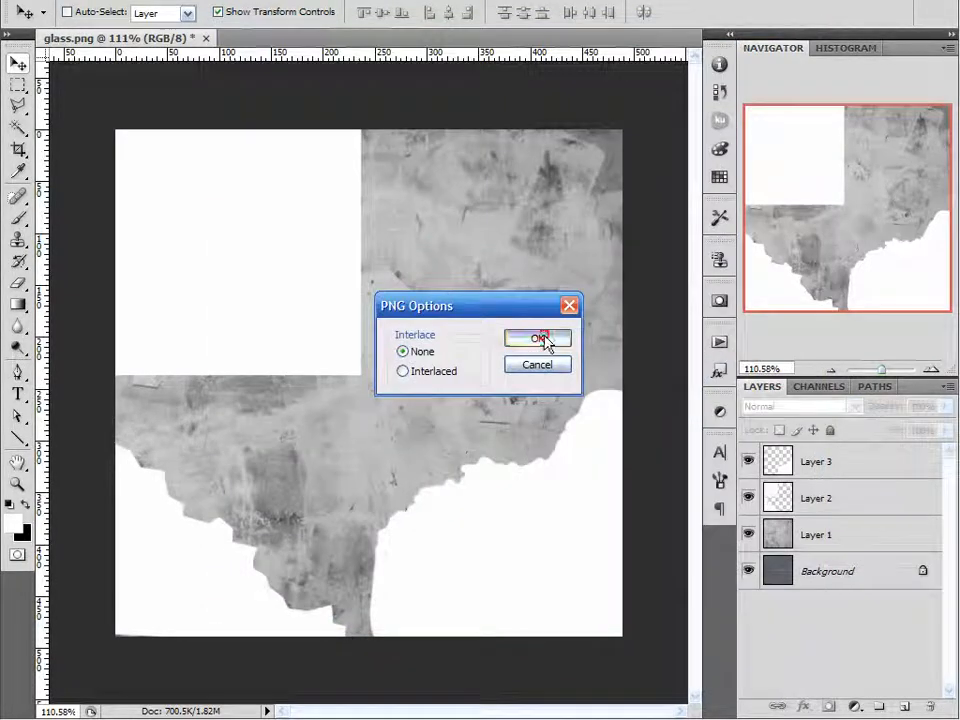
{"action": "left_click", "coordinate": [206, 38]}
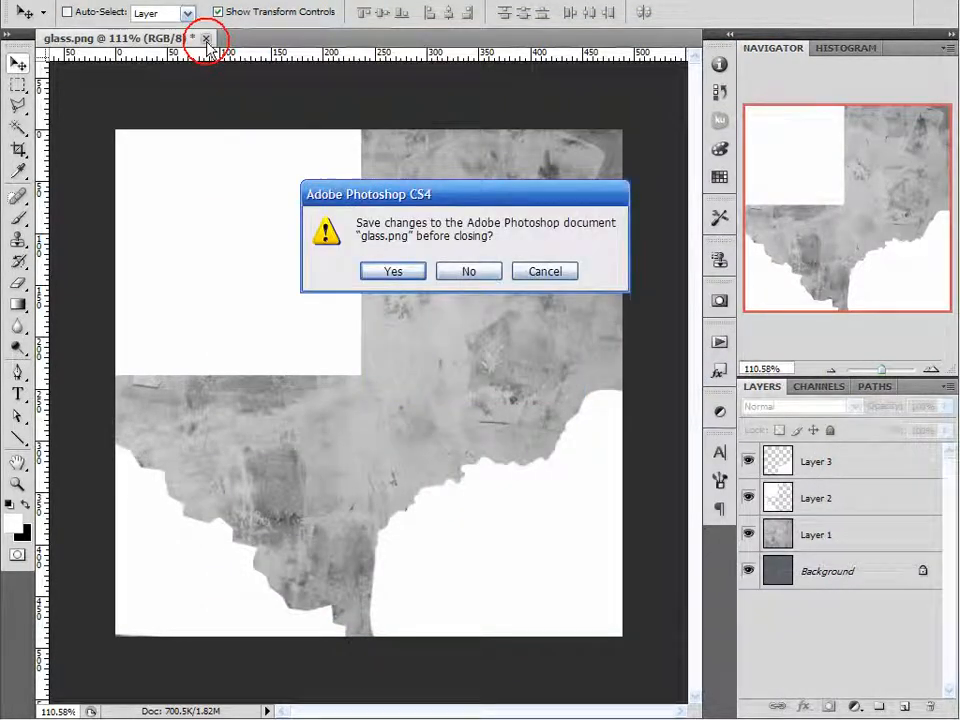
{"action": "left_click", "coordinate": [468, 272]}
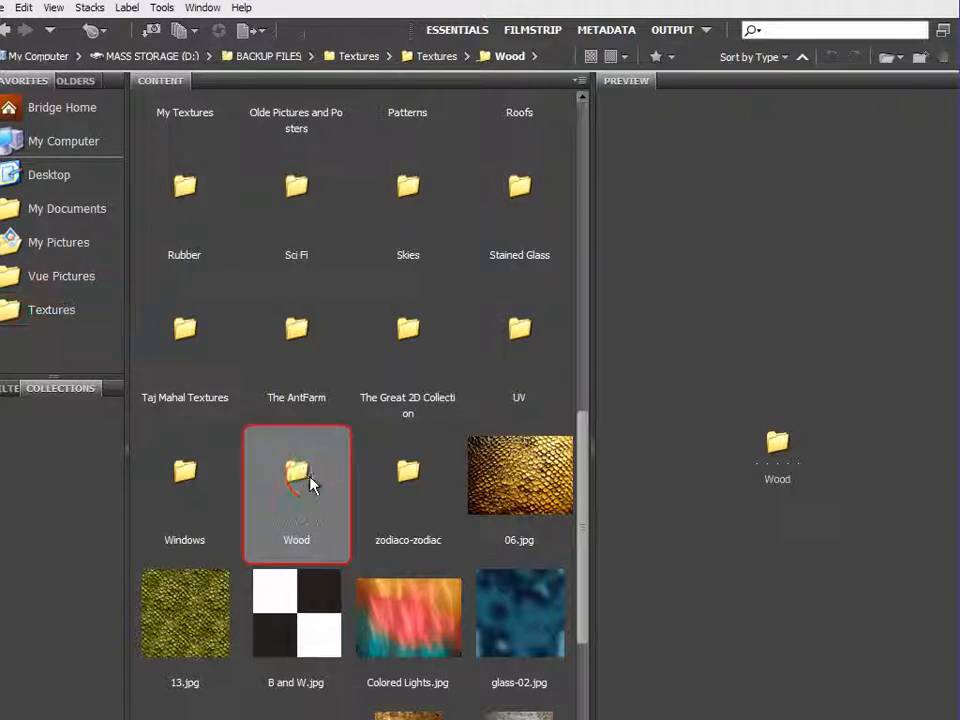
Open the Wood folder in the Bridge Content panel.
{"action": "double_click", "coordinate": [296, 476]}
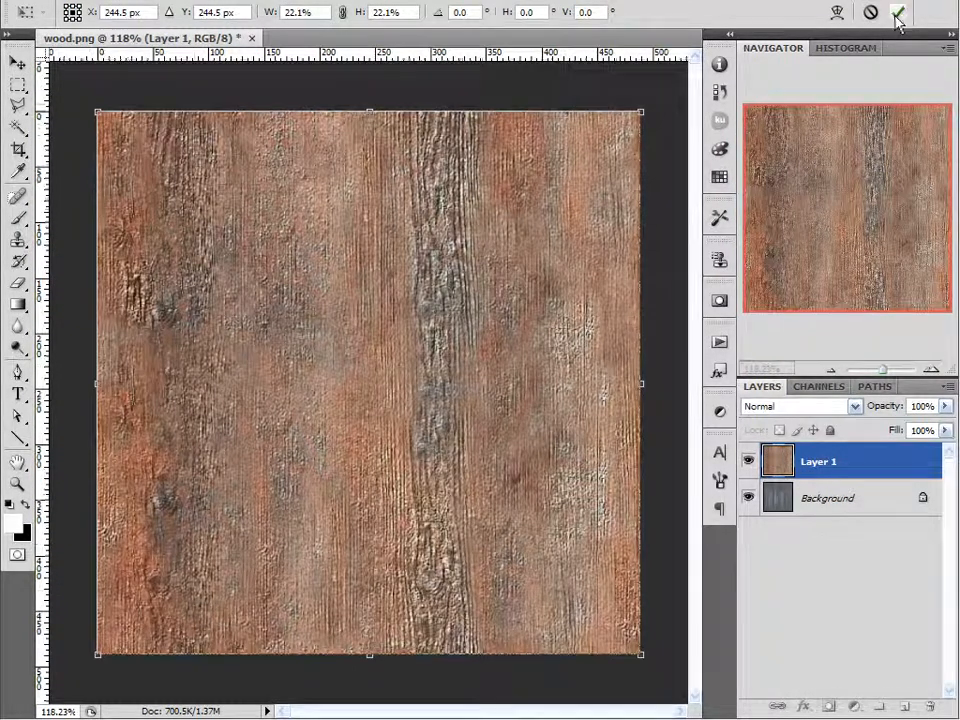
Commit the wood texture resize, answer the wood.png save prompt and quit Photoshop.
{"action": "left_click", "coordinate": [30, 6]}
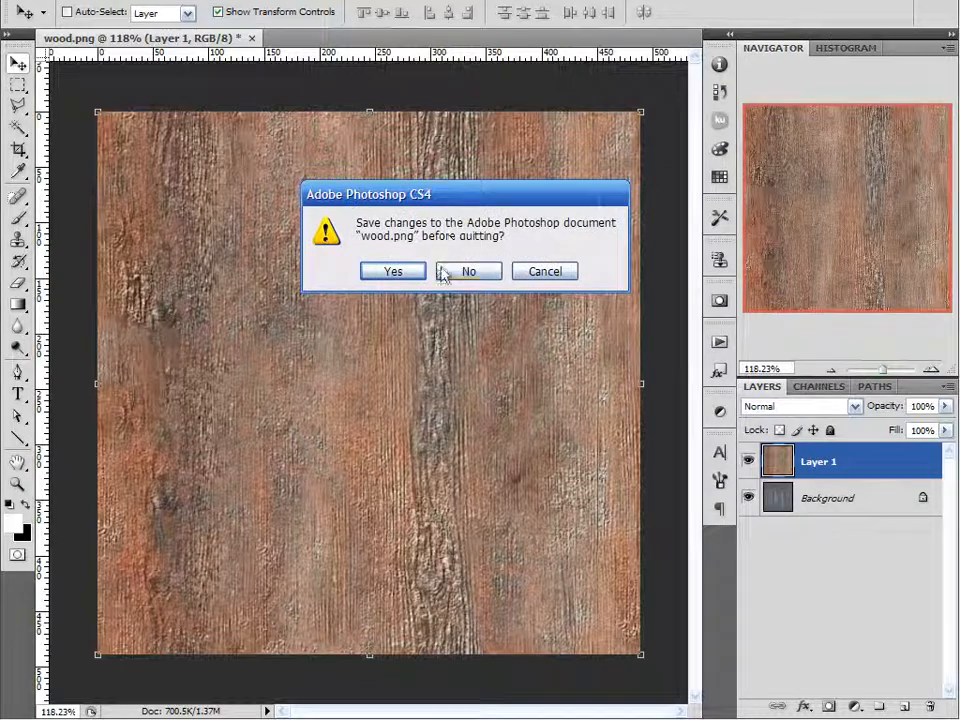
{"action": "left_click", "coordinate": [468, 272]}
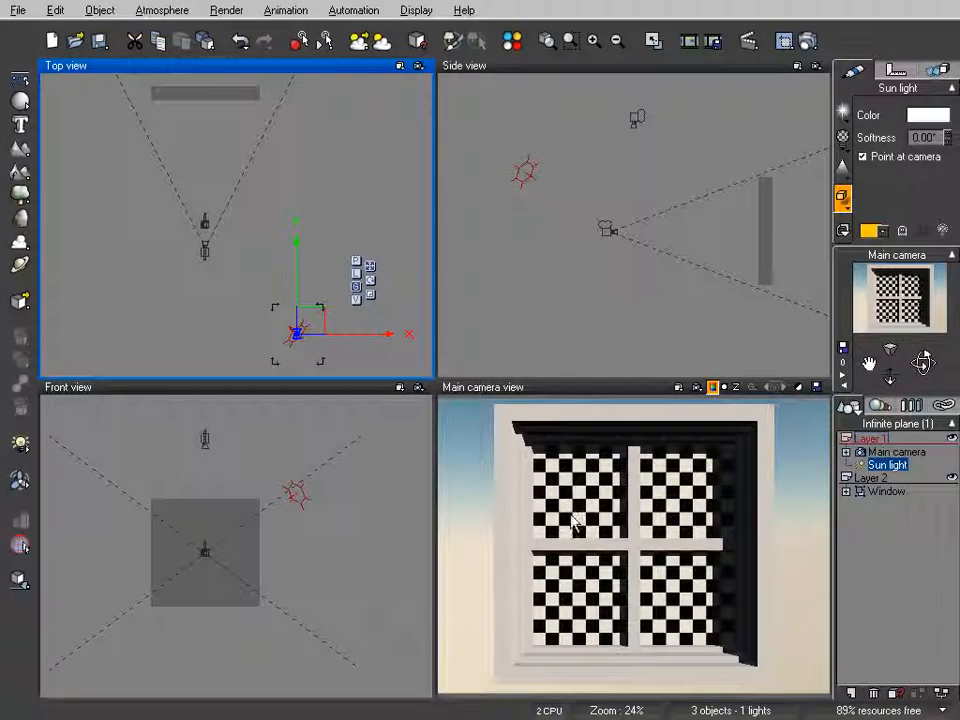
Map Form3's material with the wood.png picture in the Advanced material editor and confirm.
{"action": "left_click", "coordinate": [846, 492]}
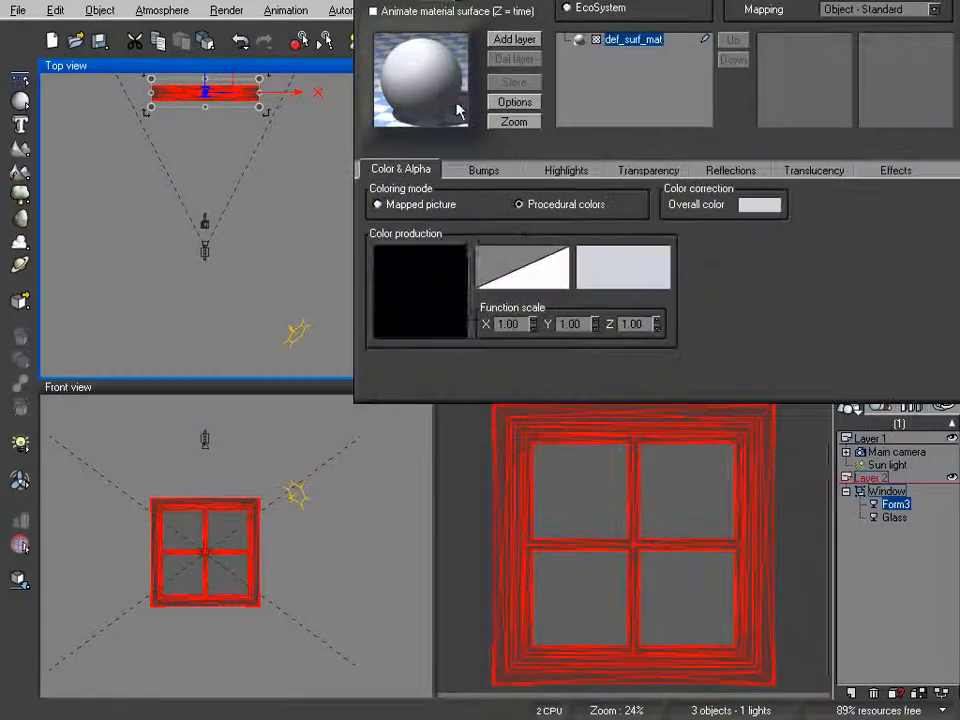
{"action": "left_click", "coordinate": [730, 232]}
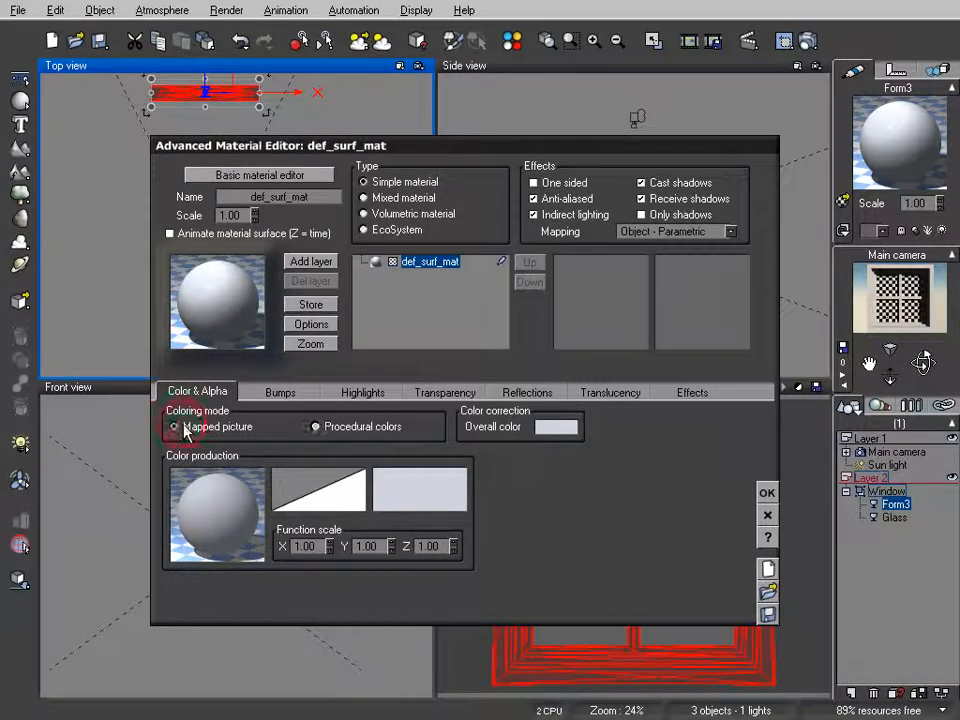
{"action": "left_click", "coordinate": [176, 428]}
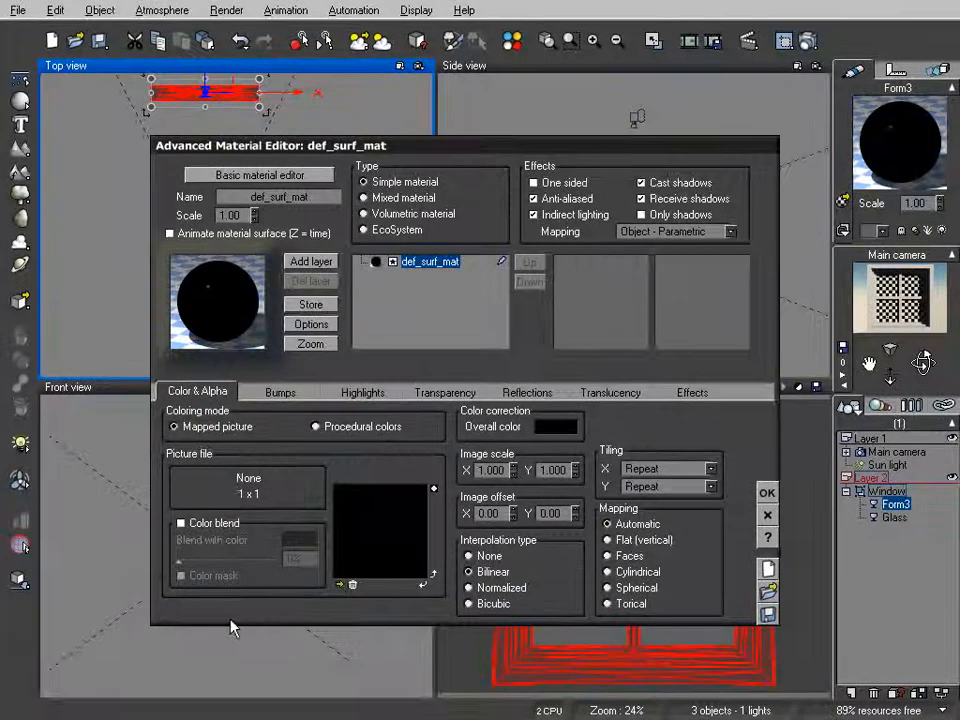
{"action": "left_click", "coordinate": [248, 488]}
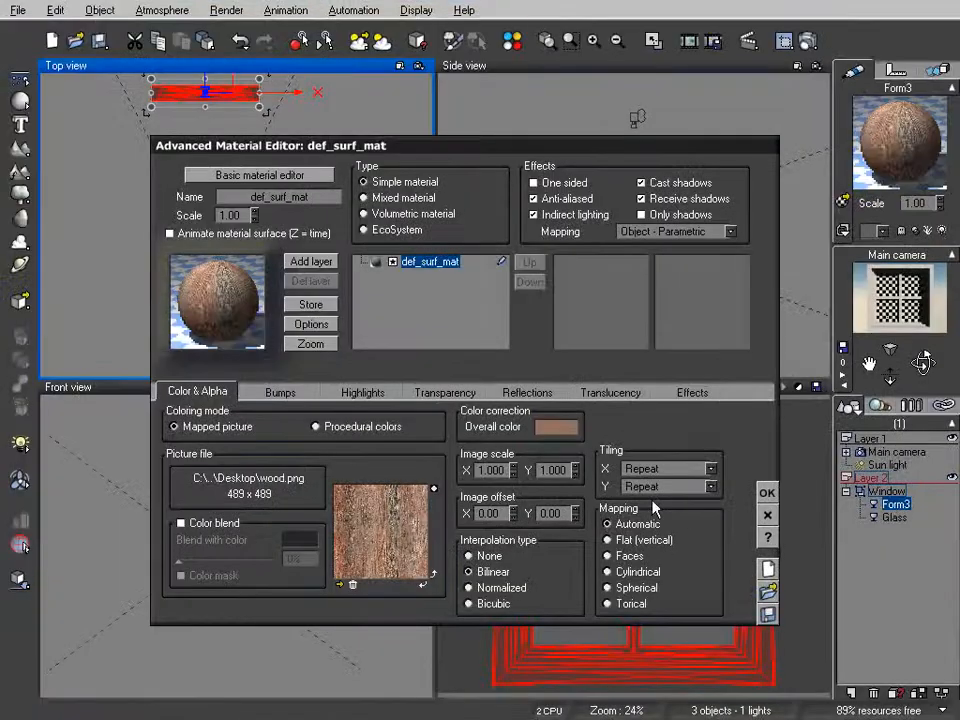
{"action": "left_click", "coordinate": [768, 492]}
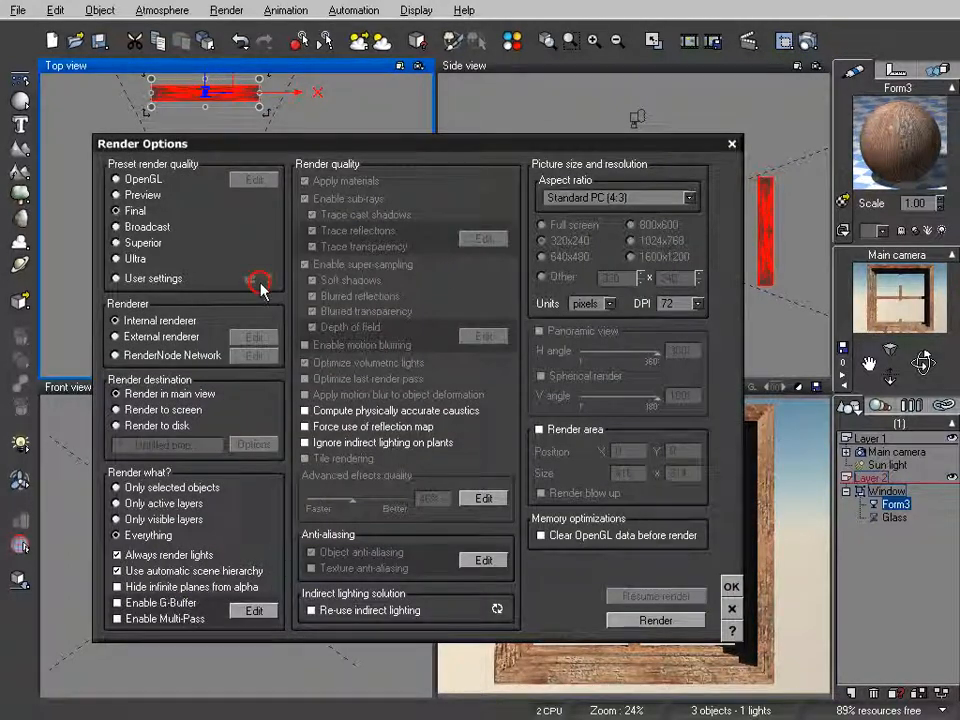
Render the Main camera view and inspect the wood-grained frame.
{"action": "left_click", "coordinate": [656, 620]}
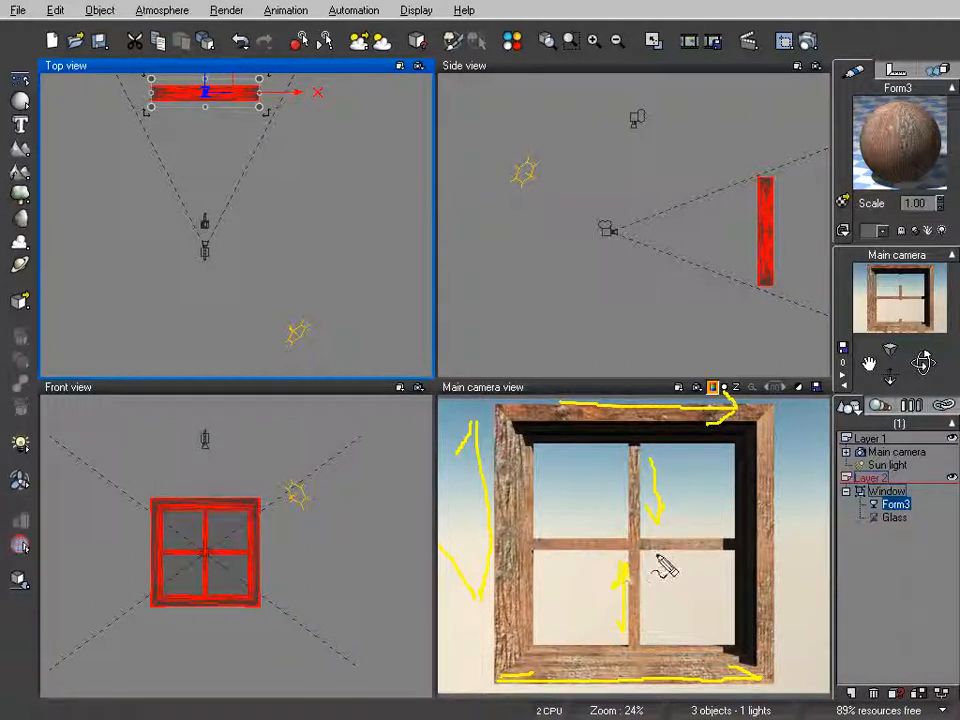
{"action": "left_click_drag", "start_coordinate": [644, 560], "coordinate": [620, 576]}
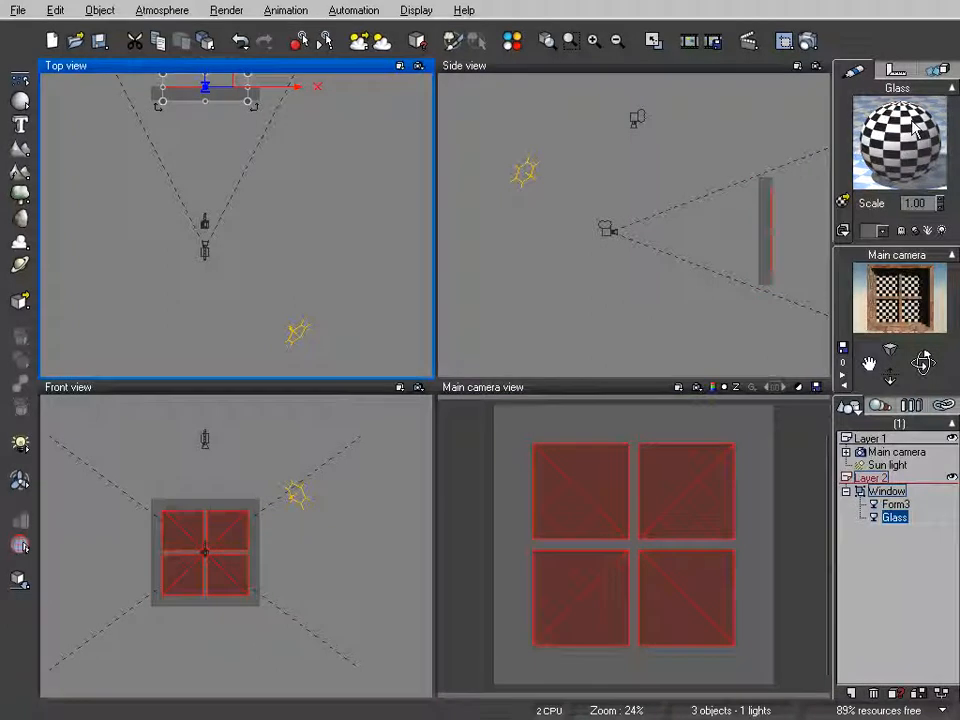
Edit the Glass material and set its Overall color to a pale tan hue and lightness.
{"action": "double_click", "coordinate": [896, 144]}
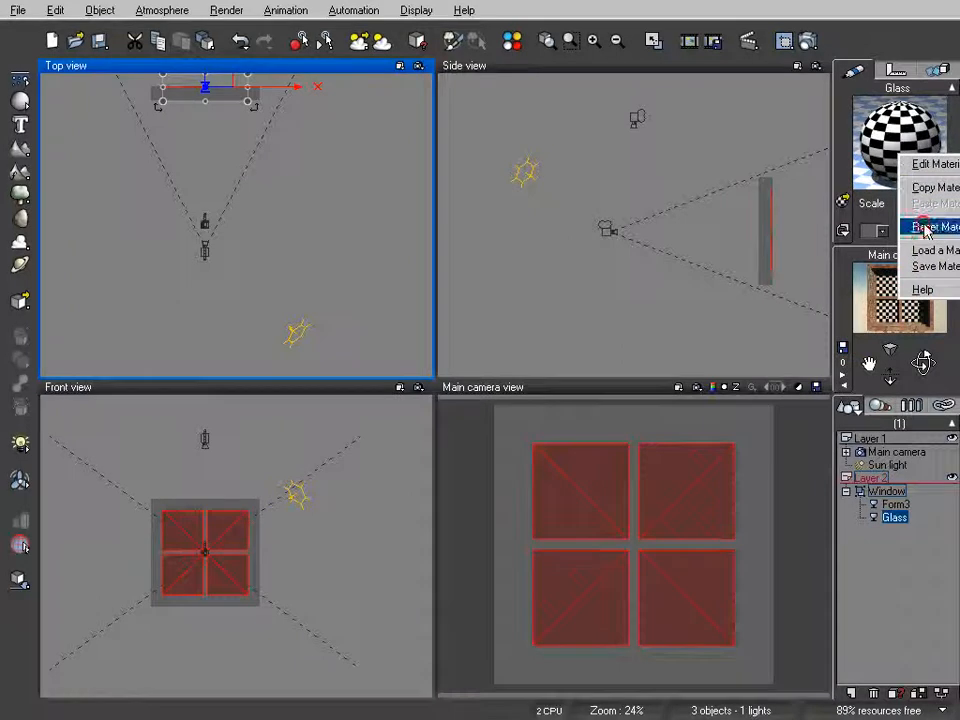
{"action": "left_click", "coordinate": [932, 226]}
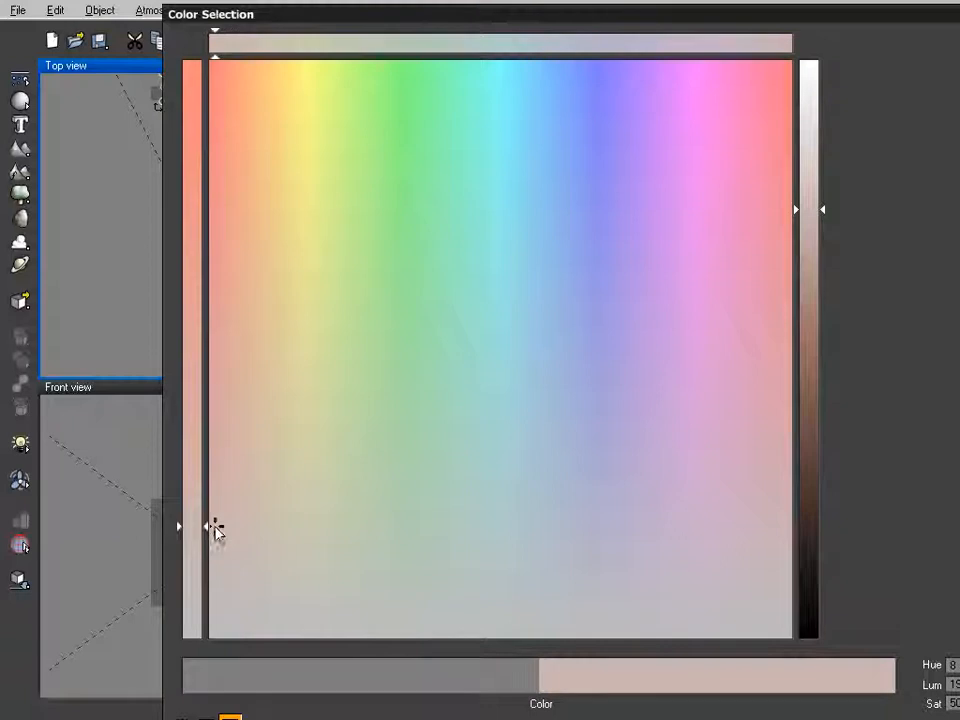
{"action": "left_click_drag", "start_coordinate": [212, 528], "coordinate": [212, 568]}
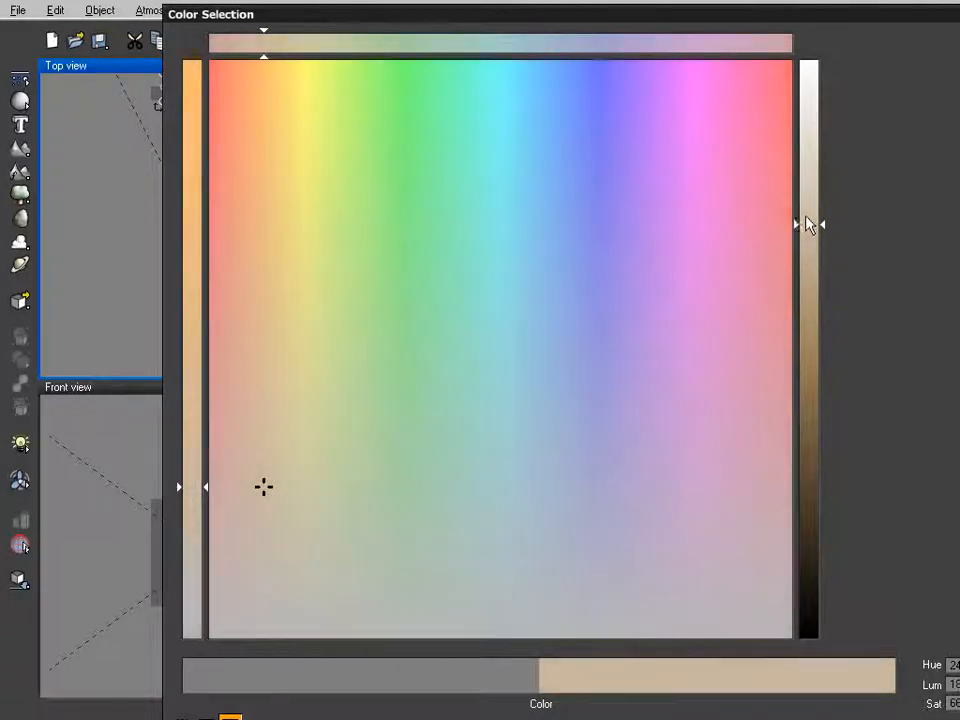
{"action": "left_click_drag", "start_coordinate": [796, 224], "coordinate": [796, 188]}
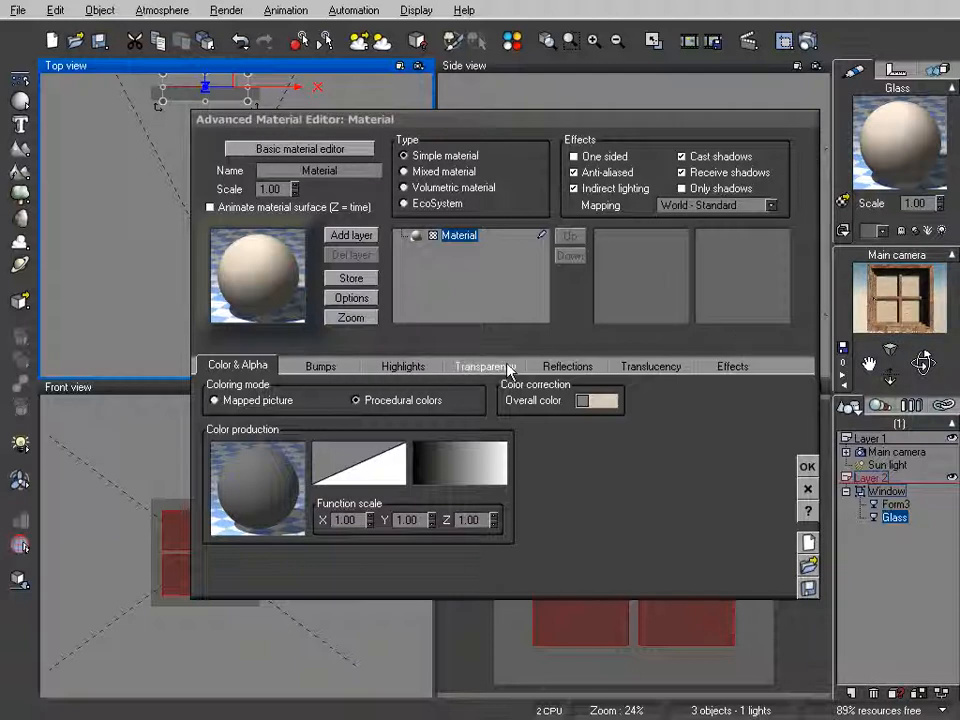
In the Transparency tab, test render, set 100% global transparency and enable Variable transparency.
{"action": "left_click", "coordinate": [484, 364]}
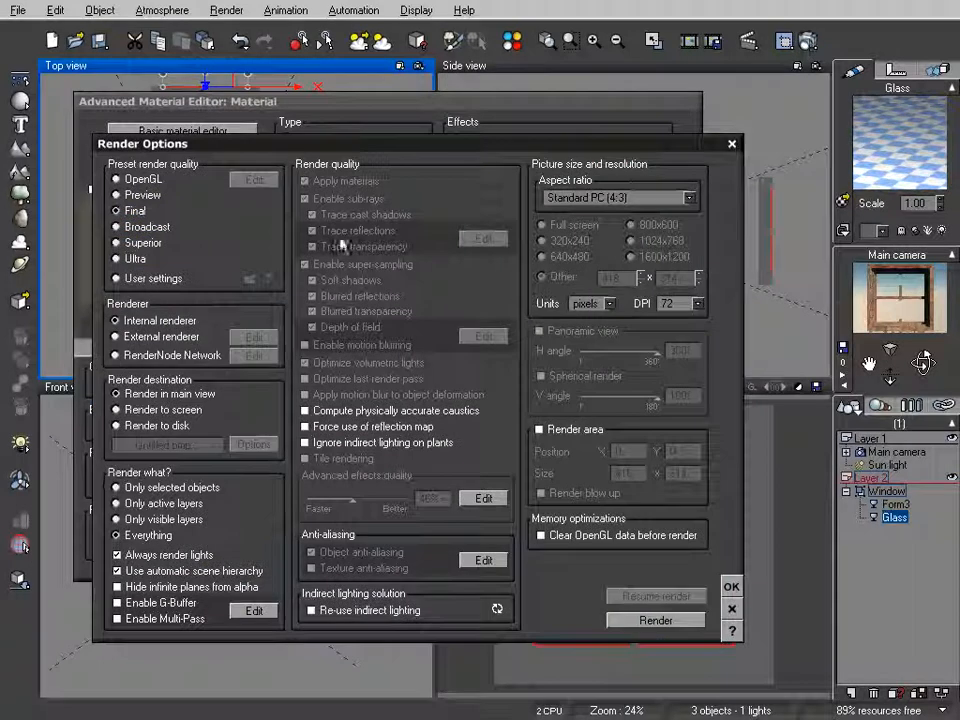
{"action": "left_click", "coordinate": [656, 620]}
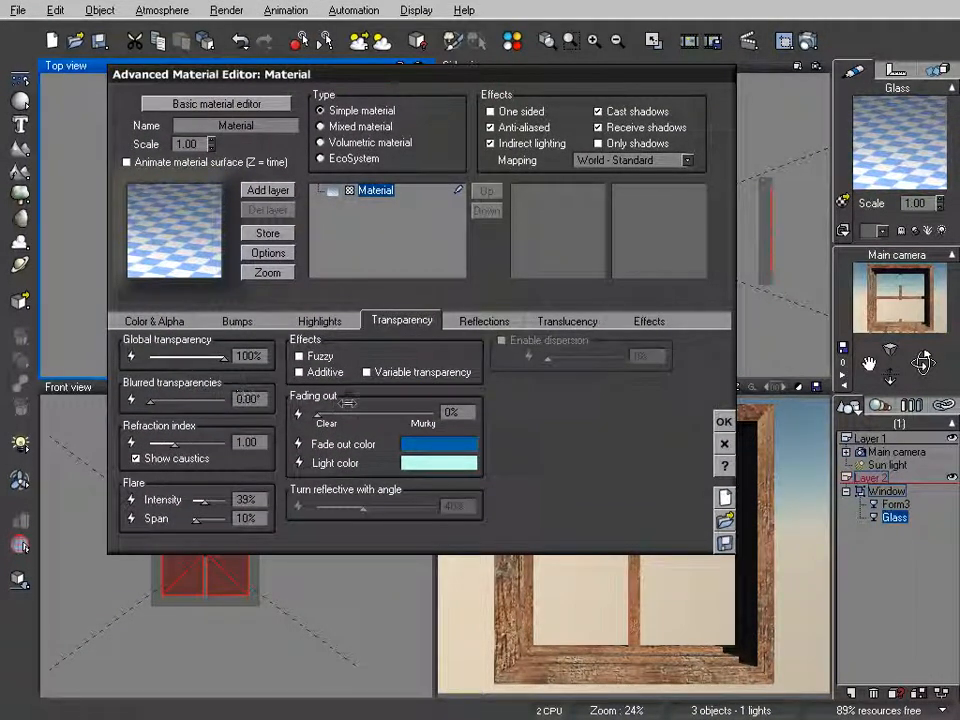
{"action": "left_click", "coordinate": [368, 372]}
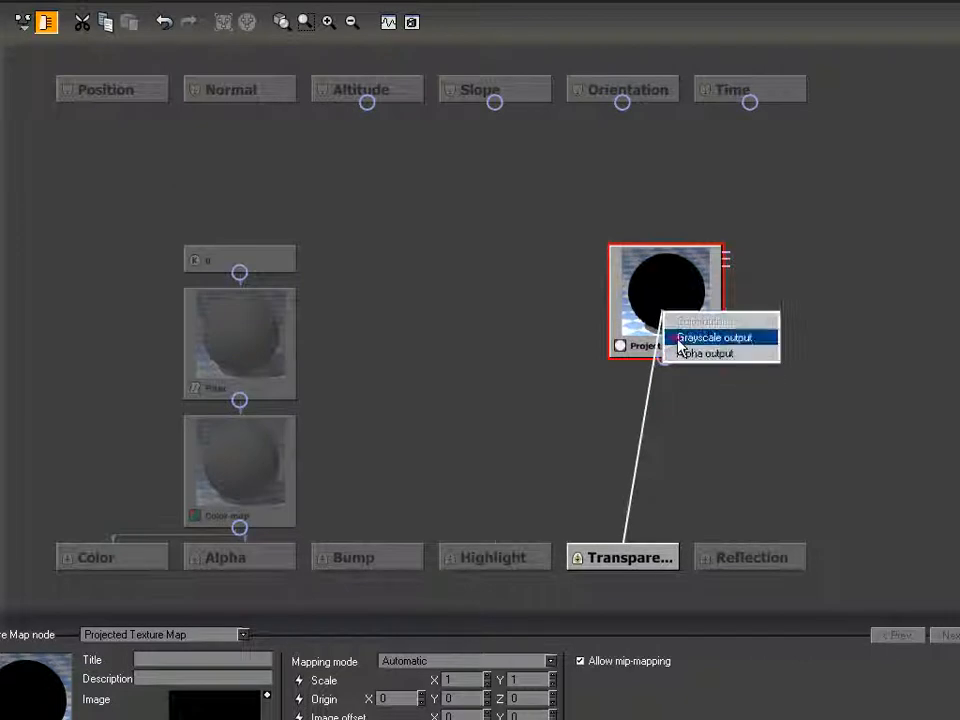
Drive the Glass material's transparency from the map's grayscale output and confirm the material.
{"action": "left_click", "coordinate": [714, 336]}
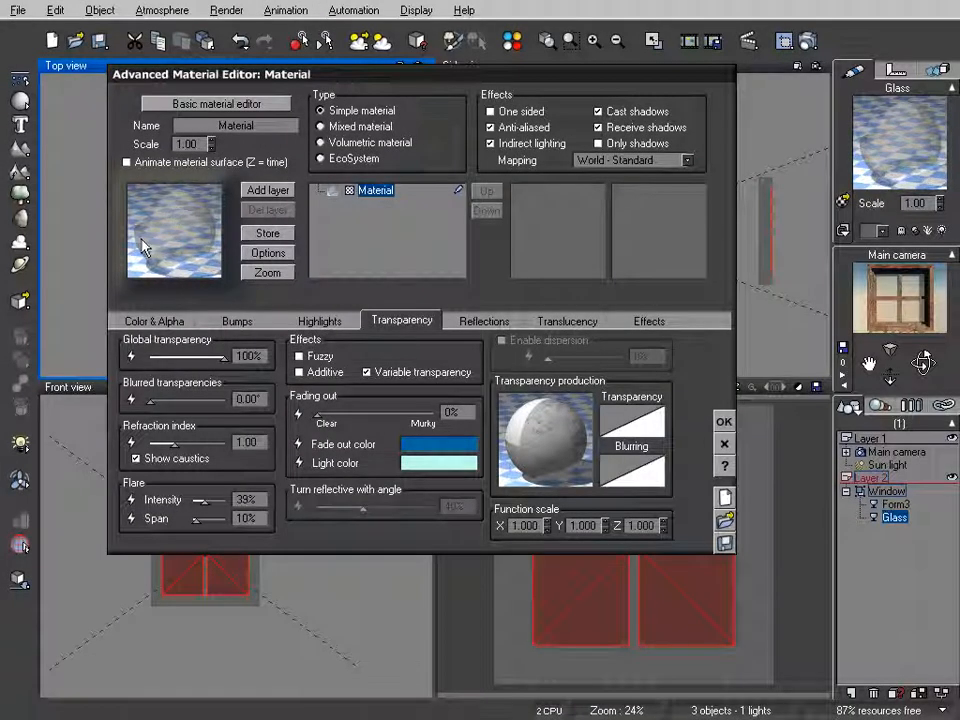
{"action": "mouse_move", "coordinate": [156, 218]}
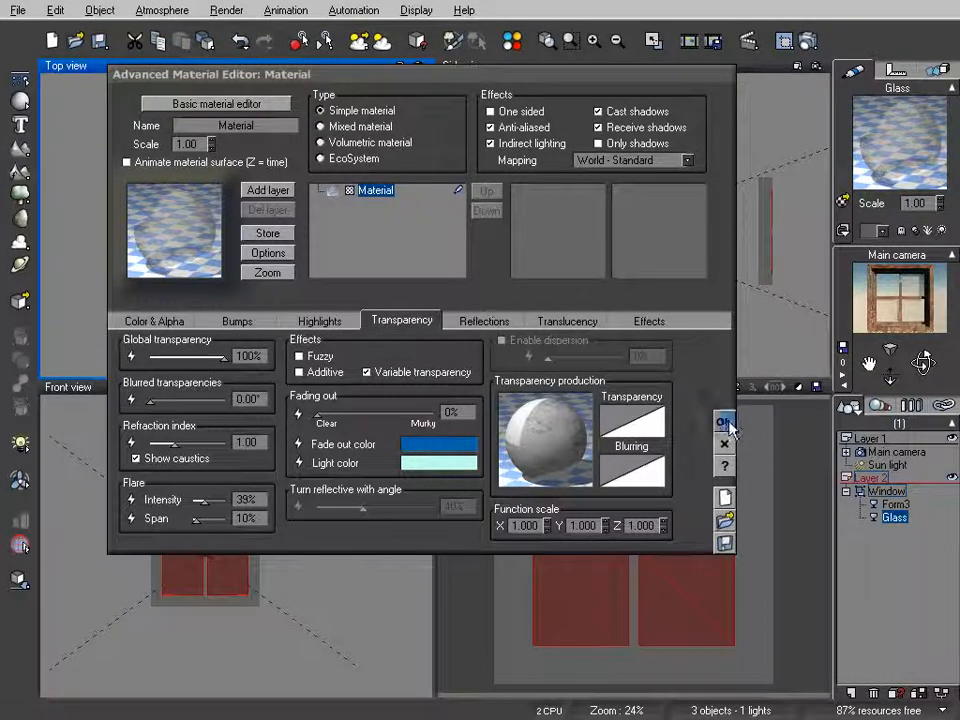
{"action": "left_click", "coordinate": [724, 424]}
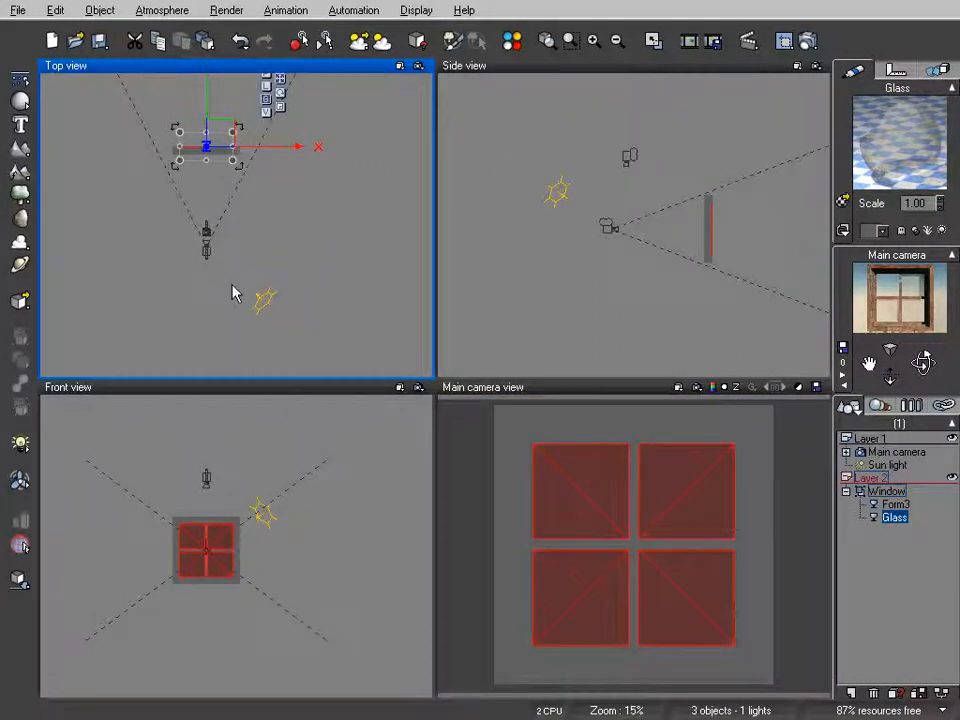
Move the Sun light in Top view and render the camera view through Render Options.
{"action": "left_click", "coordinate": [888, 464]}
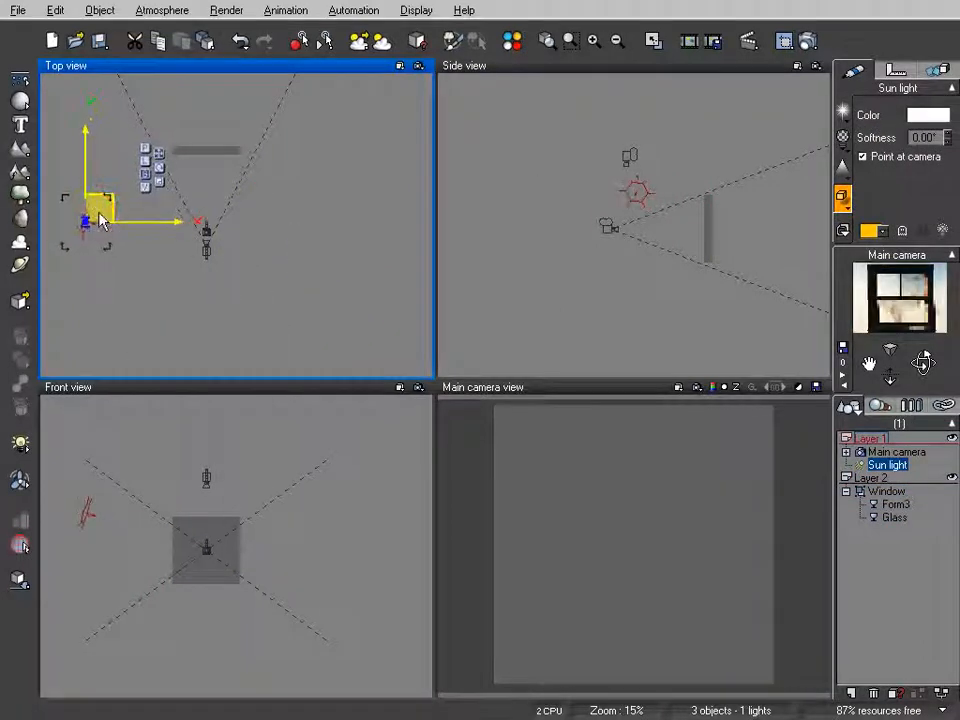
{"action": "left_click", "coordinate": [808, 40]}
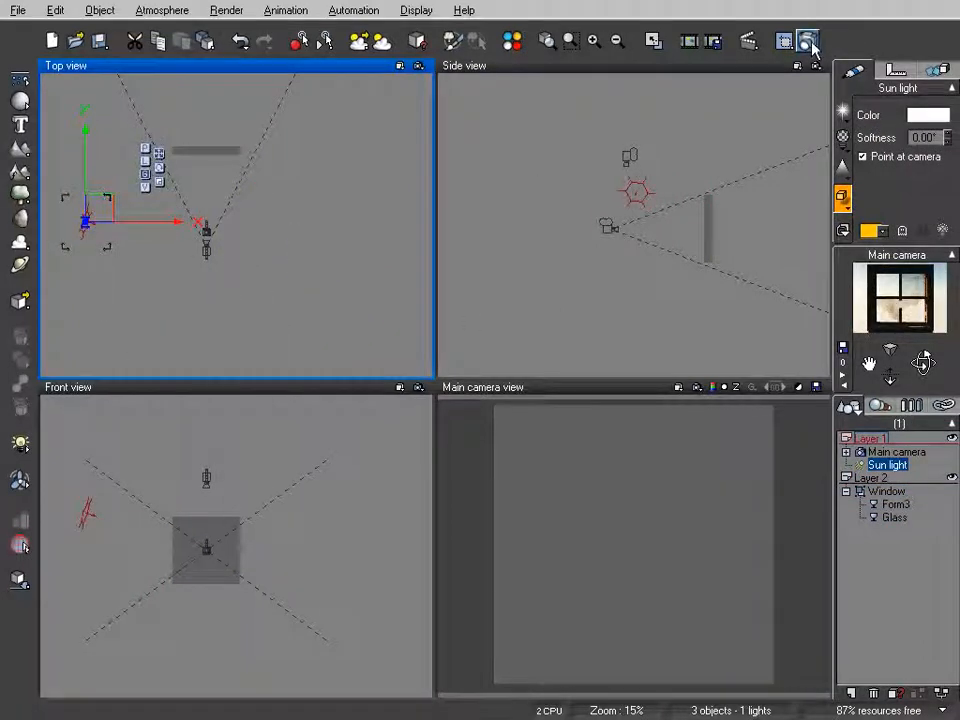
{"action": "left_click", "coordinate": [808, 40]}
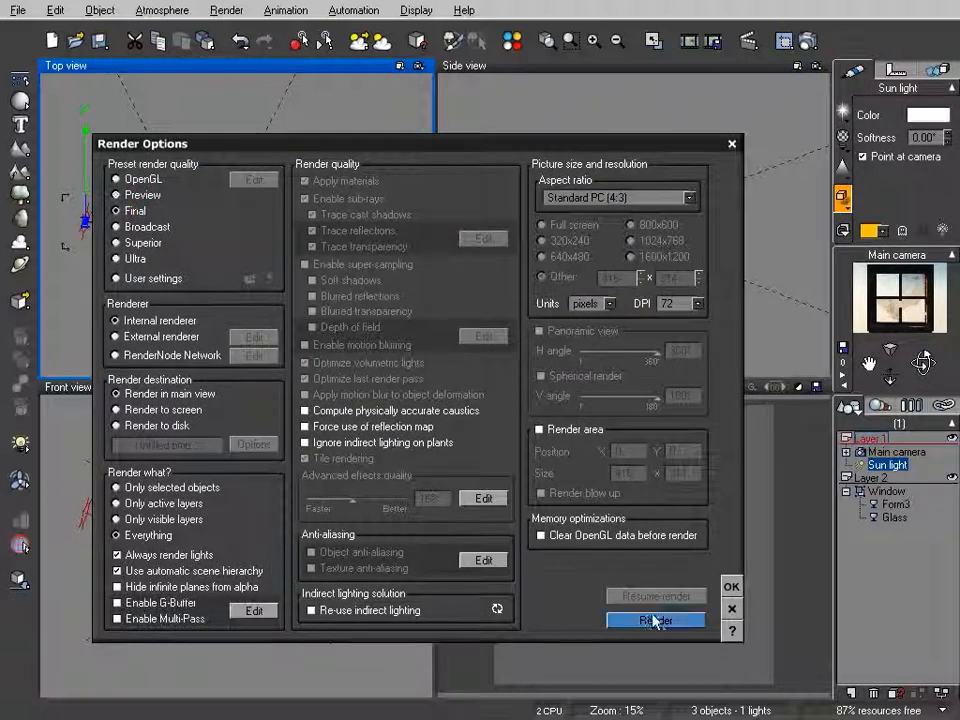
{"action": "left_click", "coordinate": [656, 620]}
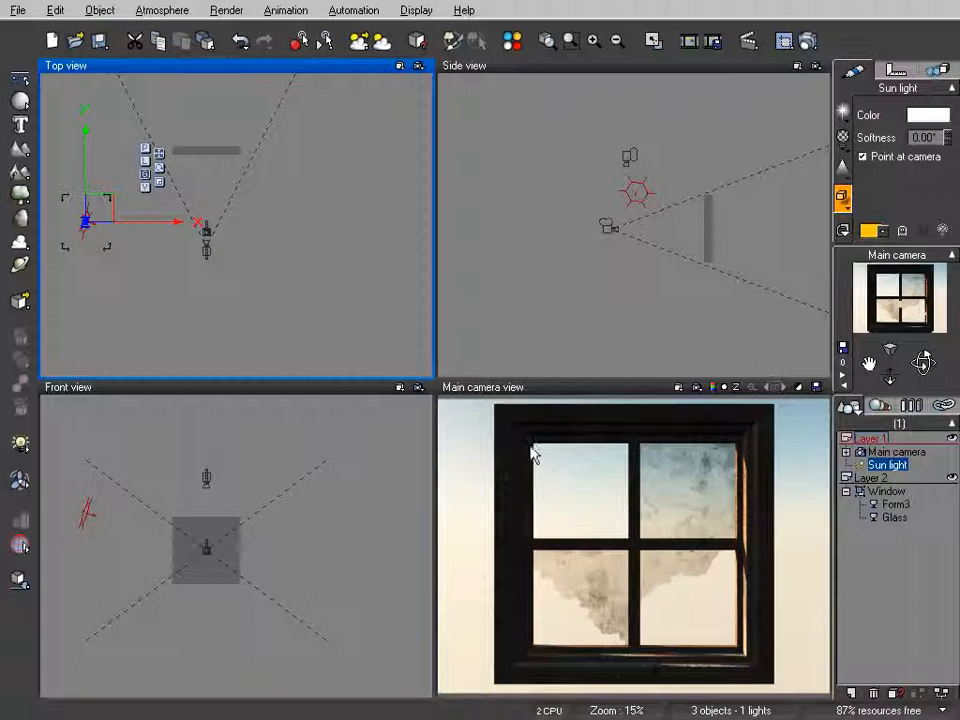
{"action": "mouse_move", "coordinate": [632, 550]}
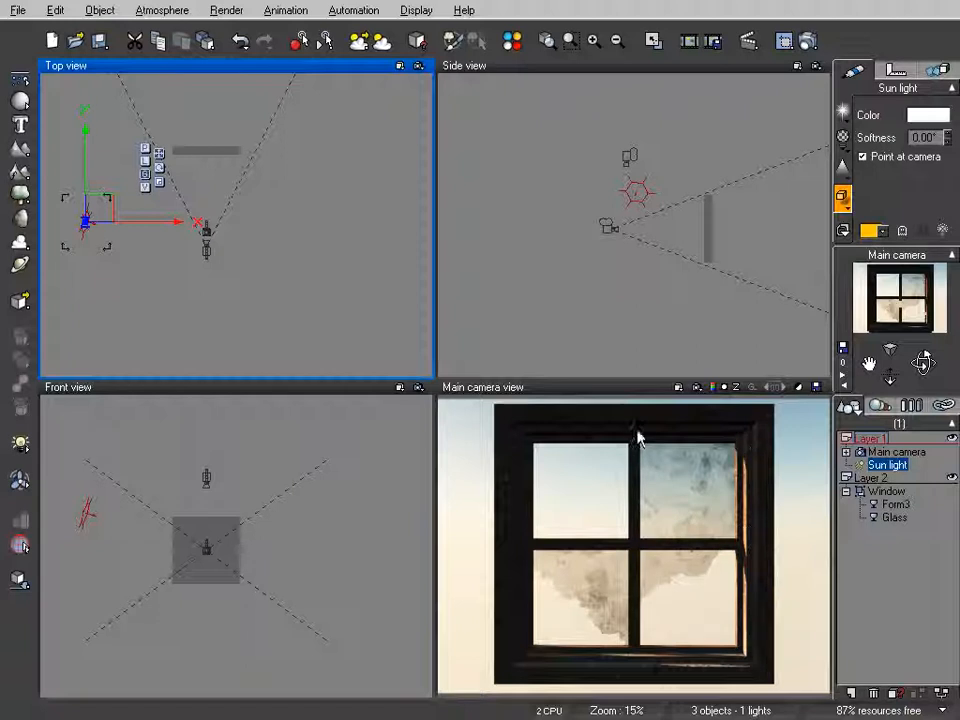
{"action": "mouse_move", "coordinate": [690, 488]}
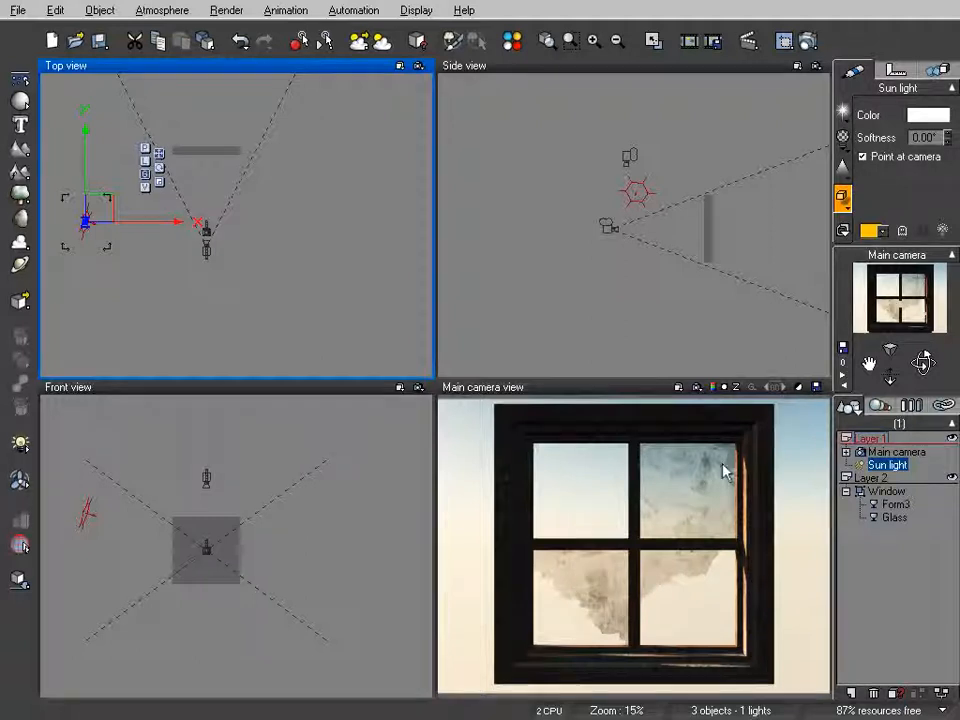
{"action": "mouse_move", "coordinate": [690, 482]}
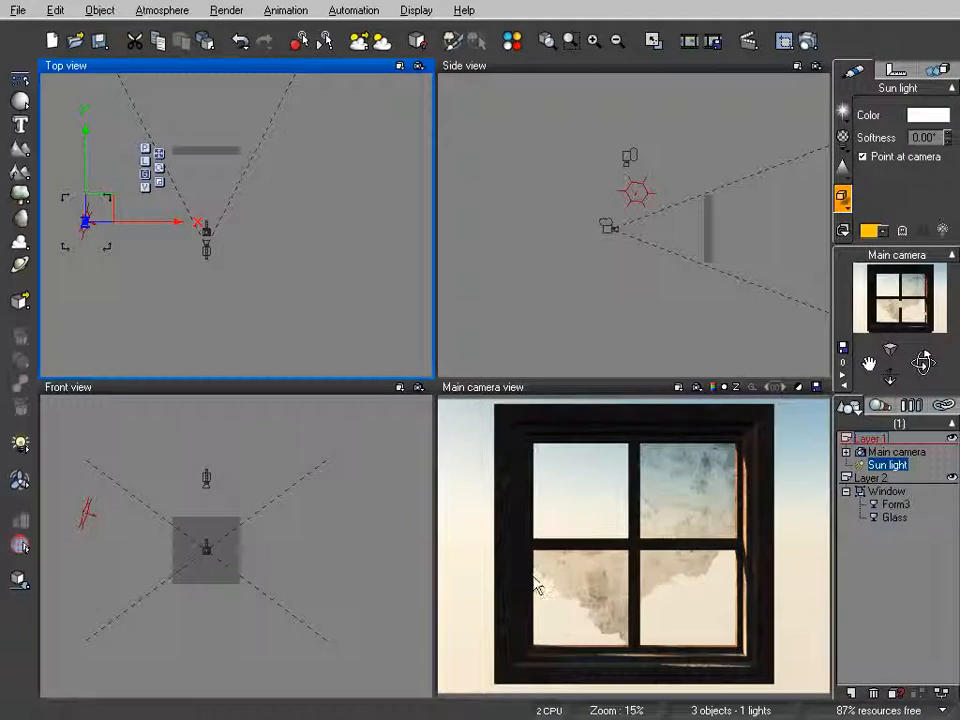
{"action": "mouse_move", "coordinate": [540, 580]}
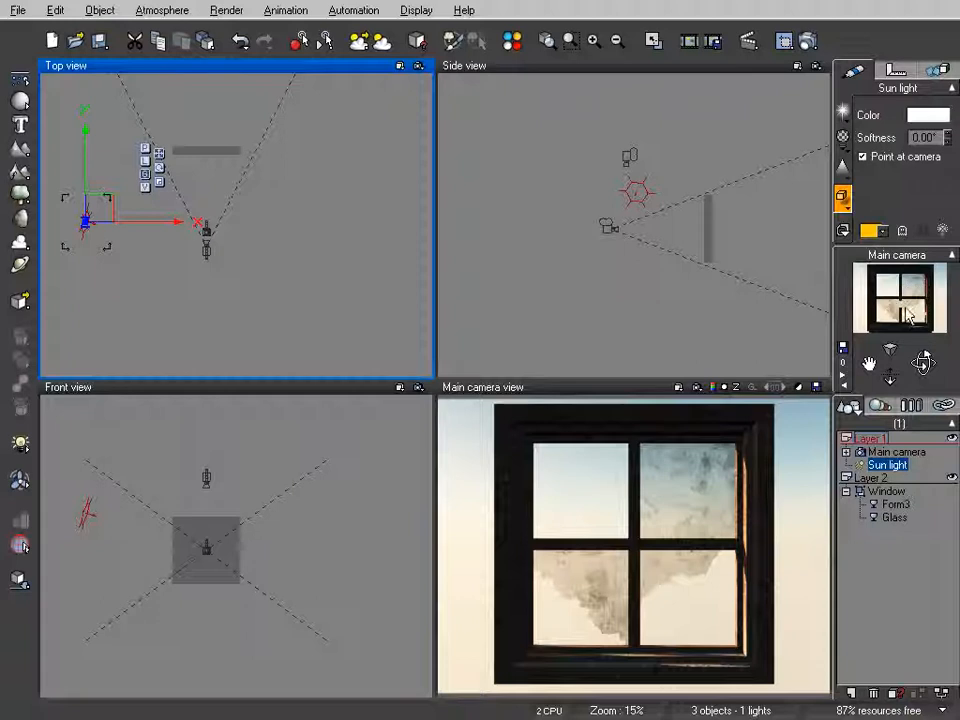
Select the Glass object and re-render the main camera view from the toolbar.
{"action": "left_click", "coordinate": [896, 516]}
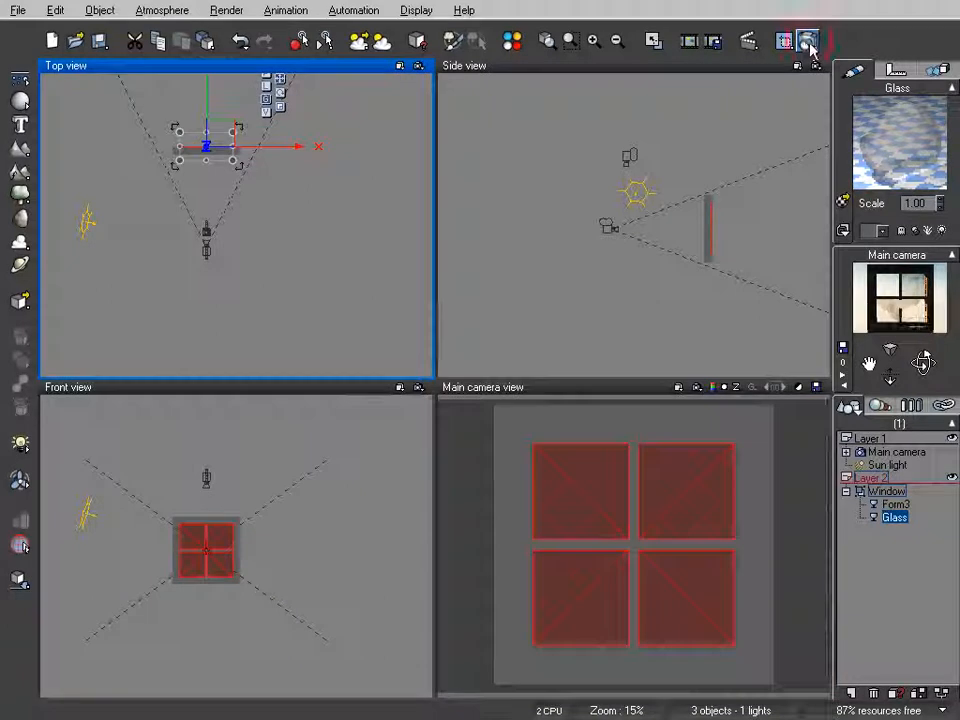
{"action": "left_click", "coordinate": [808, 40]}
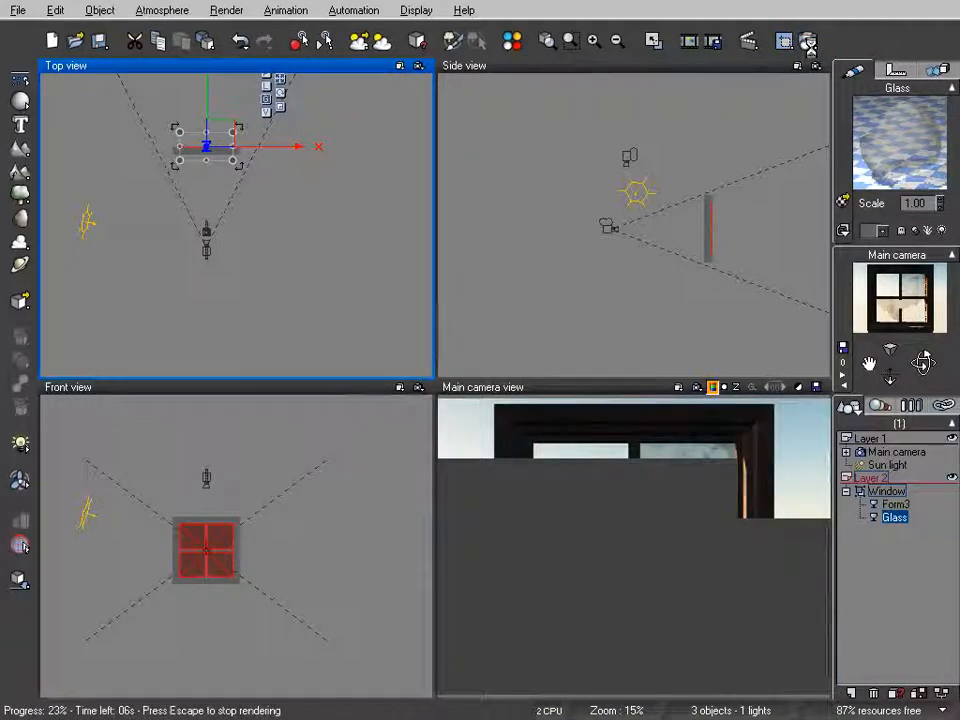